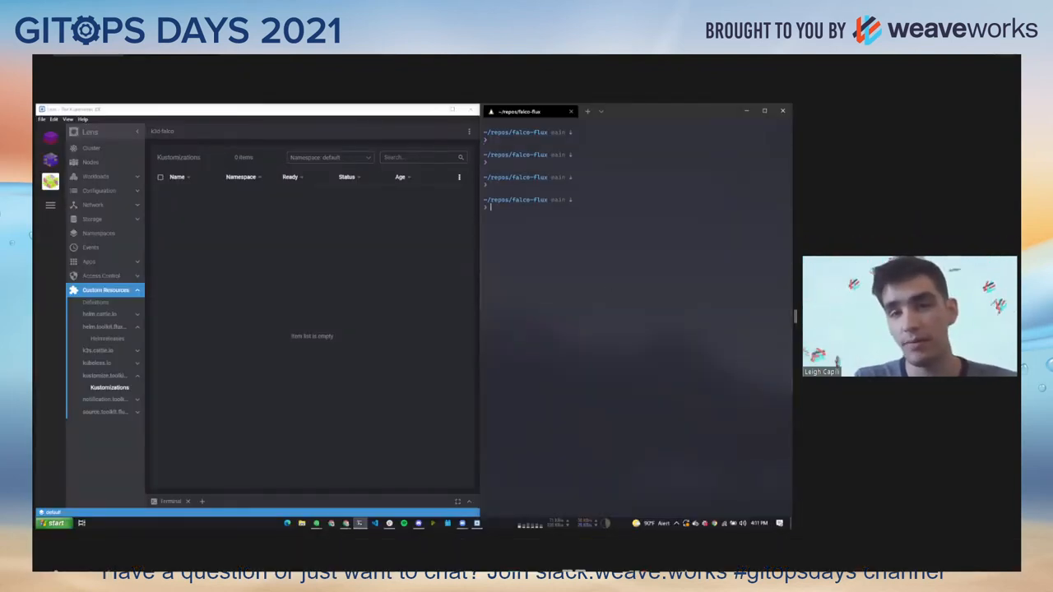
Step: List the k3d clusters filtered to falco to confirm the cluster is up
{"action": "type", "text": "code"}
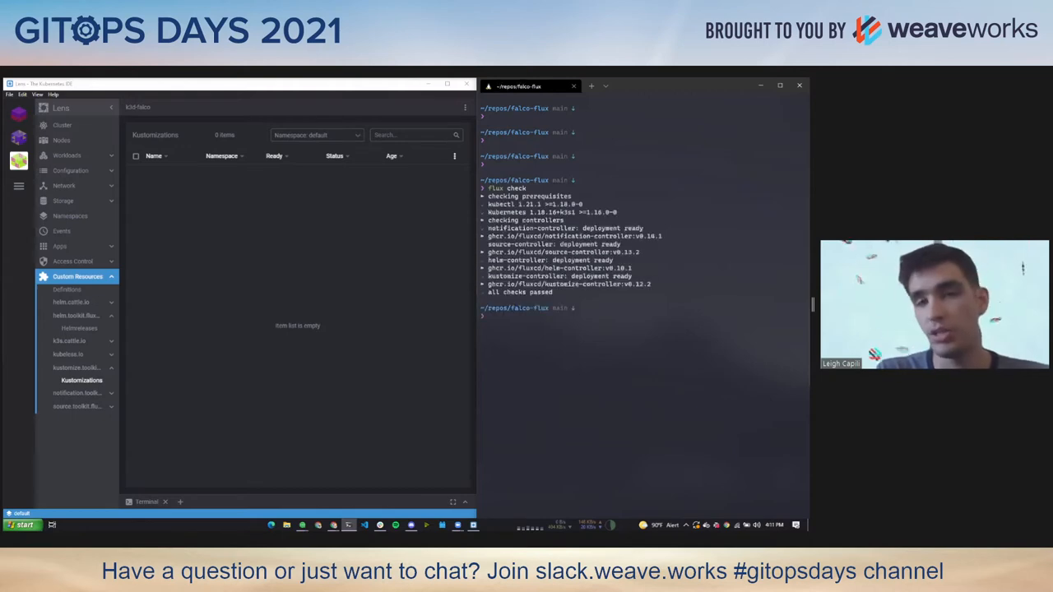
{"action": "type", "text": "k3d"}
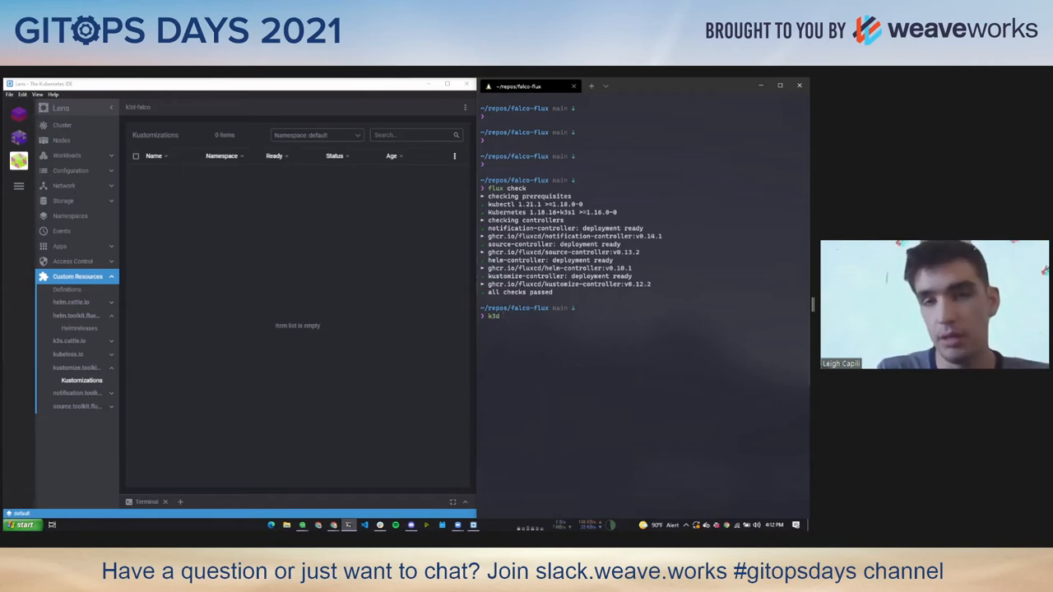
{"action": "type", "text": "cluster"}
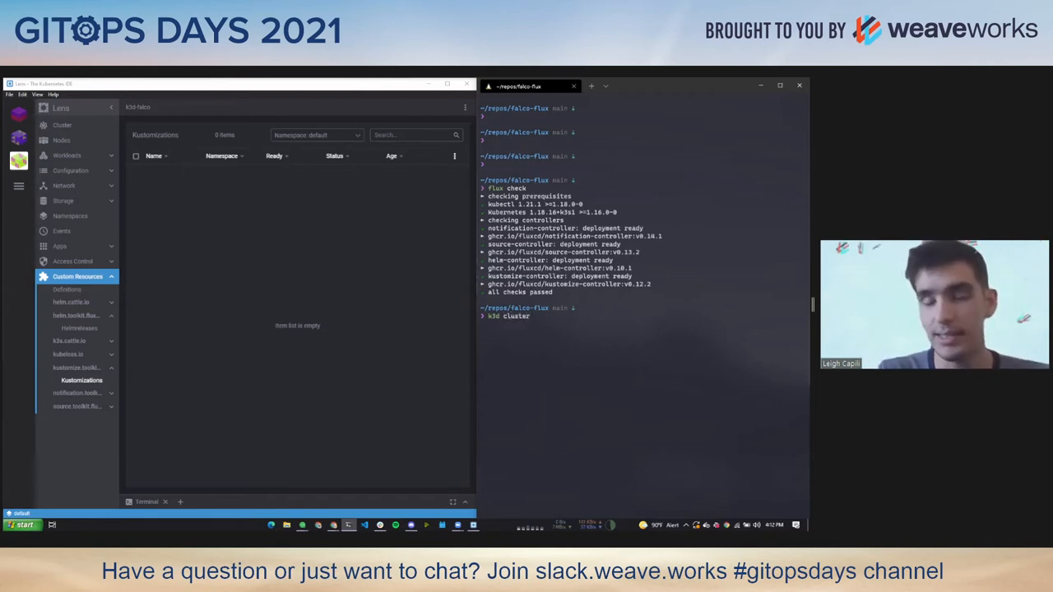
{"action": "type", "text": "l"}
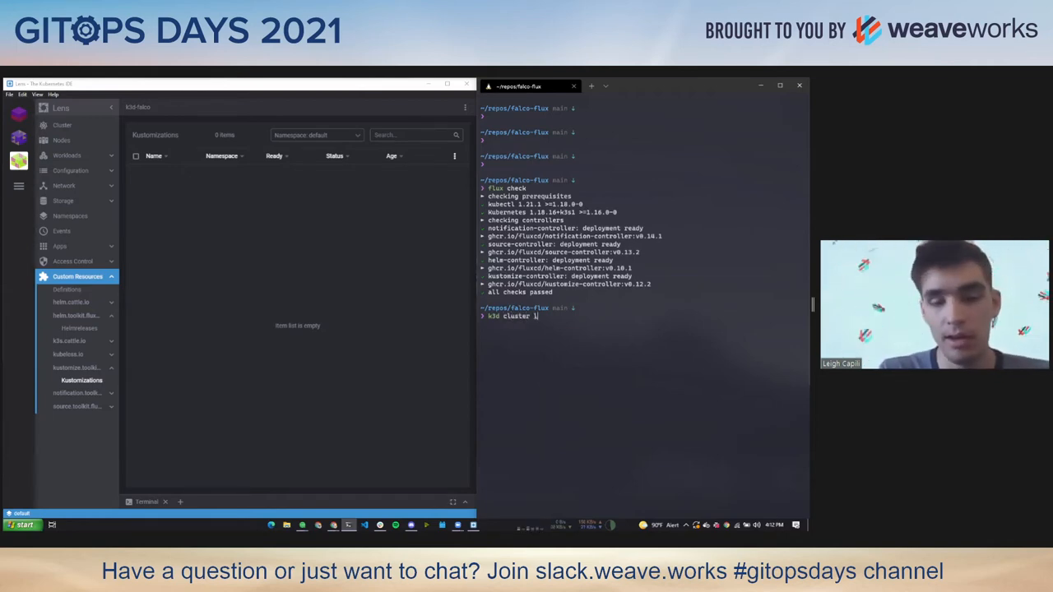
{"action": "type", "text": "ist | grep falco"}
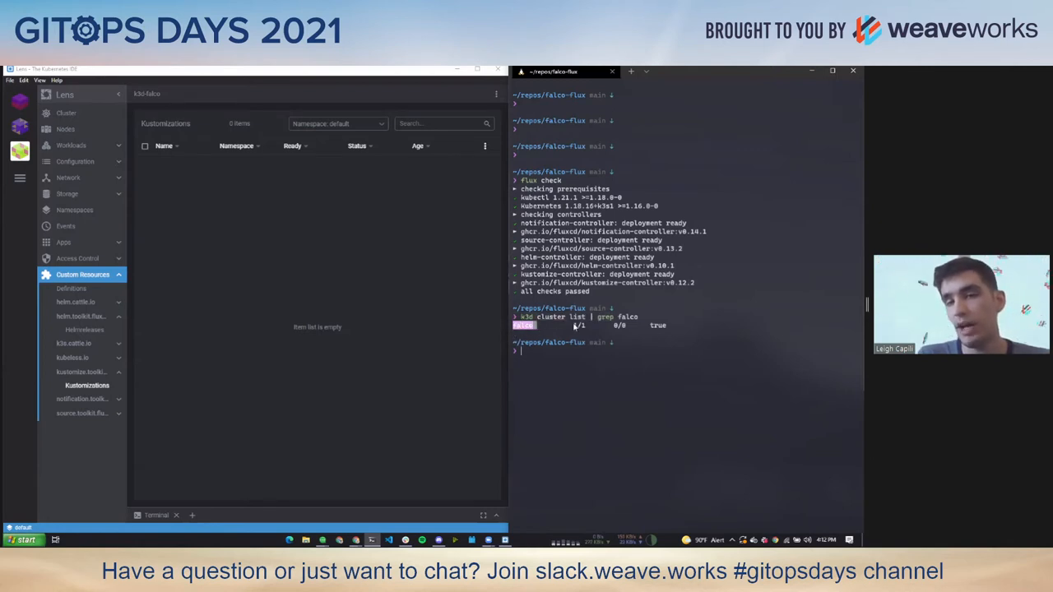
Step: Check the k3s node with k get no and its Docker containers with docker ps
{"action": "type", "text": "k get no"}
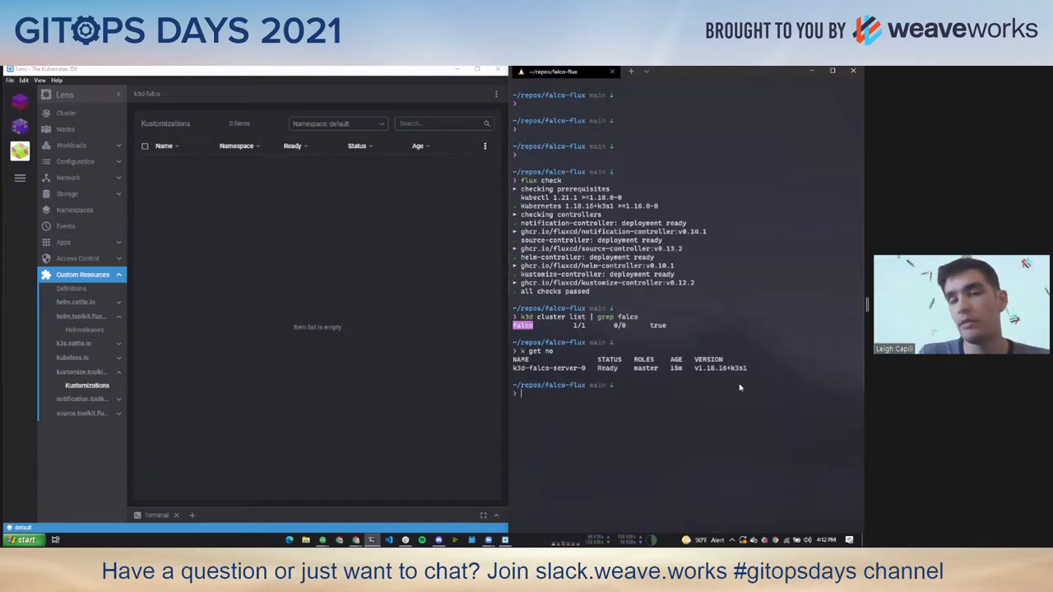
{"action": "type", "text": "docker ps"}
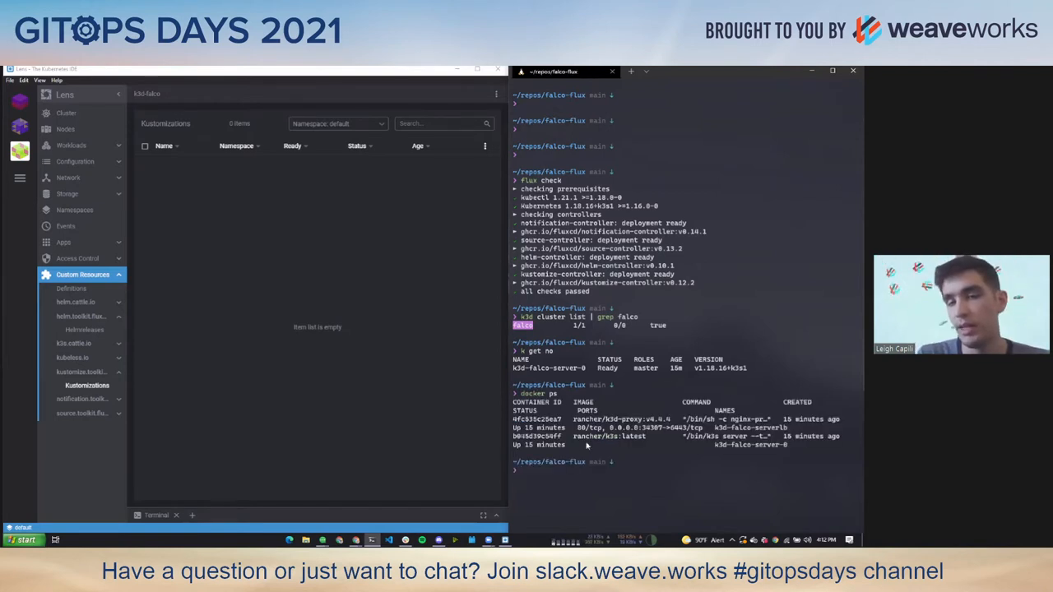
{"action": "mouse_move", "coordinate": [634, 462]}
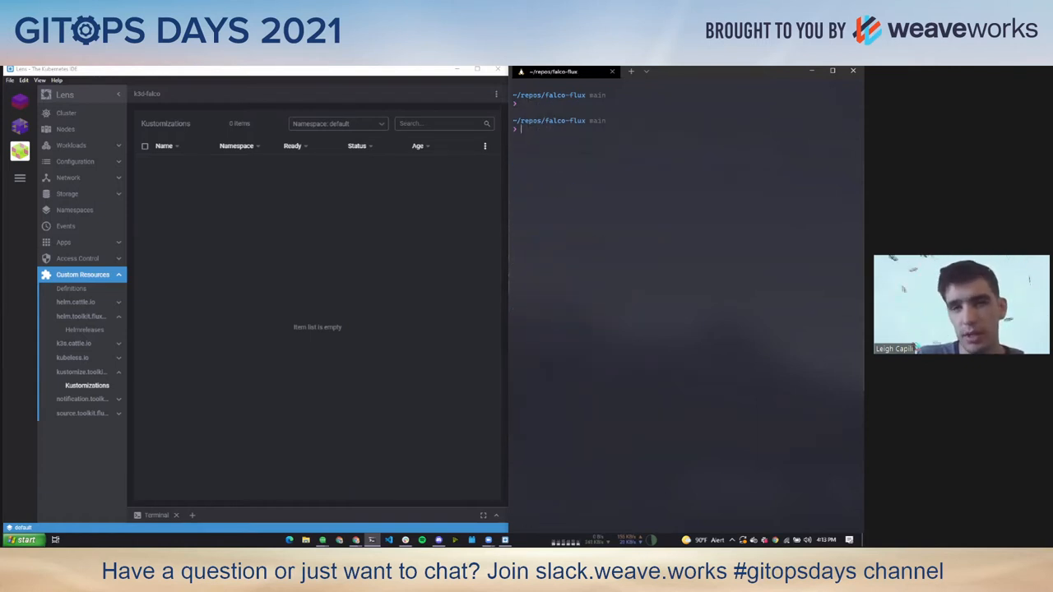
Step: Show the origin remote URLs with git remote -v, then launch VS Code on the falco-flux repo
{"action": "type", "text": "git remote -v"}
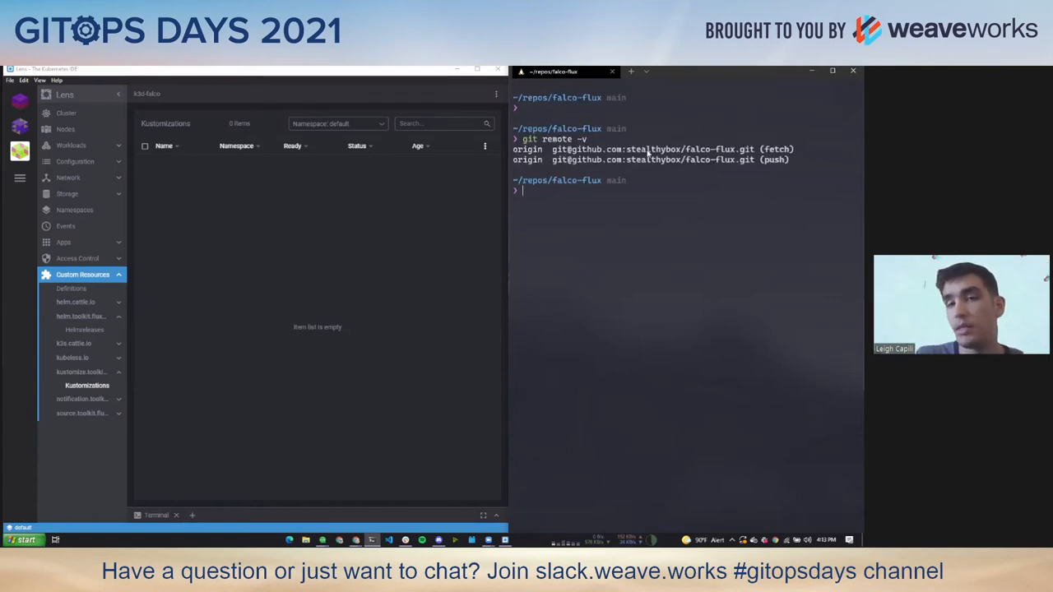
{"action": "double_click", "coordinate": [710, 160]}
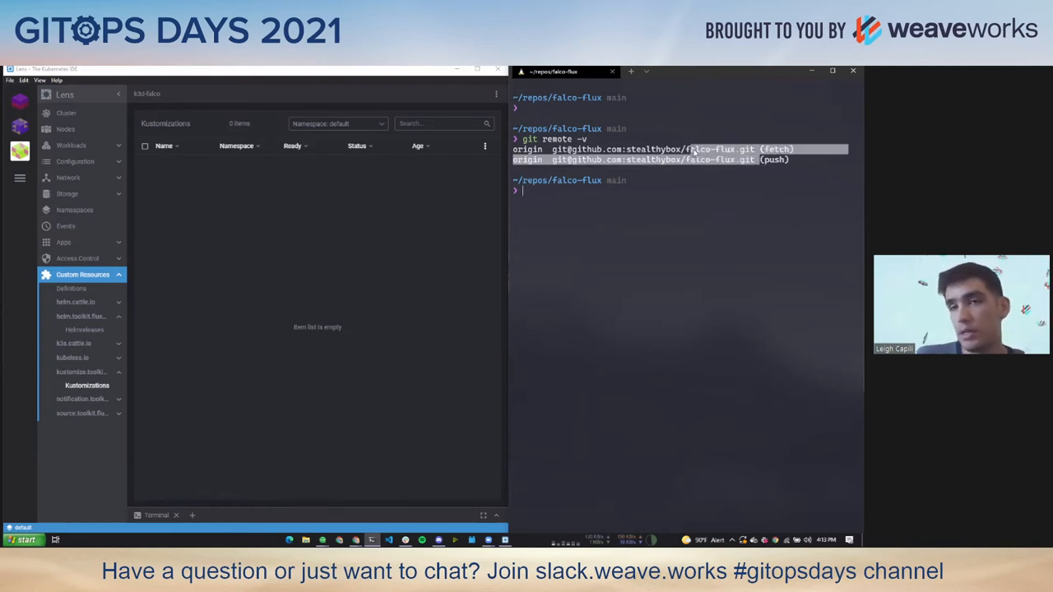
{"action": "mouse_move", "coordinate": [711, 237]}
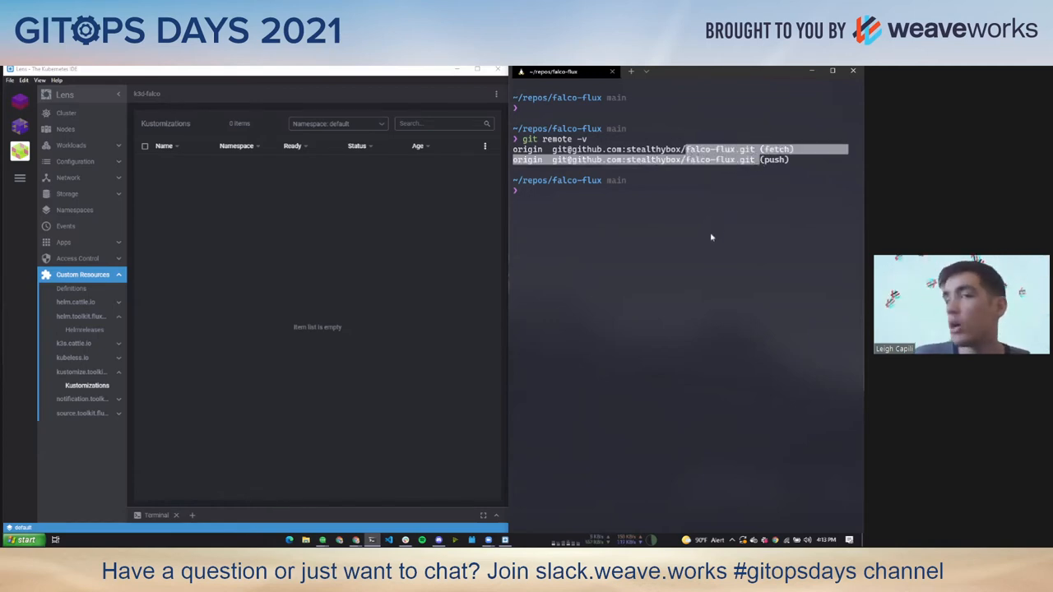
{"action": "mouse_move", "coordinate": [645, 306]}
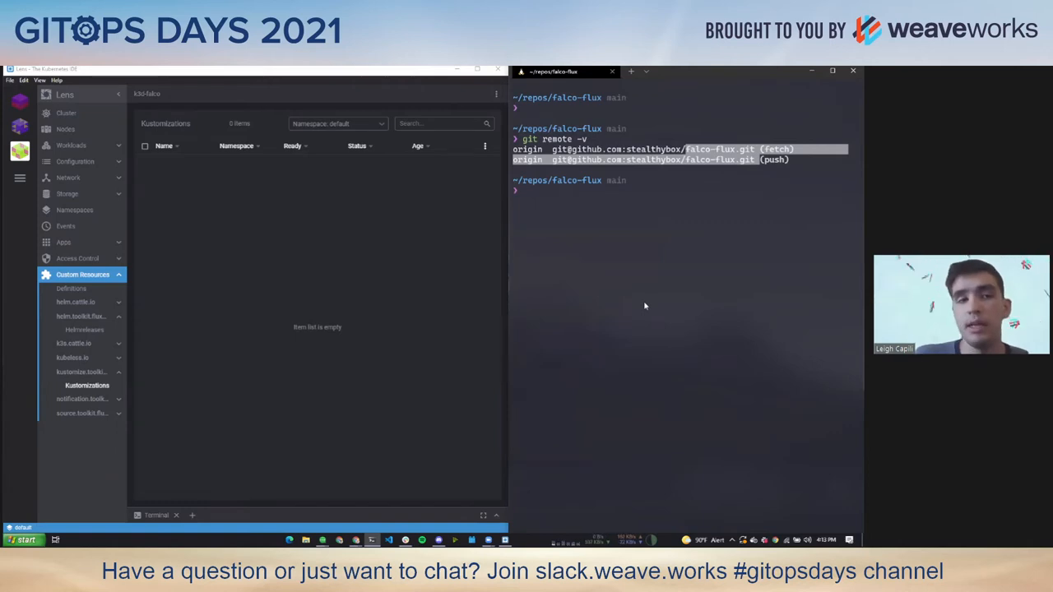
{"action": "mouse_move", "coordinate": [658, 320]}
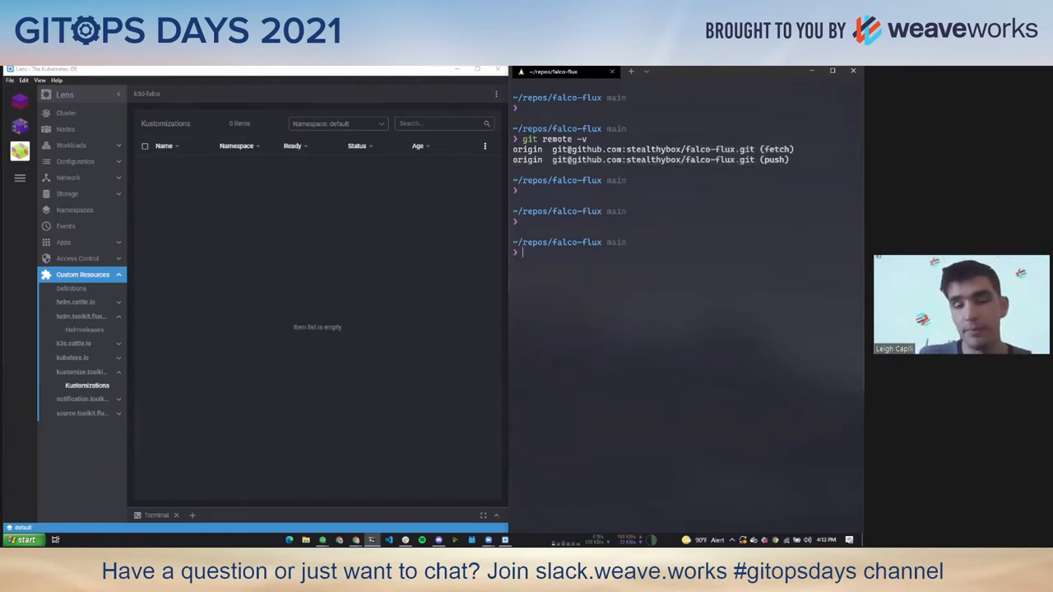
{"action": "type", "text": "c"}
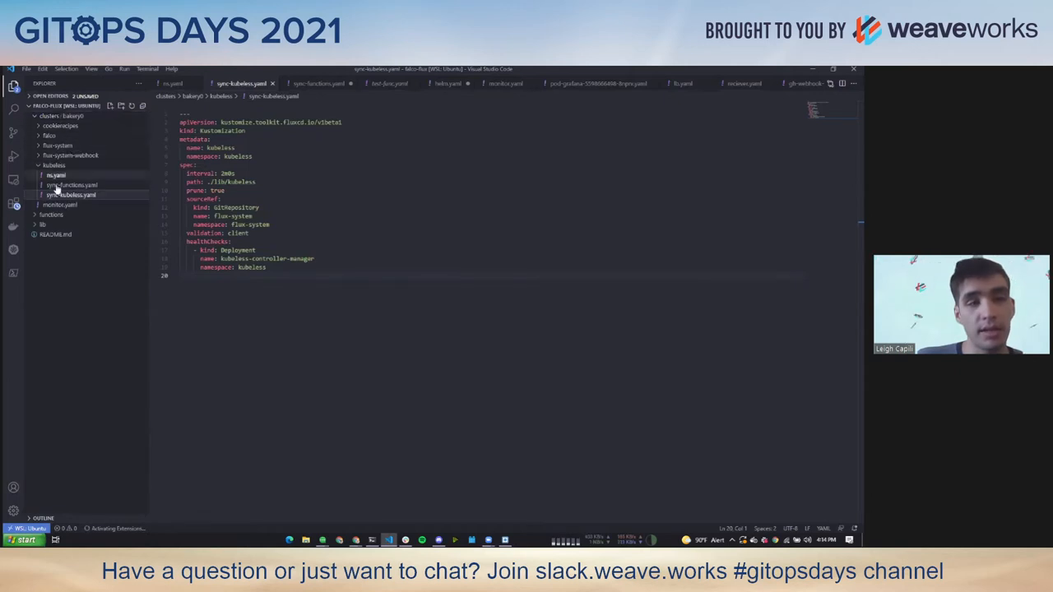
Step: Browse the kubeless folder's Kustomization files and collapse clusters/bakery0 in the Explorer
{"action": "left_click", "coordinate": [52, 164]}
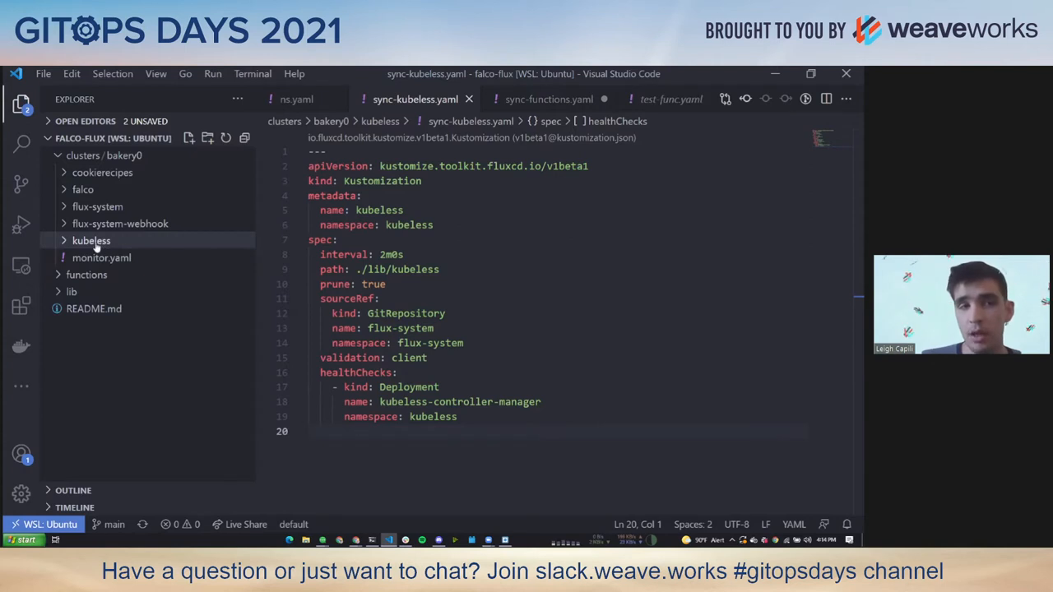
{"action": "left_click", "coordinate": [90, 240]}
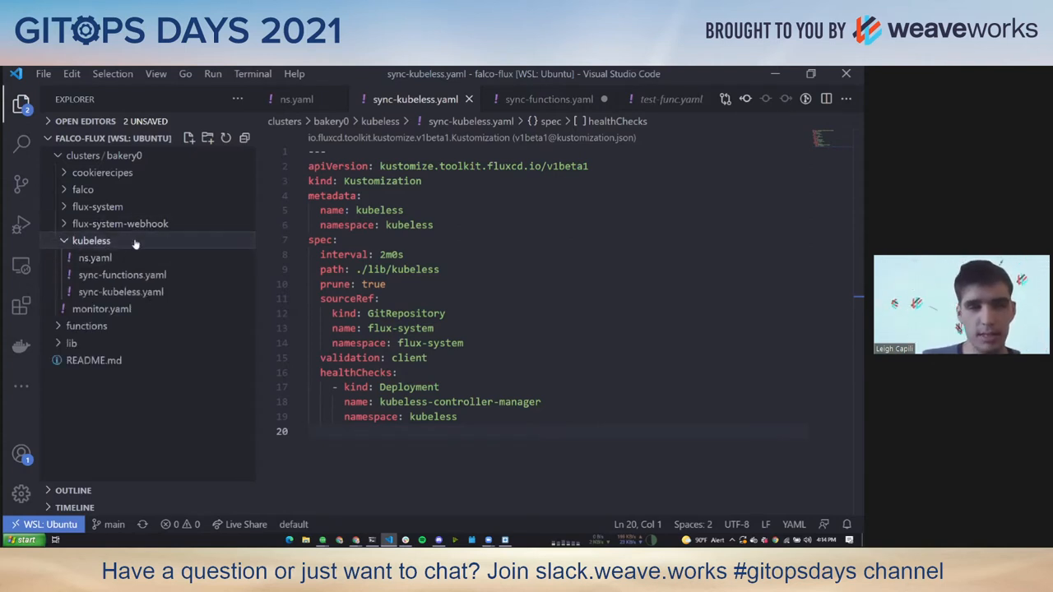
{"action": "mouse_move", "coordinate": [121, 274]}
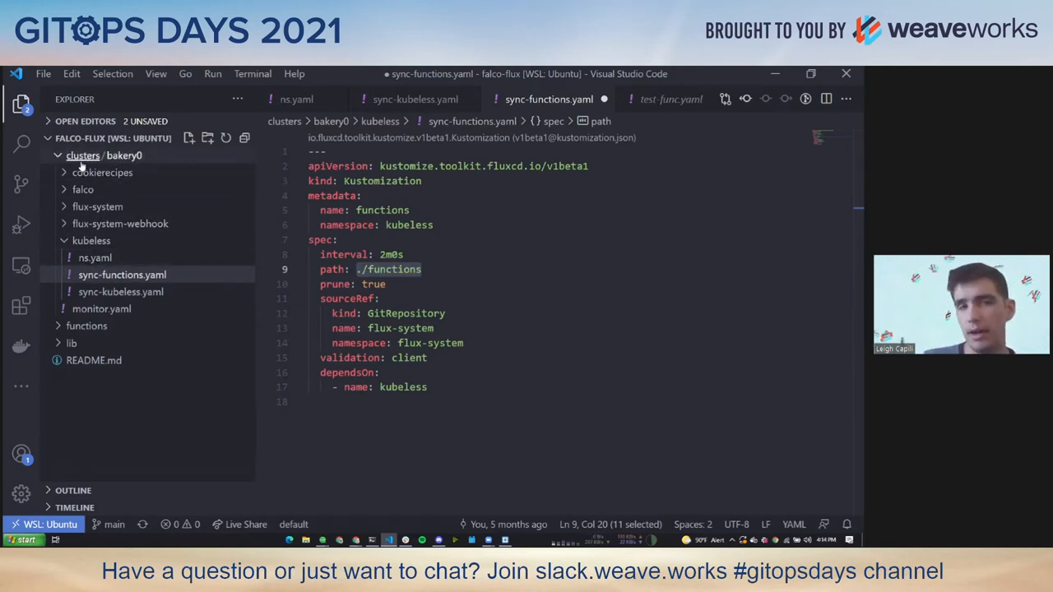
{"action": "mouse_move", "coordinate": [138, 154]}
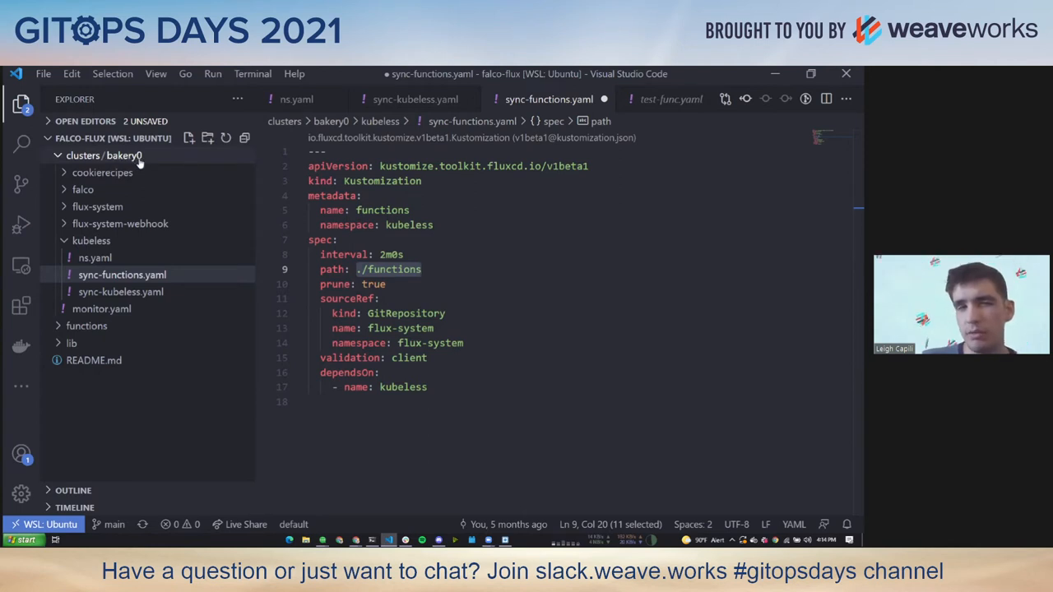
{"action": "mouse_move", "coordinate": [102, 173]}
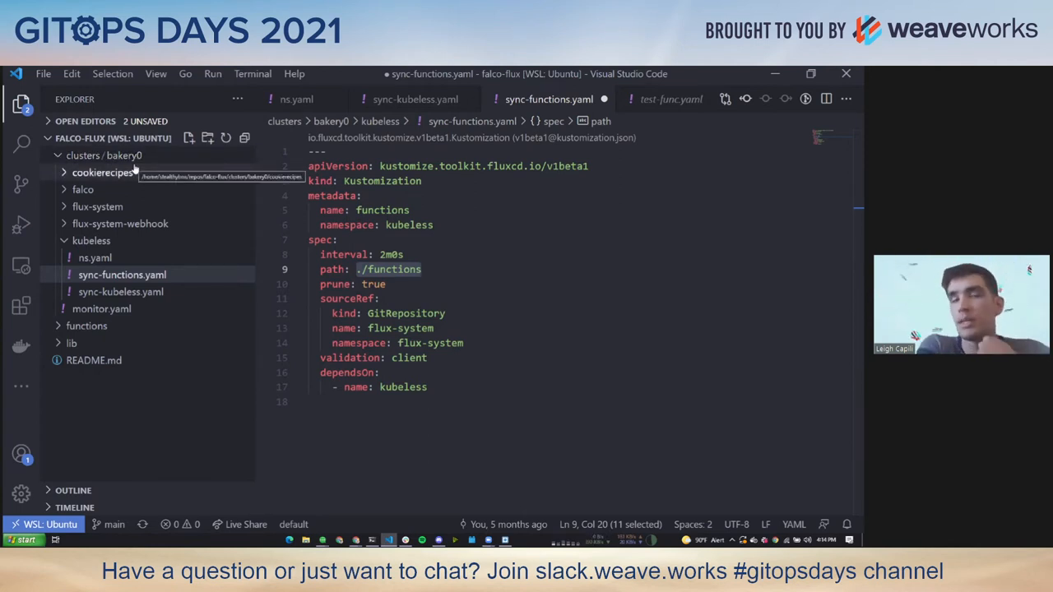
{"action": "left_click", "coordinate": [102, 155]}
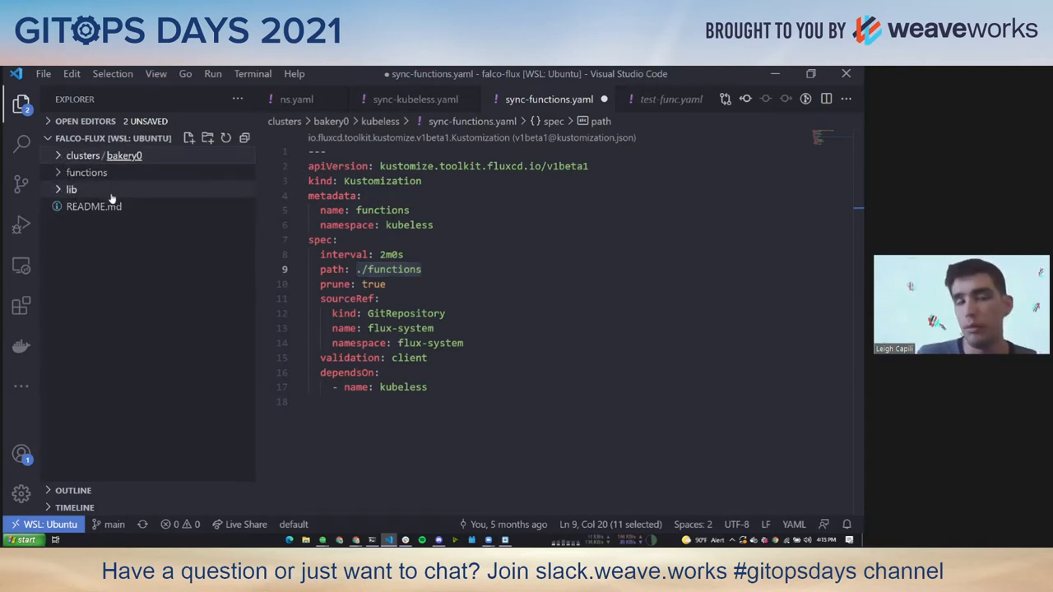
{"action": "mouse_move", "coordinate": [135, 211]}
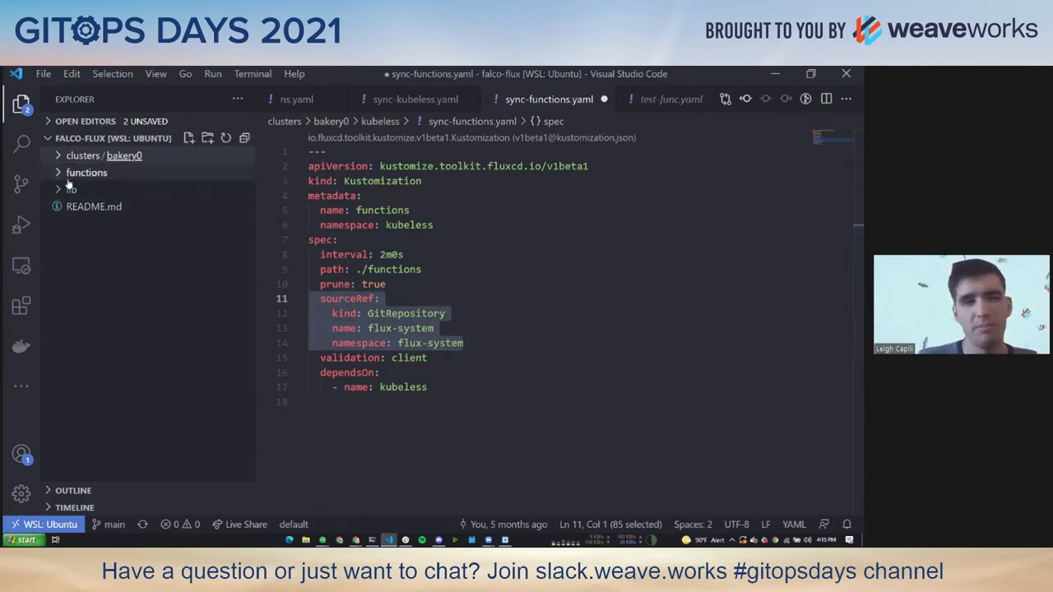
Step: Expand and collapse the functions and lib/kubeless folders to review their contents
{"action": "left_click", "coordinate": [85, 173]}
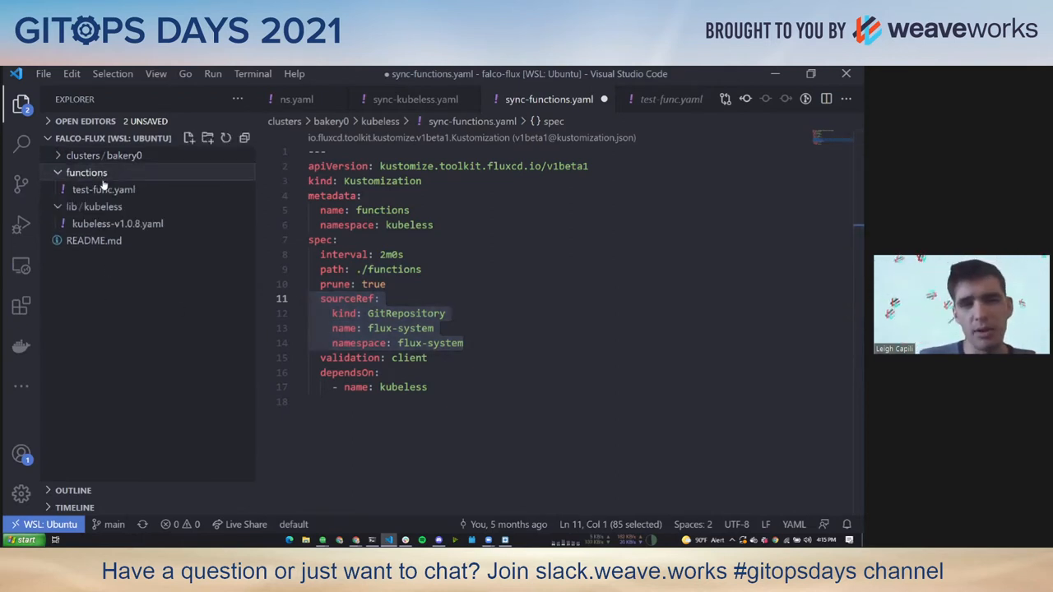
{"action": "left_click", "coordinate": [86, 173]}
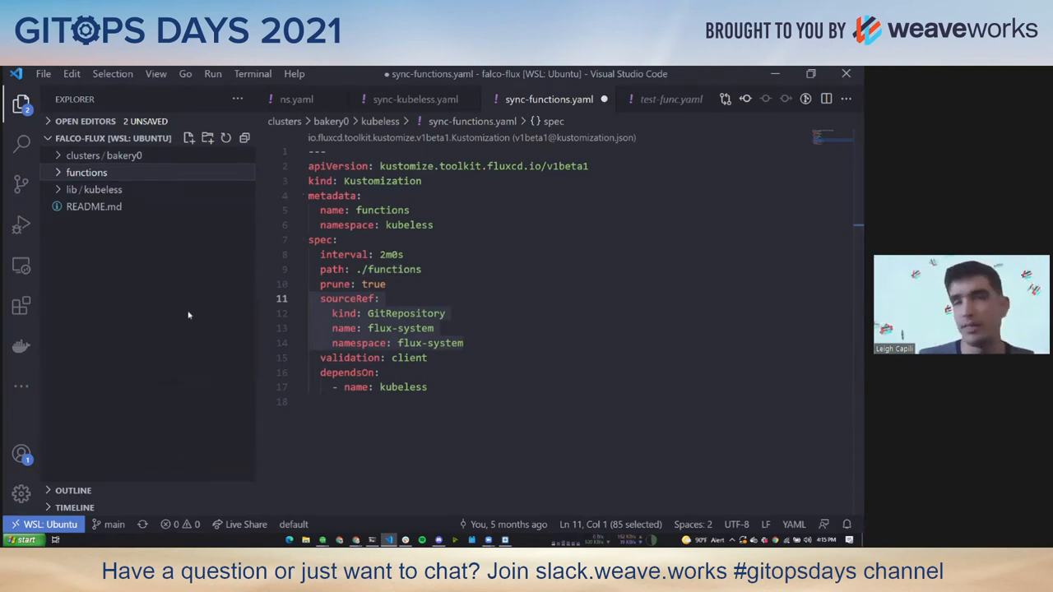
{"action": "left_click", "coordinate": [377, 299]}
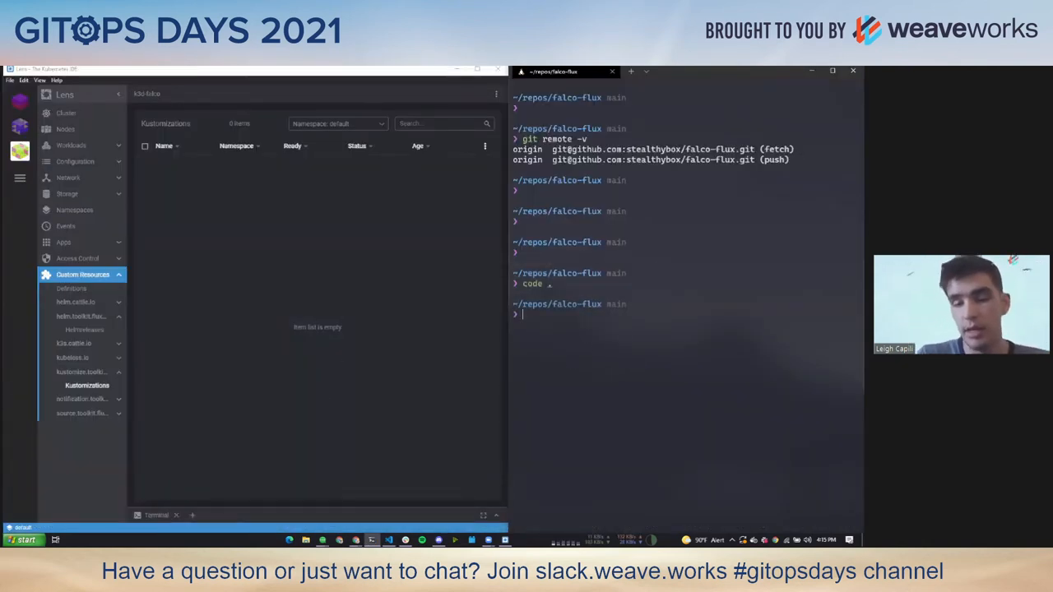
Step: Run flux get kustomization -A and mark the kubeless entry among the ready Kustomizations
{"action": "type", "text": "flux get kustomization -A"}
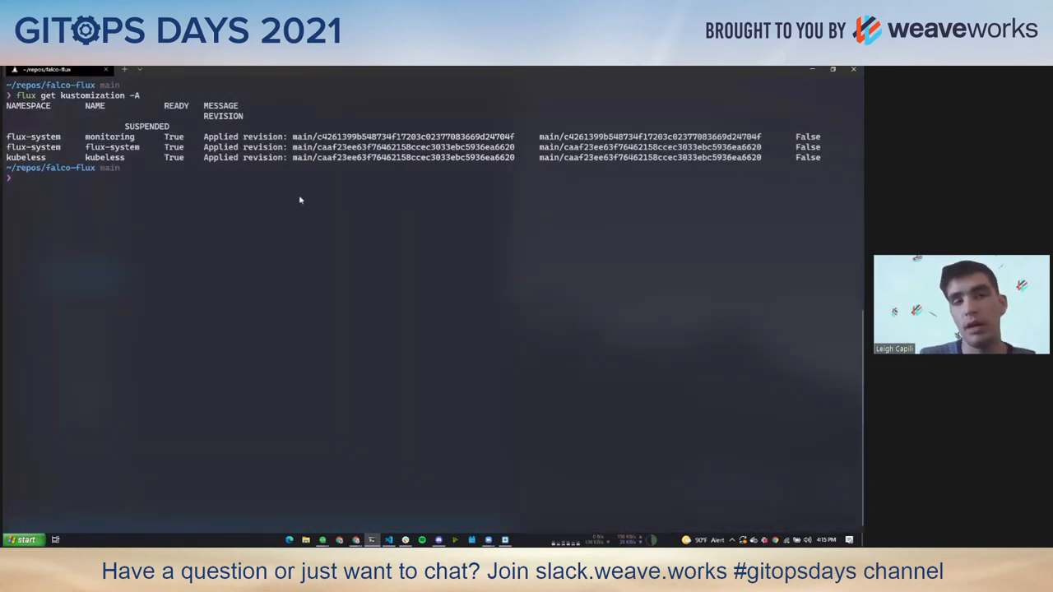
{"action": "double_click", "coordinate": [92, 96]}
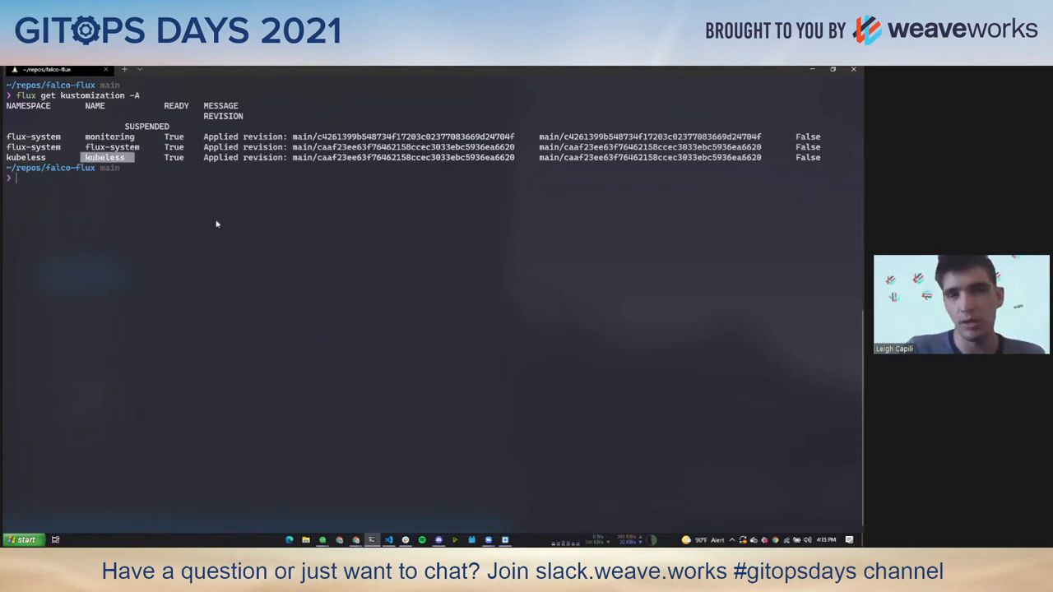
Step: Run flux get kustomization -A again to list all ready Kustomizations
{"action": "type", "text": "flux get kustomization -A"}
{"action": "type", "text": "flux get helmreleases -A"}
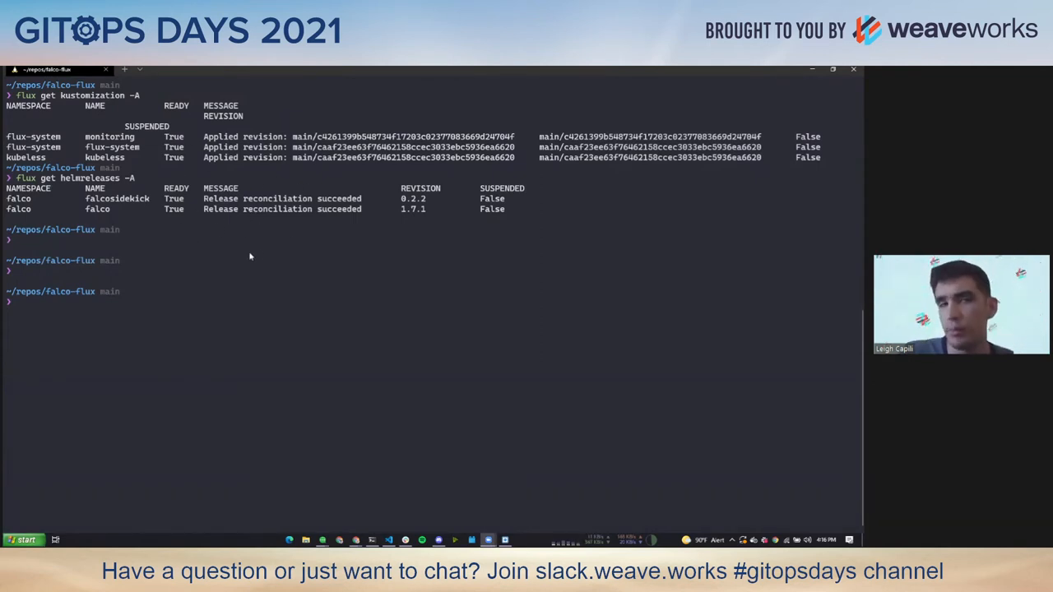
{"action": "mouse_move", "coordinate": [245, 297]}
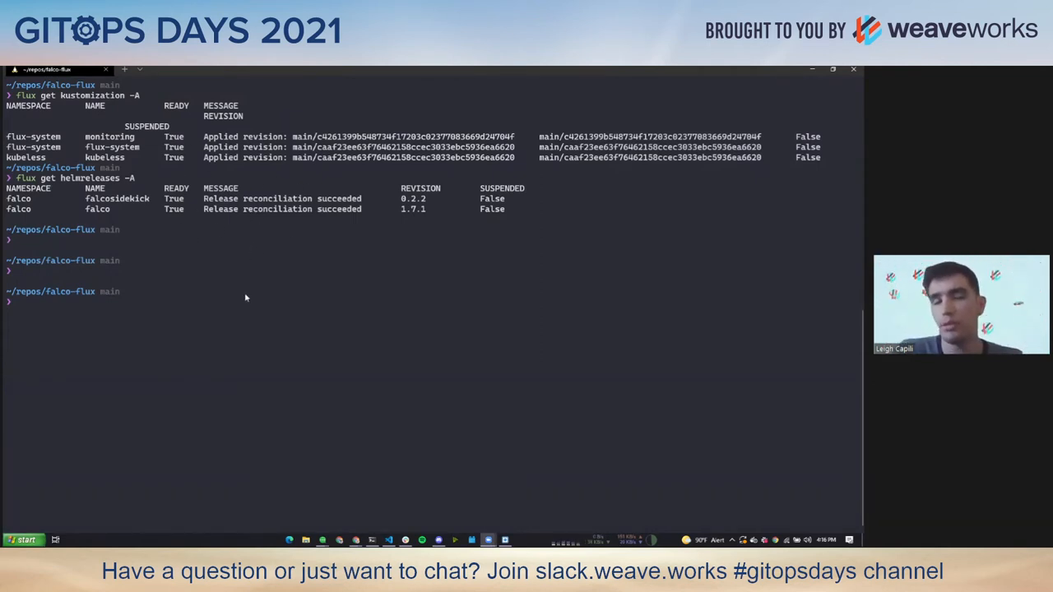
{"action": "mouse_move", "coordinate": [276, 329]}
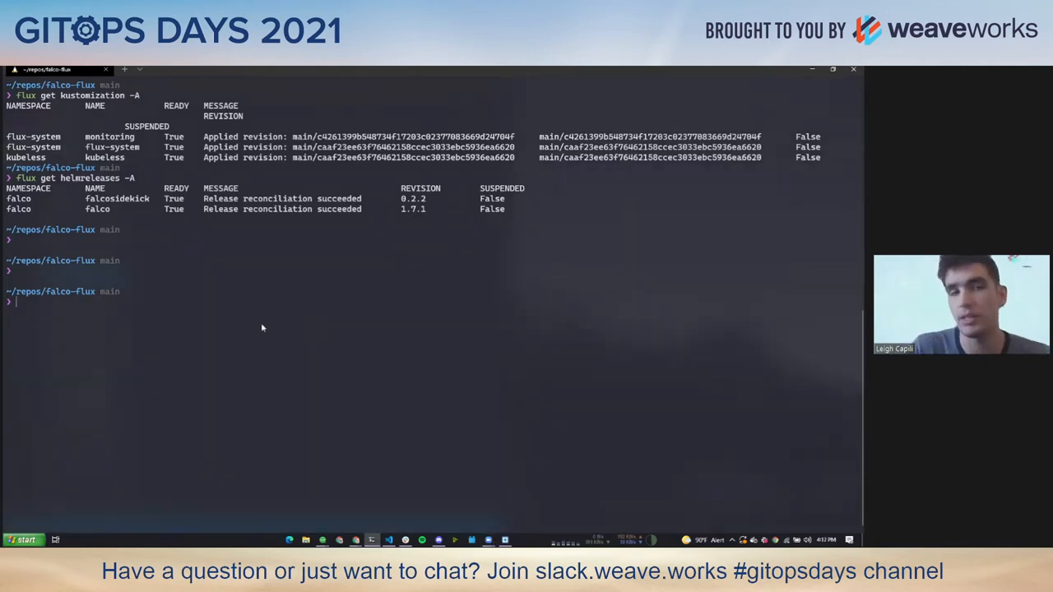
{"action": "mouse_move", "coordinate": [448, 162]}
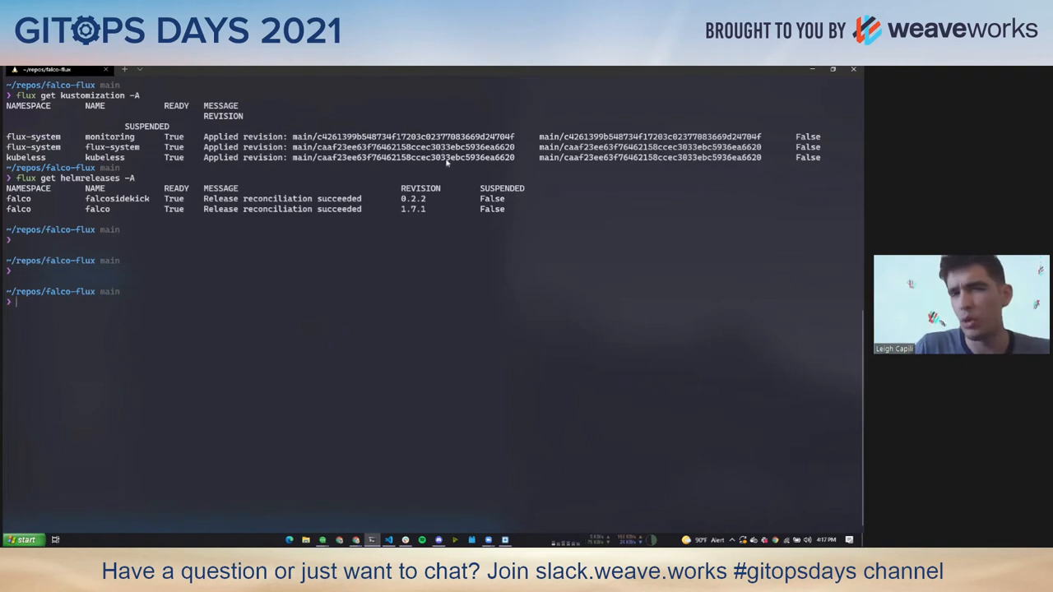
{"action": "mouse_move", "coordinate": [530, 224]}
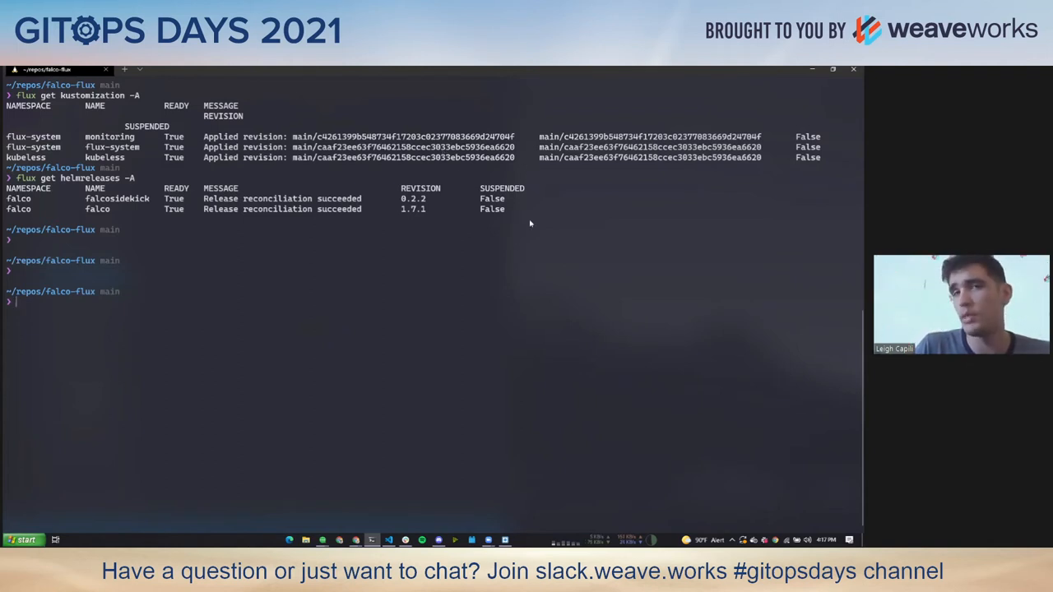
{"action": "mouse_move", "coordinate": [391, 330]}
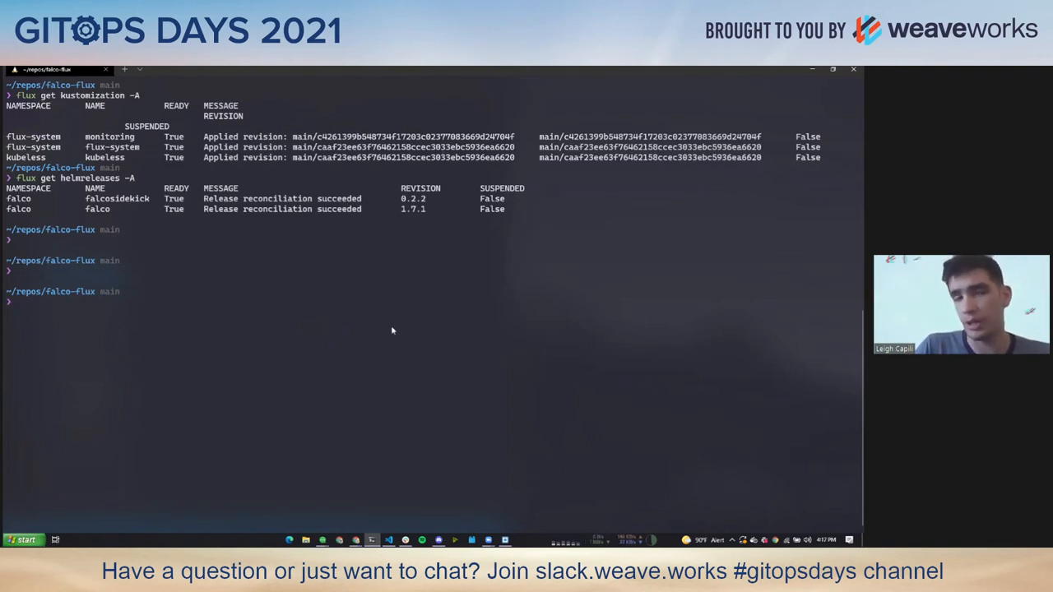
{"action": "mouse_move", "coordinate": [250, 179]}
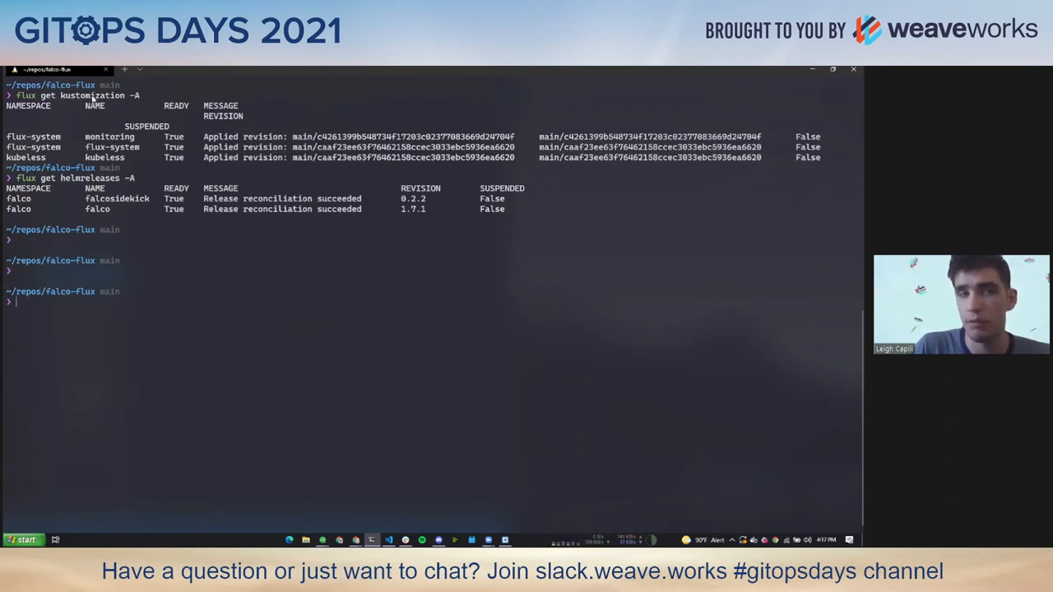
{"action": "mouse_move", "coordinate": [256, 321]}
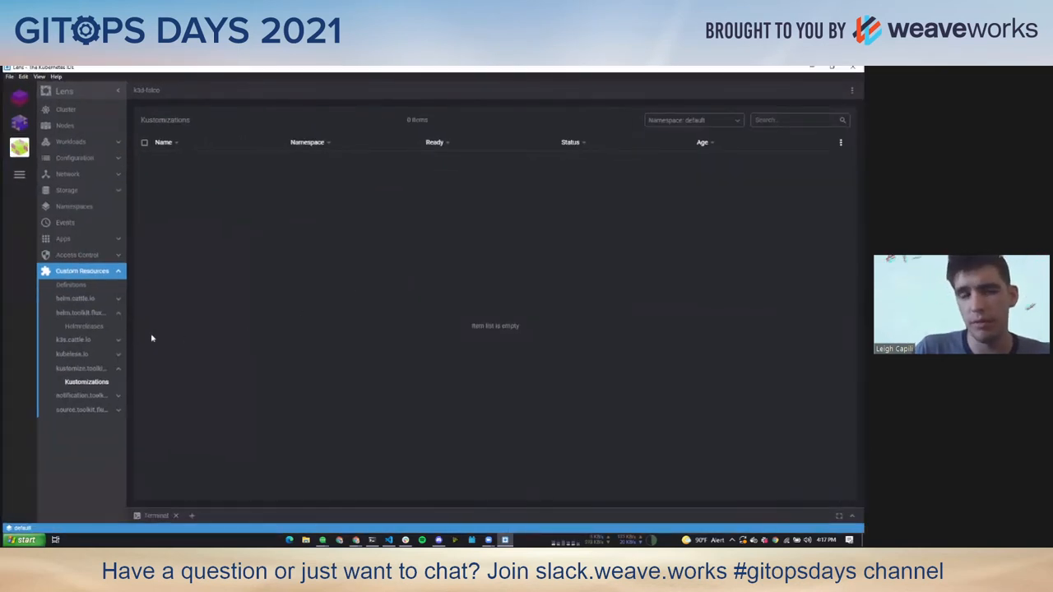
{"action": "mouse_move", "coordinate": [132, 341]}
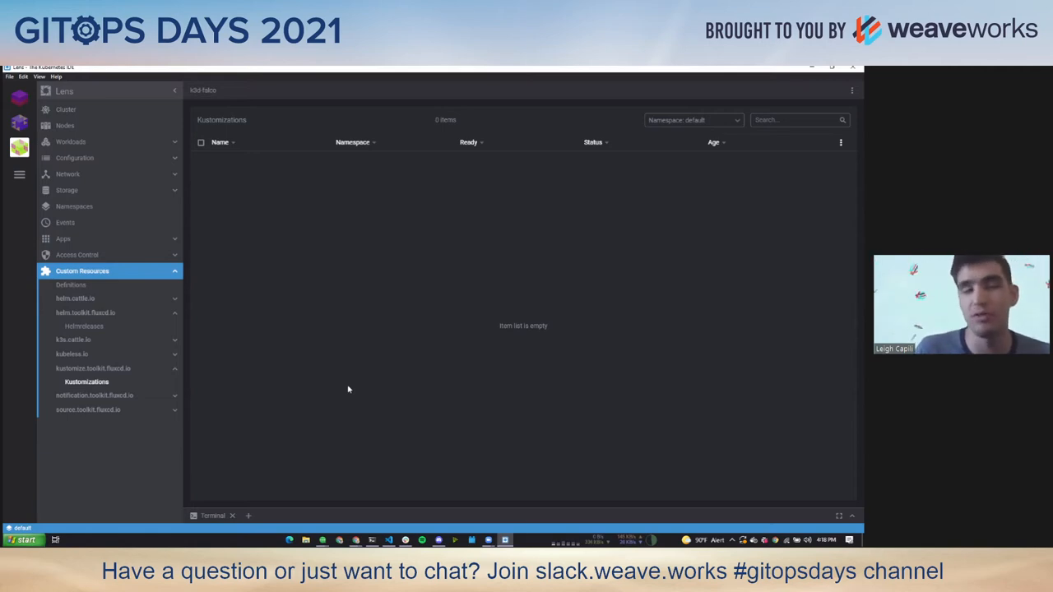
{"action": "mouse_move", "coordinate": [158, 390]}
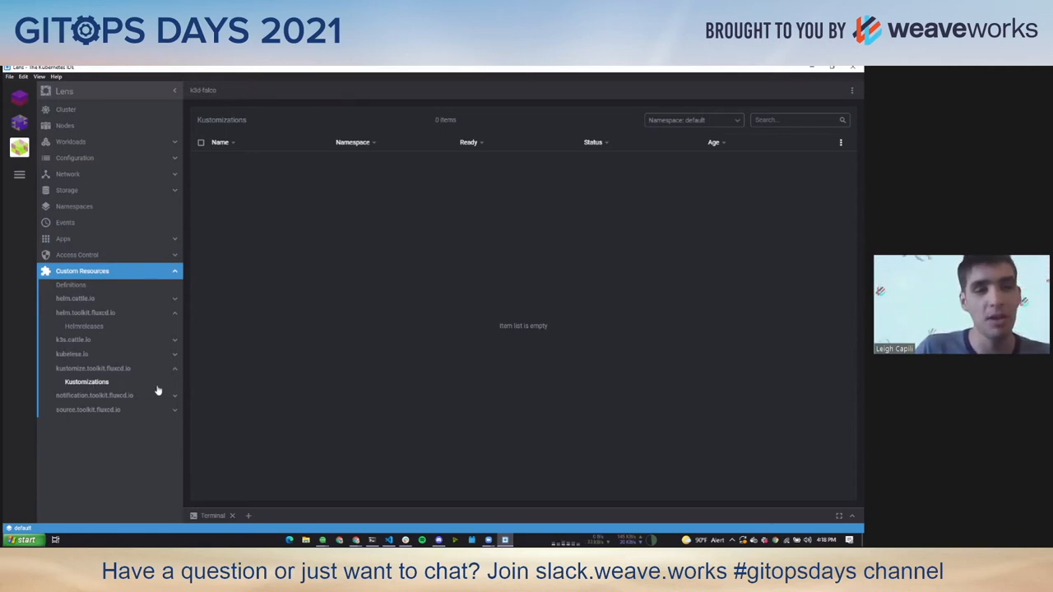
{"action": "mouse_move", "coordinate": [251, 243]}
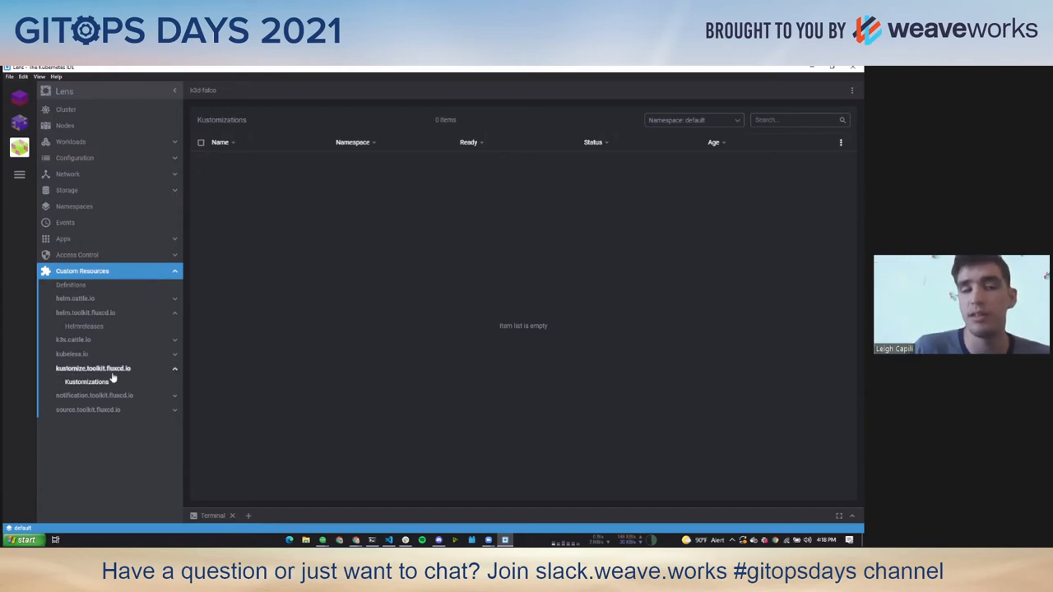
{"action": "mouse_move", "coordinate": [148, 391]}
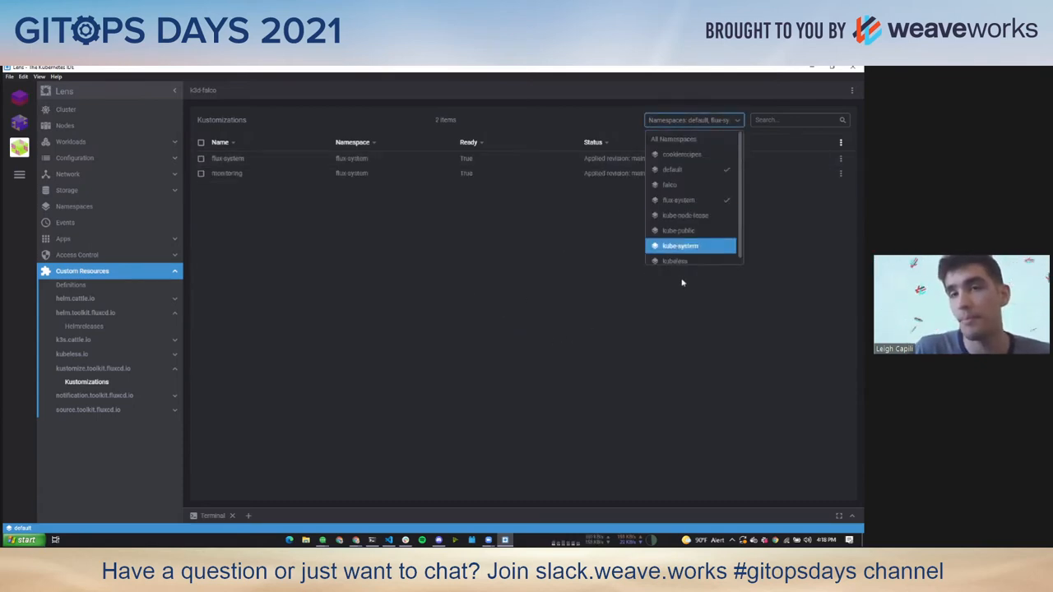
Step: Add the kubeless namespace to the filter and open the monitoring Kustomization as editable YAML
{"action": "left_click", "coordinate": [681, 246]}
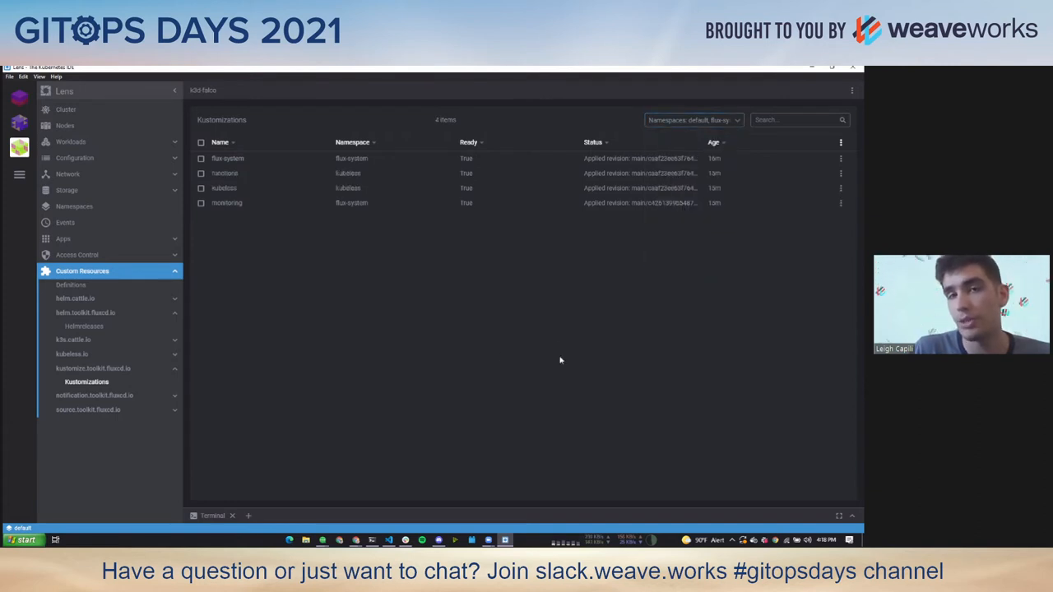
{"action": "mouse_move", "coordinate": [250, 208]}
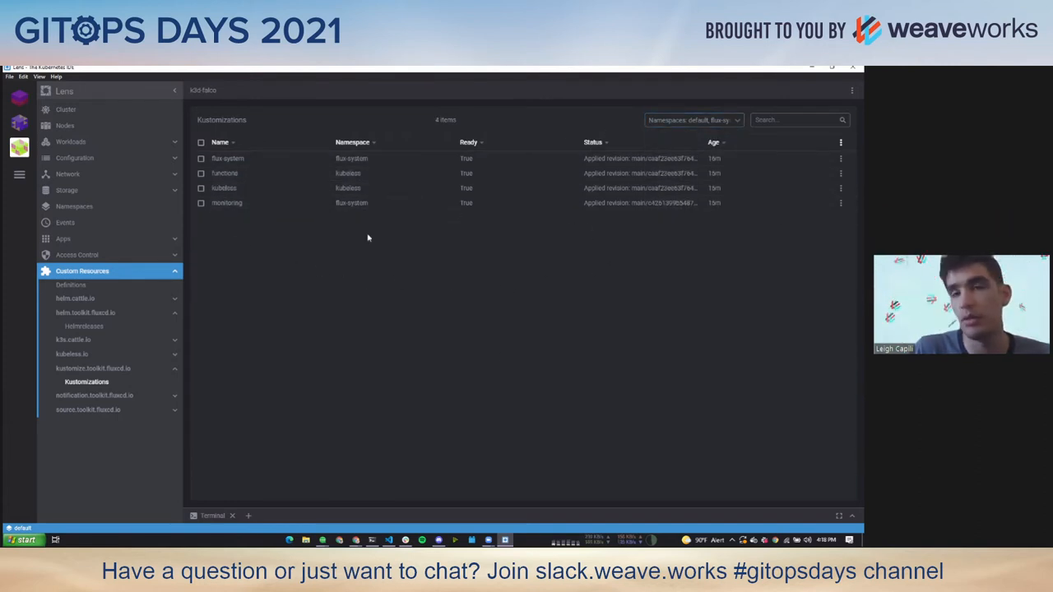
{"action": "left_click", "coordinate": [227, 202]}
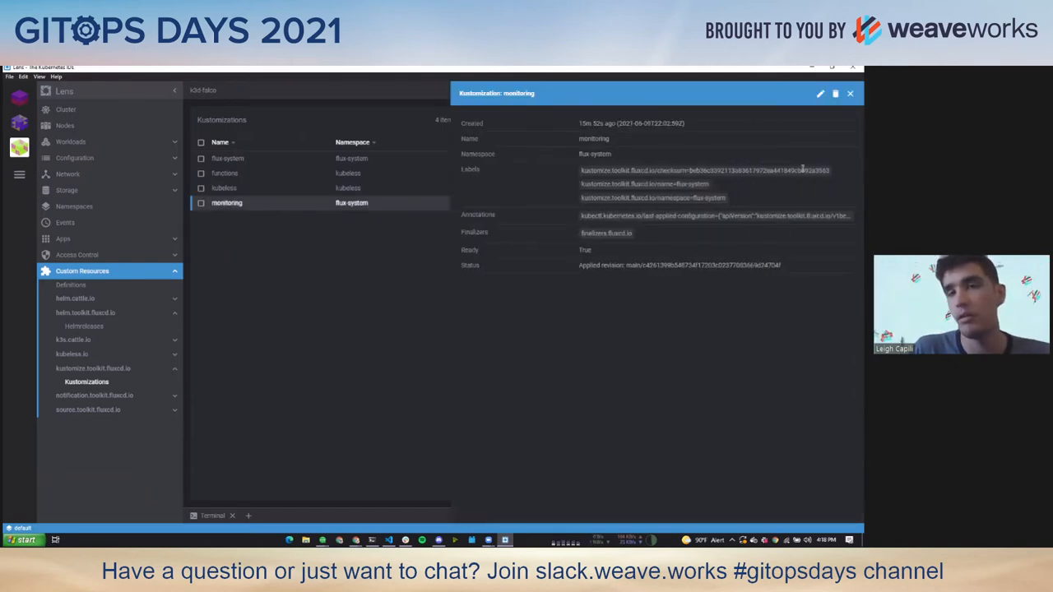
{"action": "left_click", "coordinate": [821, 94]}
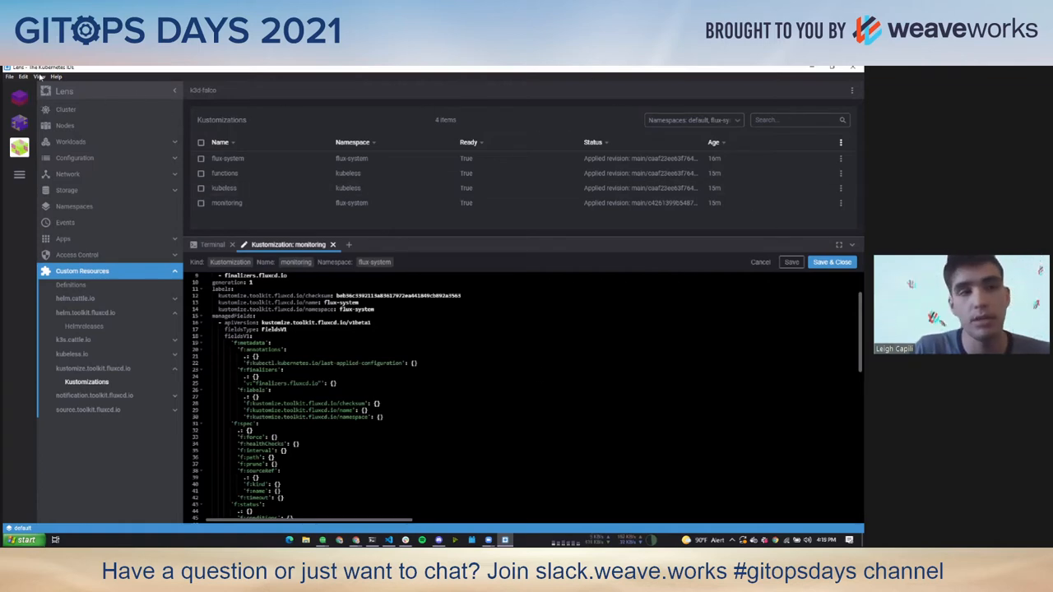
Step: Scroll the monitoring Kustomization YAML down to its Ready and Healthy status conditions
{"action": "left_click", "coordinate": [40, 78]}
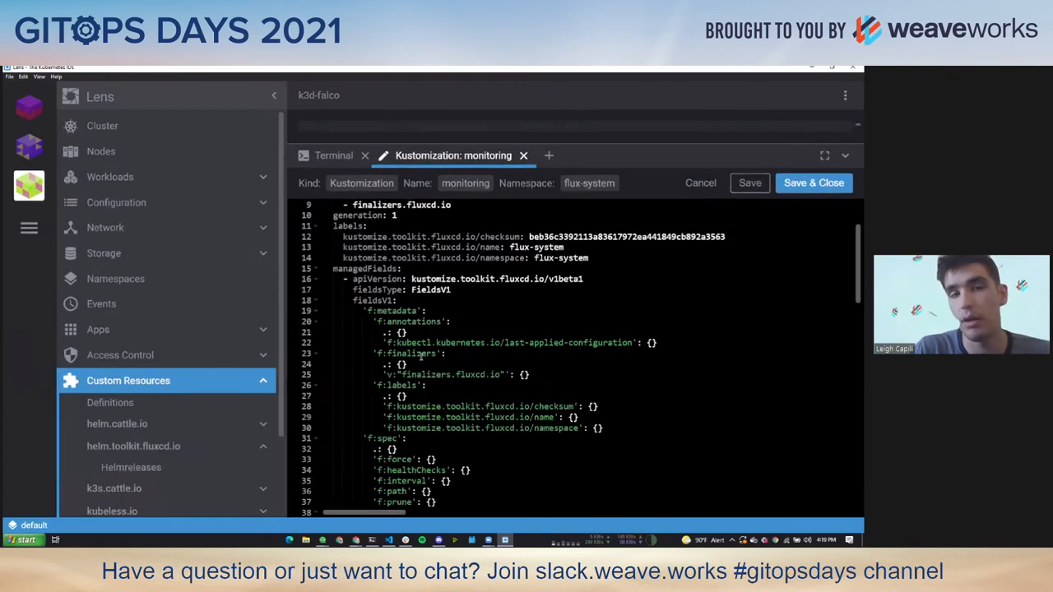
{"action": "scroll", "scroll_direction": "down", "scroll_amount": 3}
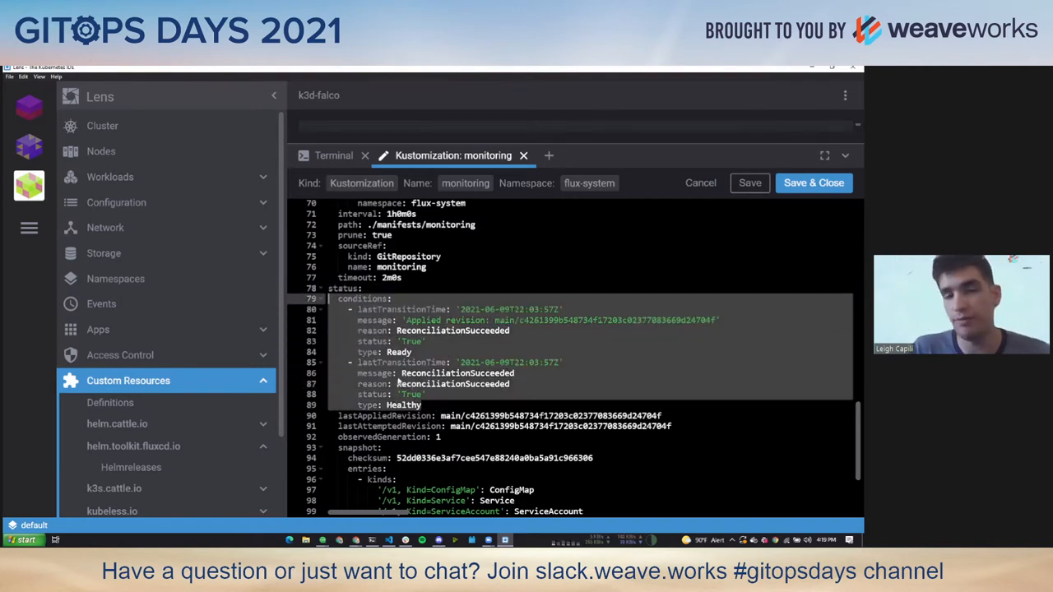
Step: Switch windows with Alt+Tab, leaving the Kustomizations list of four ready entries
{"action": "key", "text": "alt+tab"}
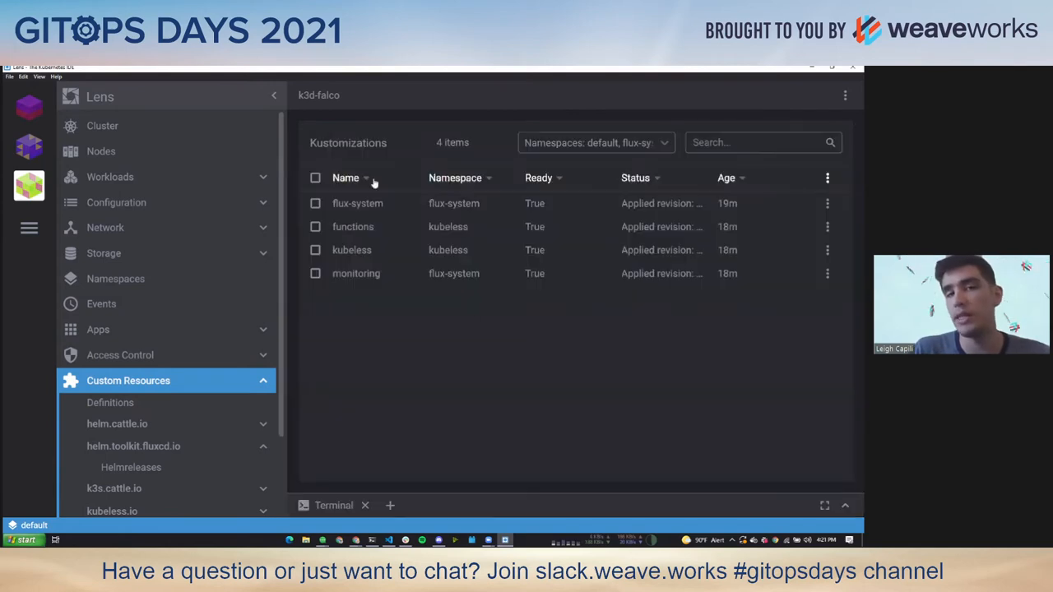
{"action": "mouse_move", "coordinate": [347, 250]}
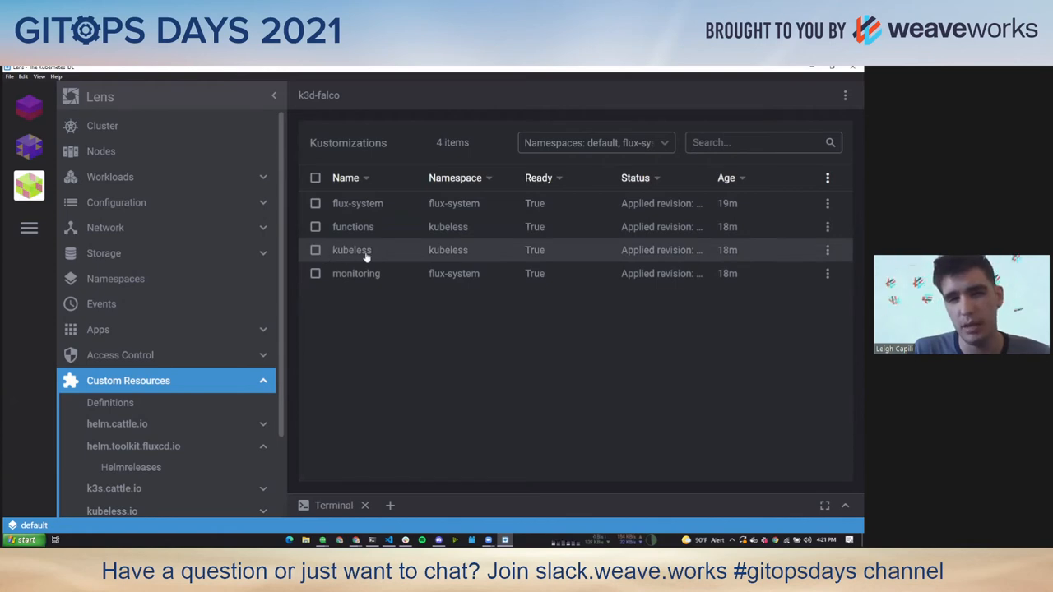
{"action": "mouse_move", "coordinate": [367, 276]}
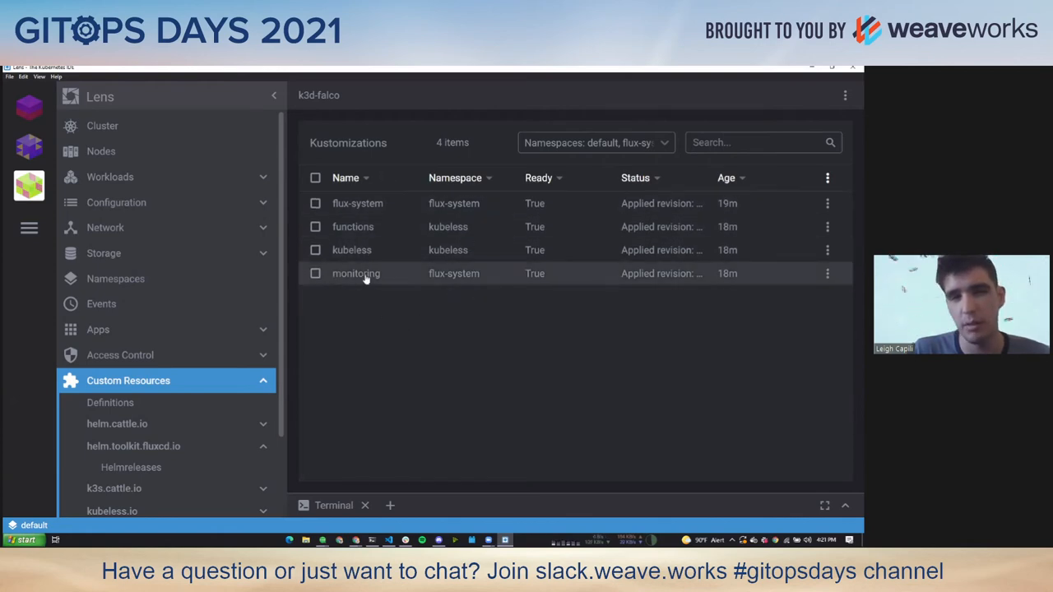
Step: Briefly view the monitoring Kustomization's YAML and close its editor
{"action": "left_click", "coordinate": [355, 273]}
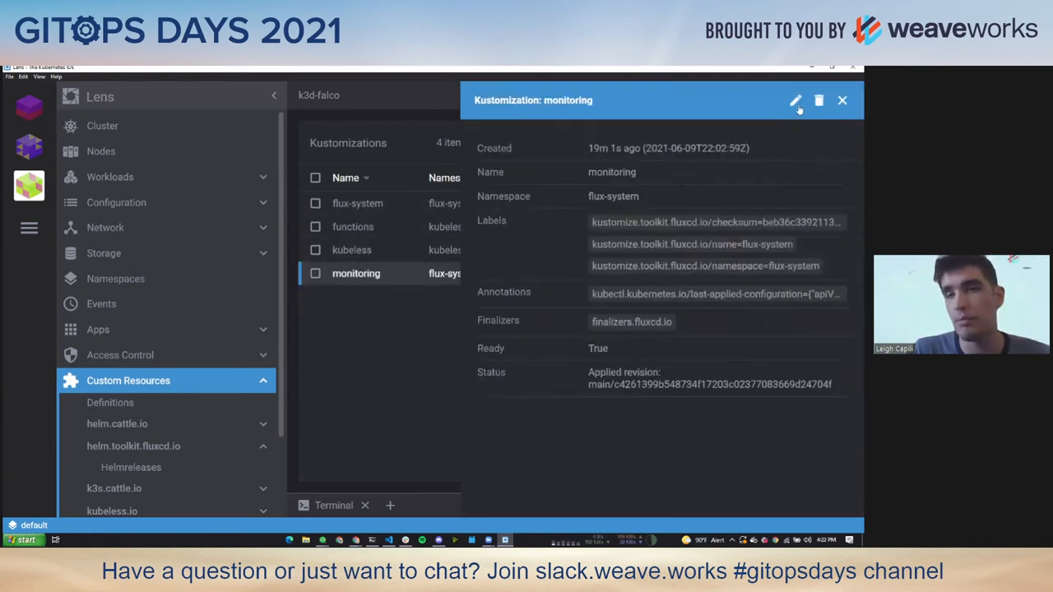
{"action": "left_click", "coordinate": [796, 100]}
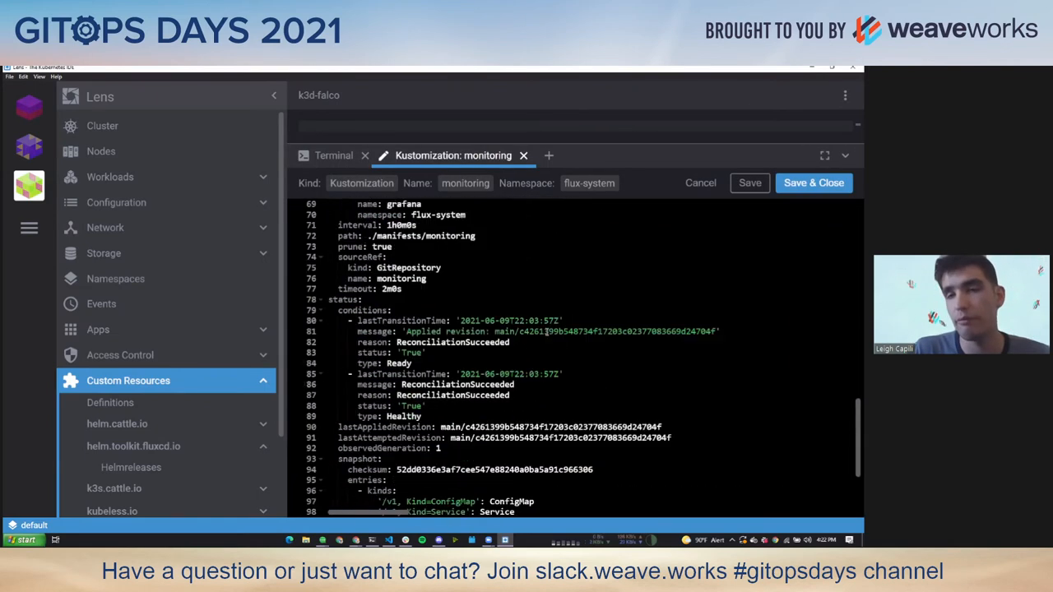
{"action": "scroll", "scroll_direction": "down", "scroll_amount": 3}
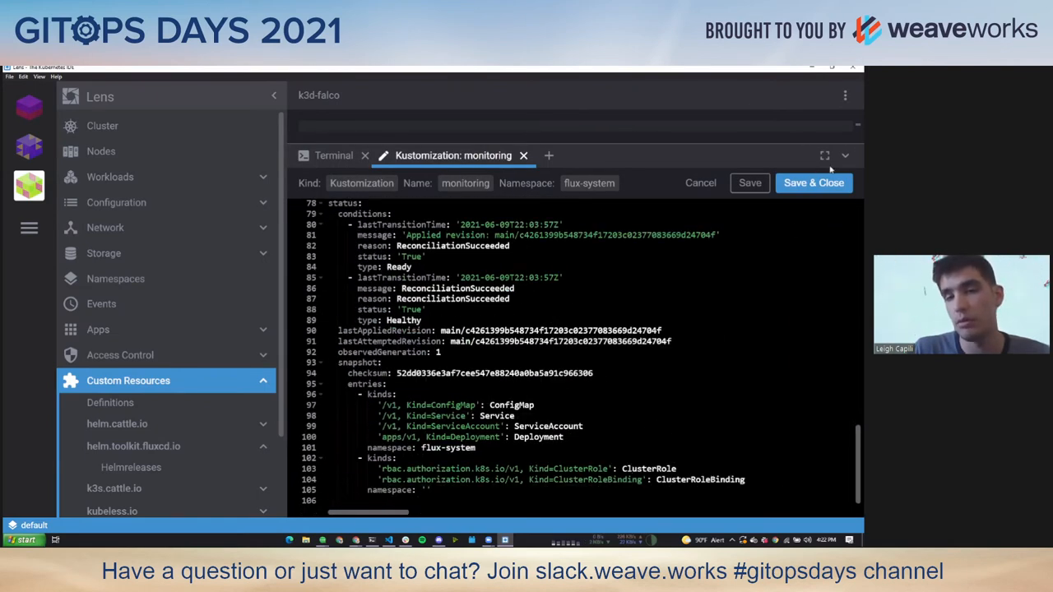
{"action": "left_click", "coordinate": [523, 155]}
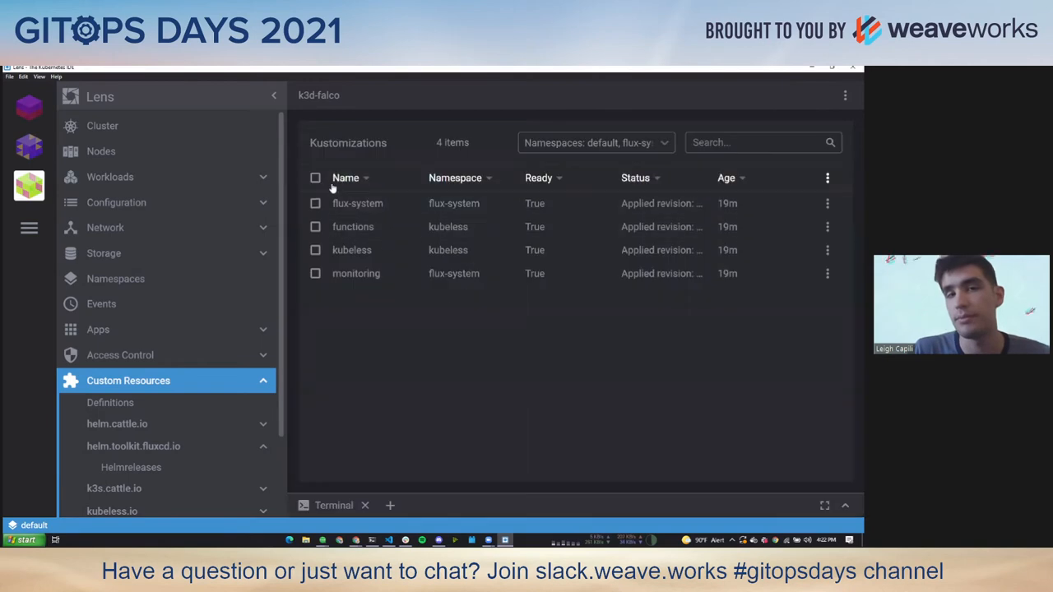
Step: Review the flux-system Kustomization YAML down to its snapshot inventory entries, then minimise the editor
{"action": "left_click", "coordinate": [357, 204]}
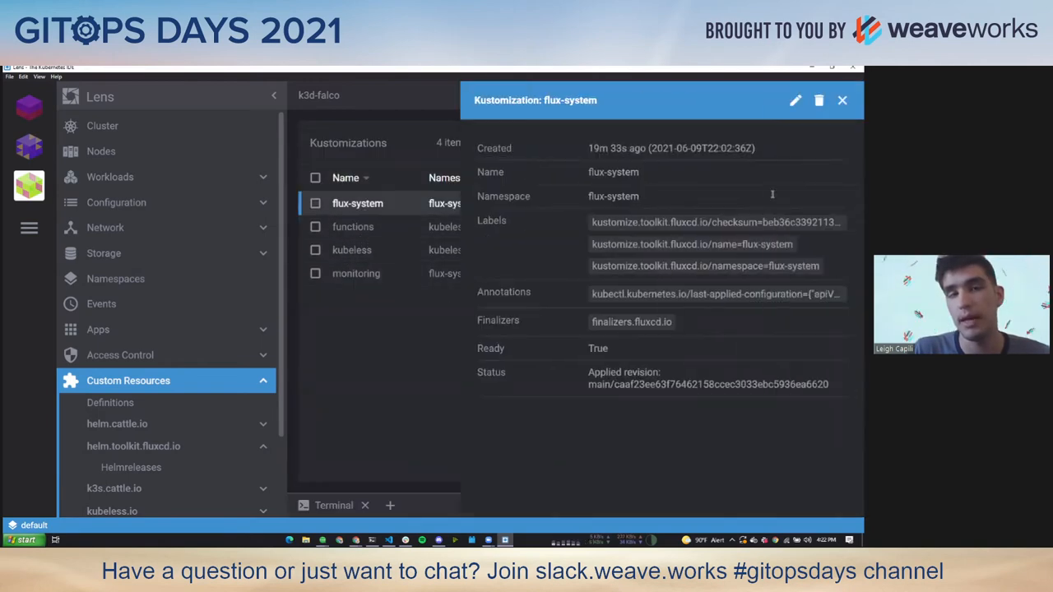
{"action": "left_click", "coordinate": [795, 100]}
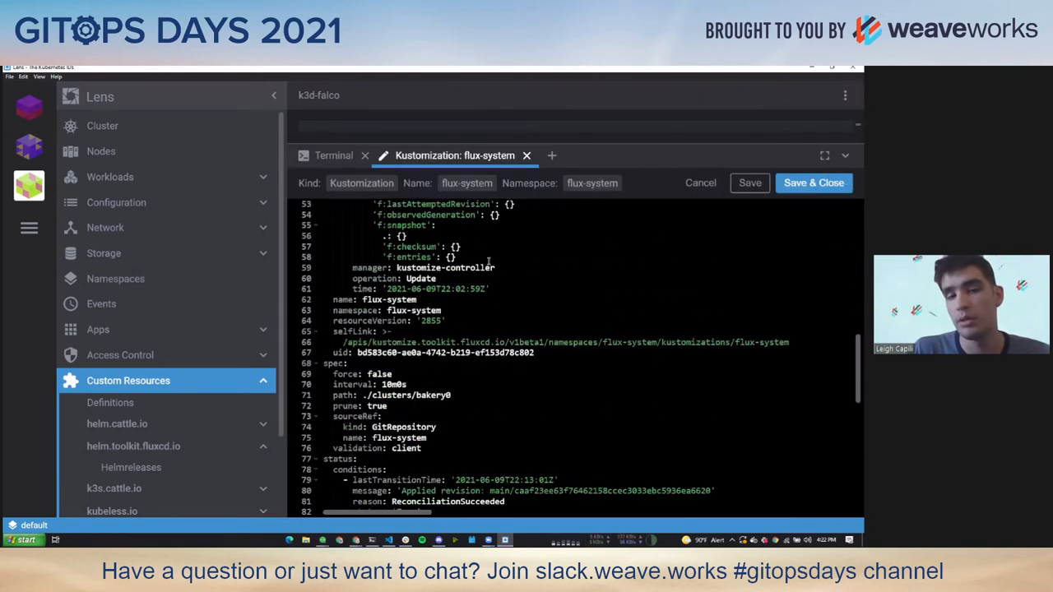
{"action": "scroll", "scroll_direction": "down", "scroll_amount": 3}
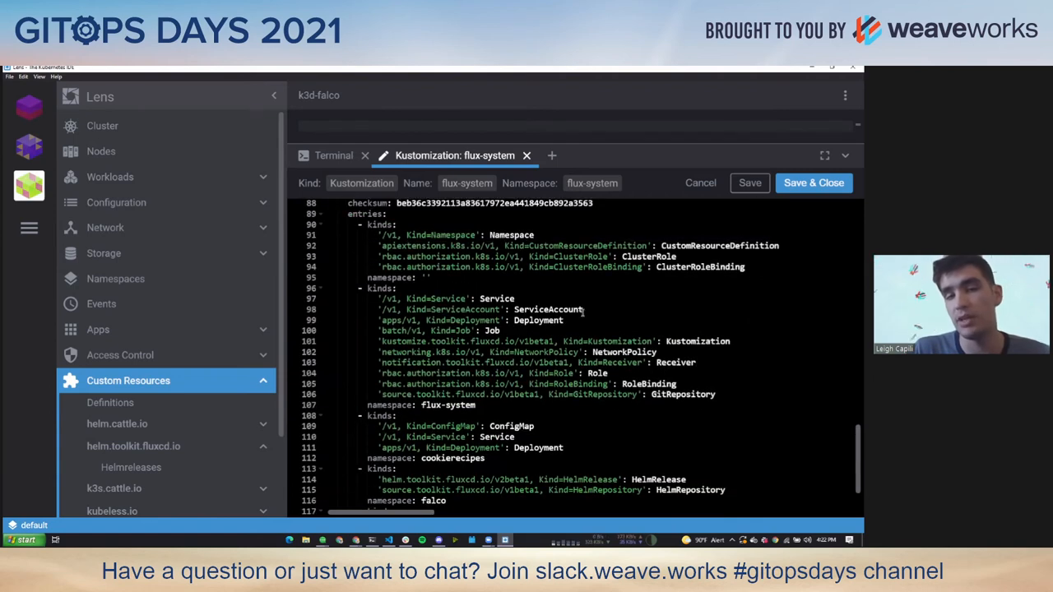
{"action": "scroll", "scroll_direction": "down", "scroll_amount": 3}
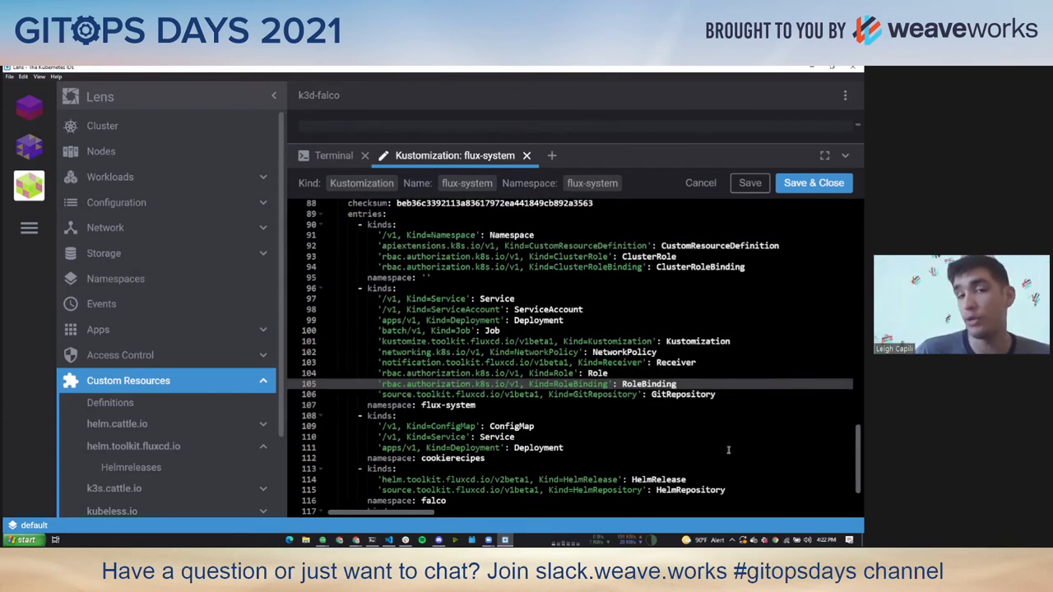
{"action": "scroll", "scroll_direction": "down", "scroll_amount": 3}
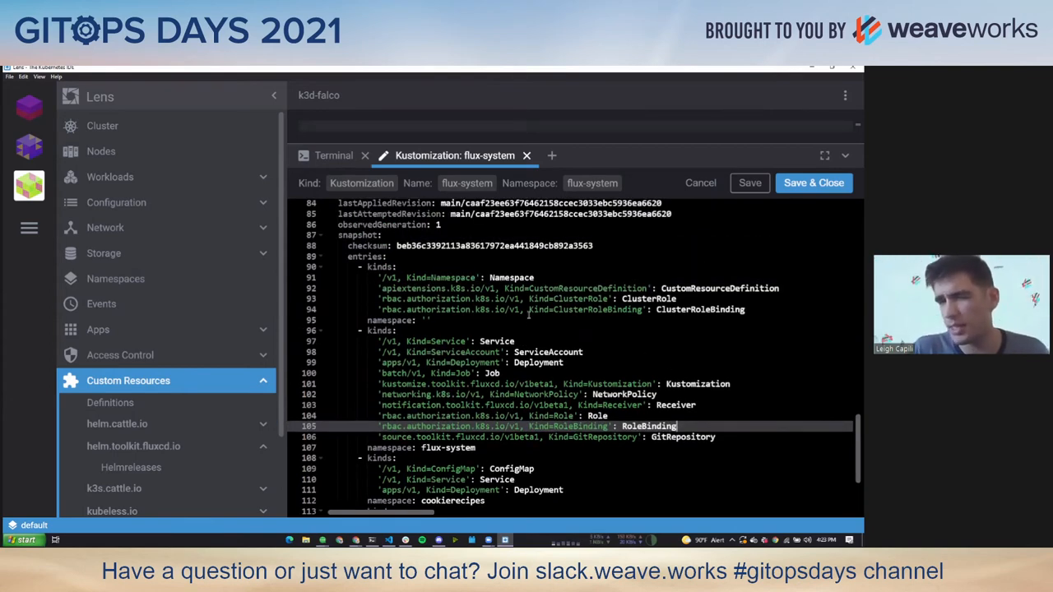
{"action": "scroll", "scroll_direction": "down", "scroll_amount": 3}
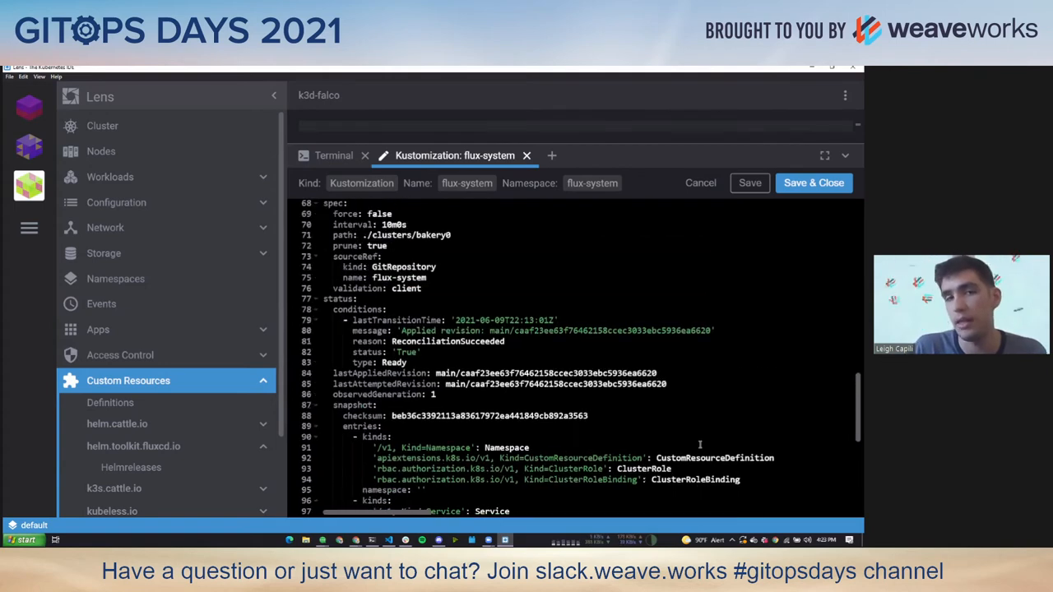
{"action": "scroll", "scroll_direction": "up", "scroll_amount": 3}
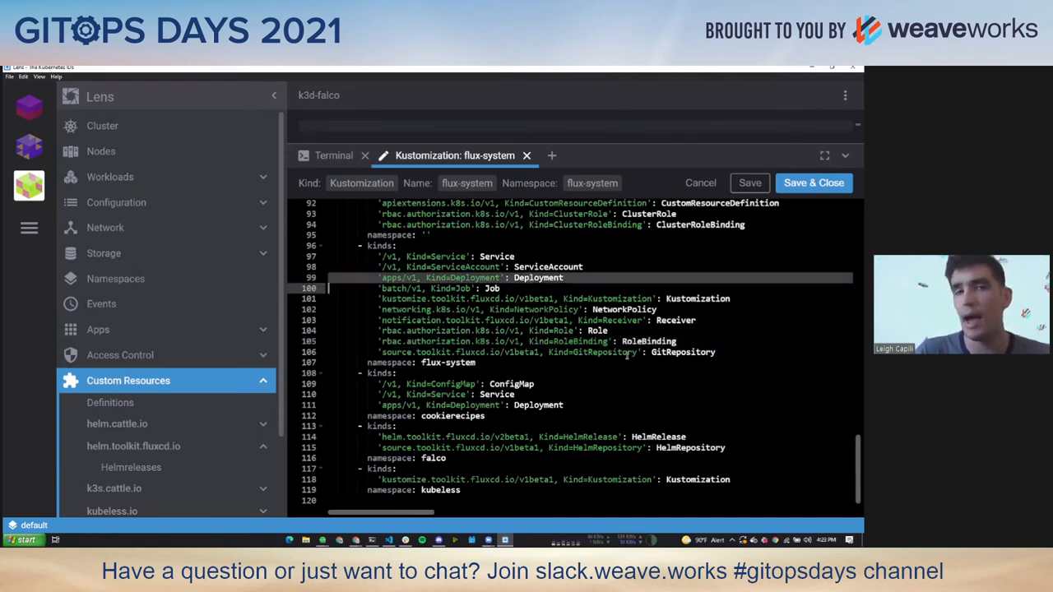
{"action": "mouse_move", "coordinate": [767, 326]}
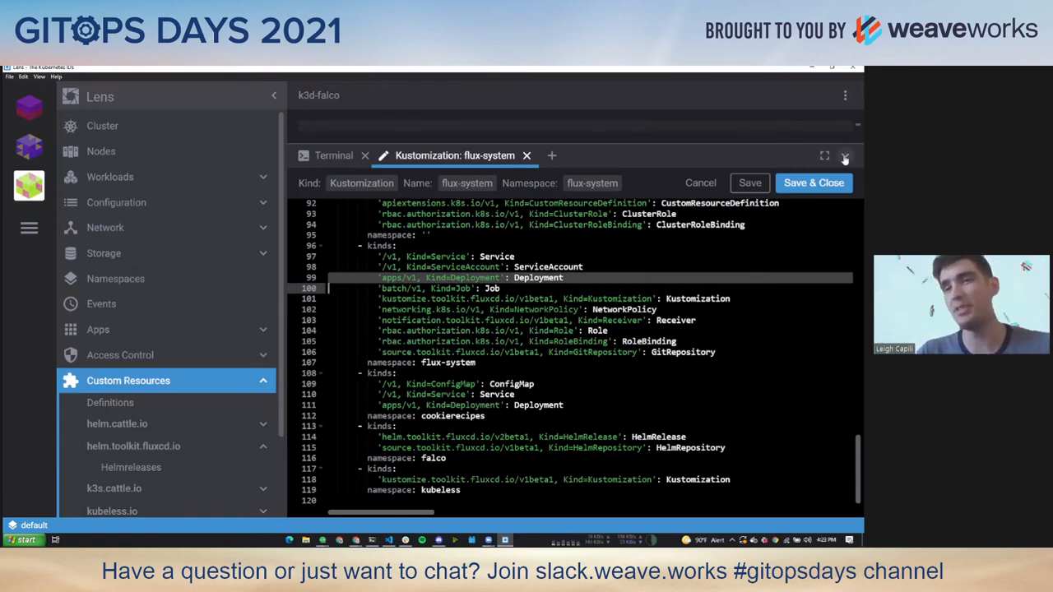
{"action": "left_click", "coordinate": [845, 157]}
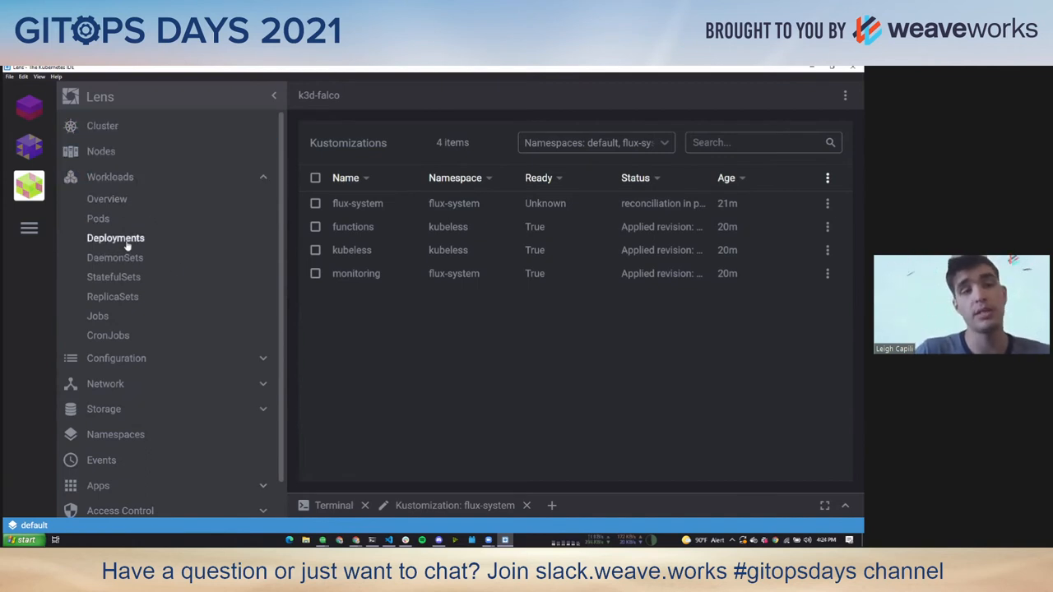
Step: Go to Workloads > Deployments and open the grafana deployment's details
{"action": "left_click", "coordinate": [115, 237]}
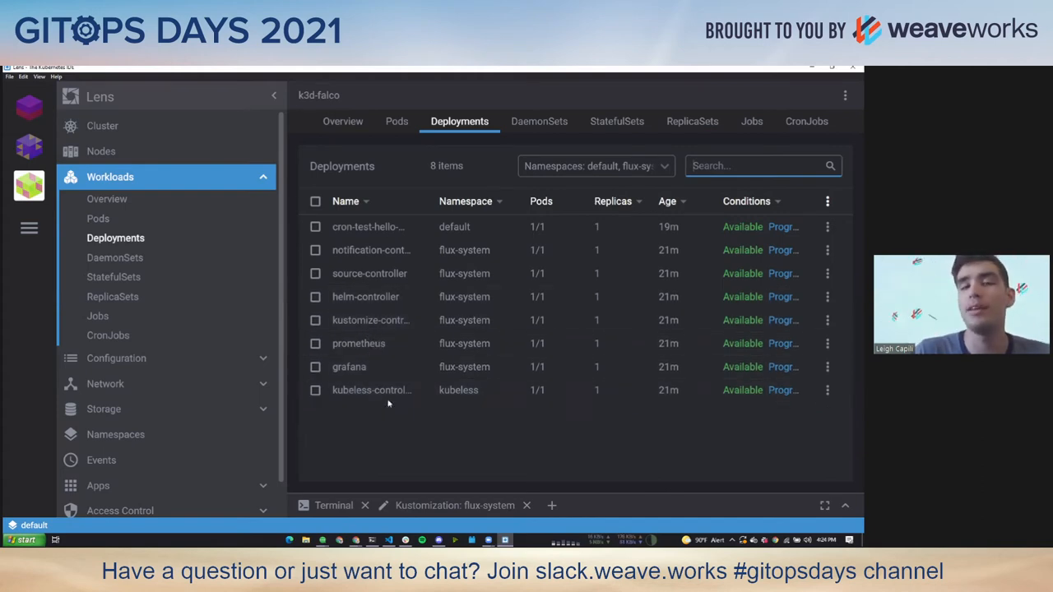
{"action": "left_click", "coordinate": [349, 366]}
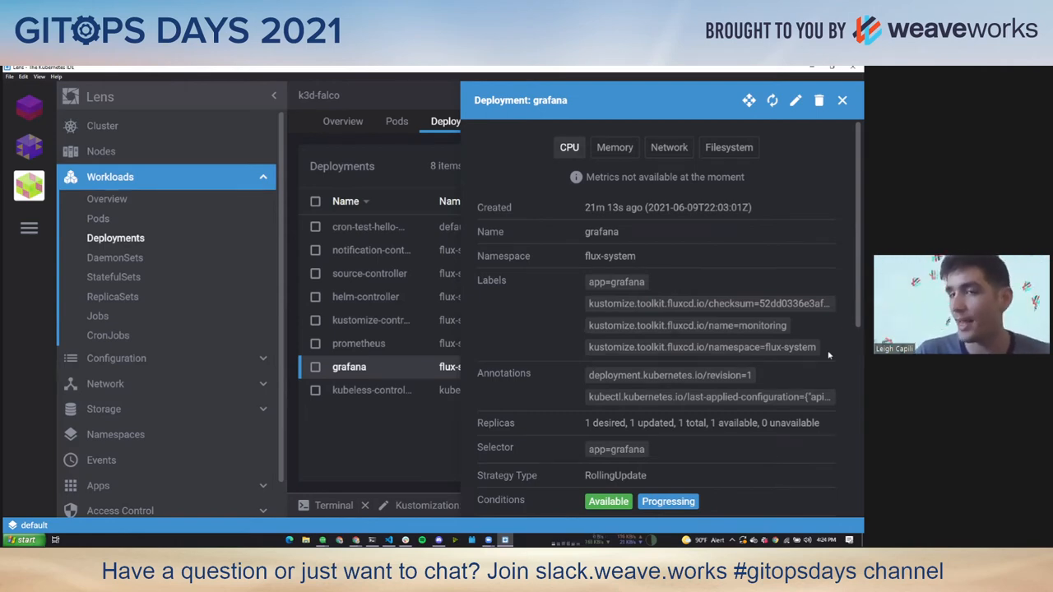
{"action": "mouse_move", "coordinate": [658, 281]}
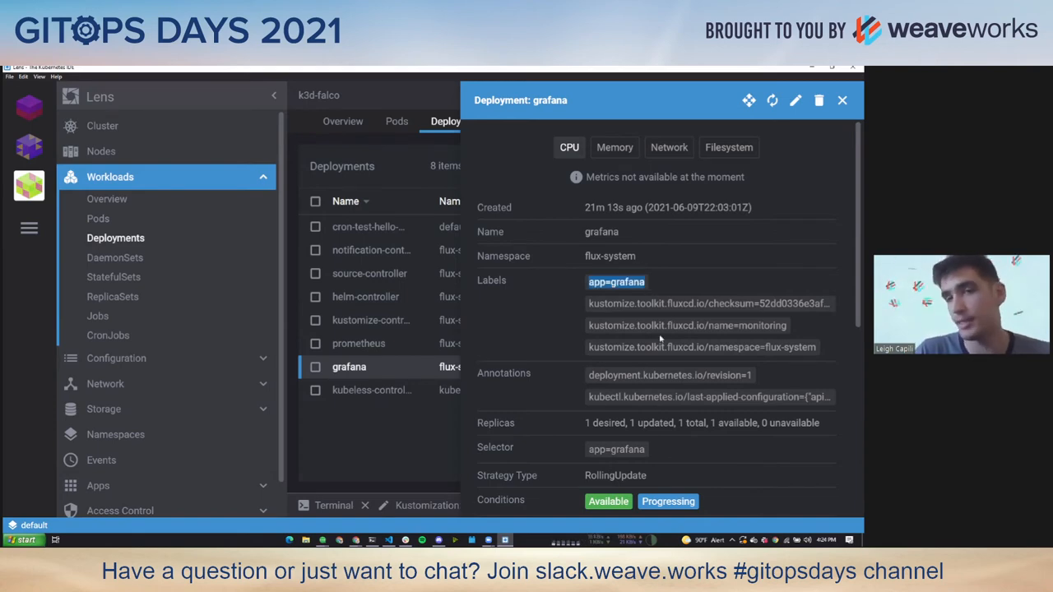
{"action": "mouse_move", "coordinate": [667, 303]}
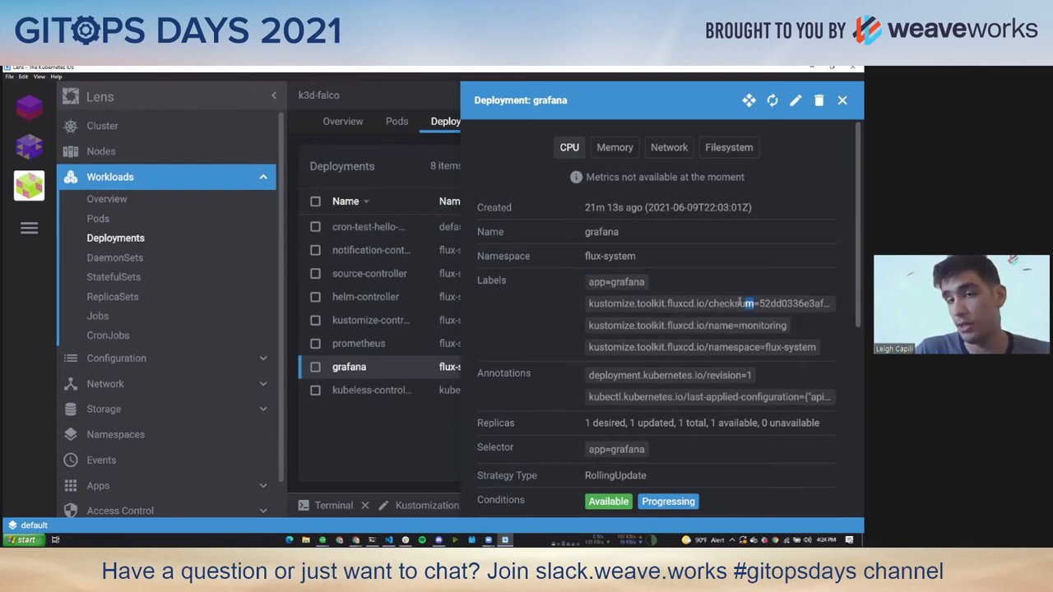
Step: Highlight grafana's kustomize.toolkit.fluxcd.io checksum and namespace labels, then close the details panel
{"action": "double_click", "coordinate": [672, 302]}
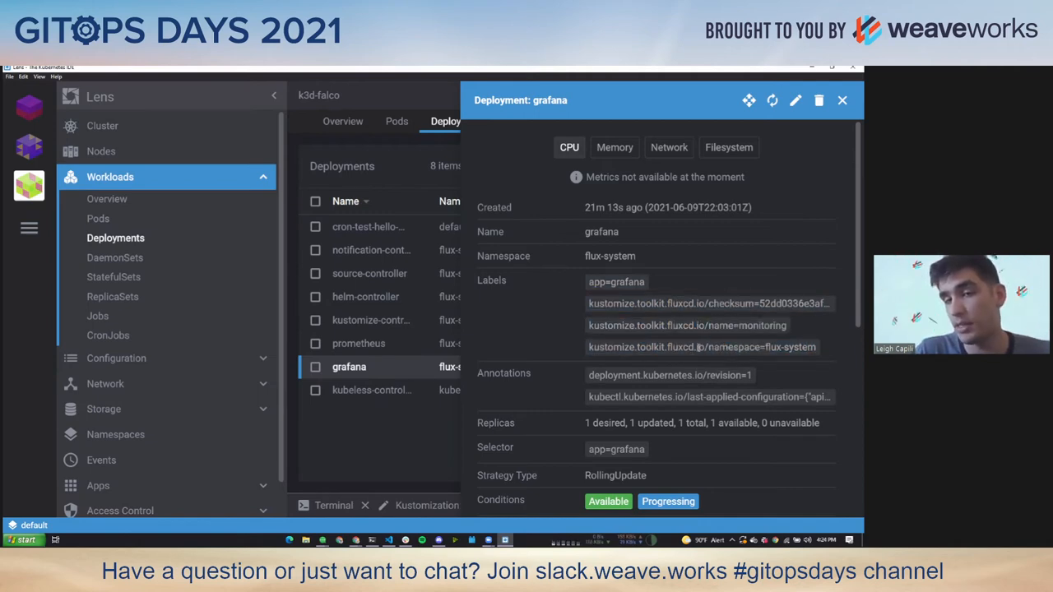
{"action": "double_click", "coordinate": [628, 347]}
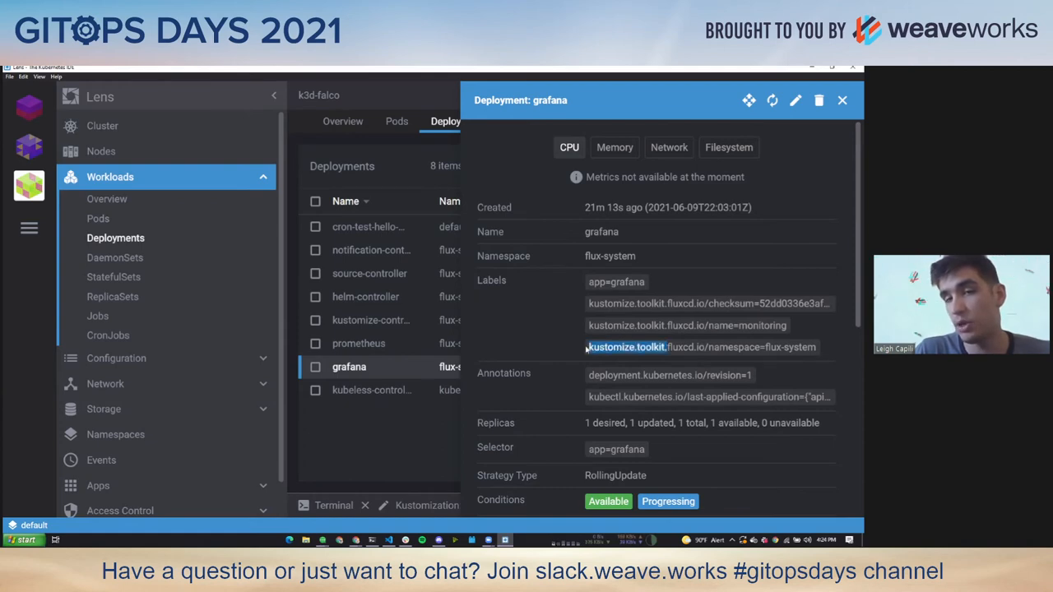
{"action": "mouse_move", "coordinate": [553, 314]}
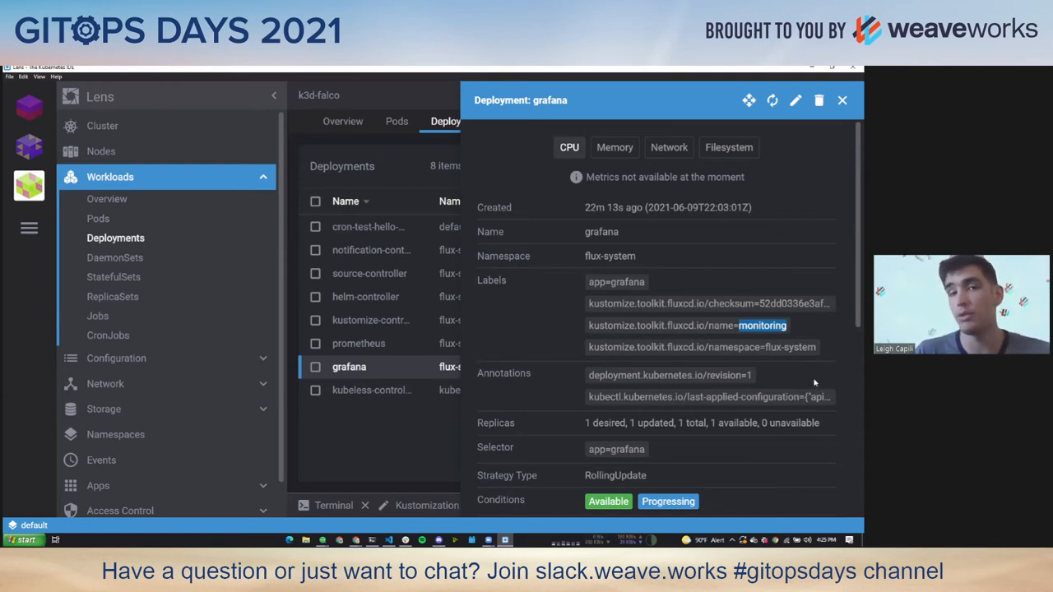
{"action": "mouse_move", "coordinate": [806, 381]}
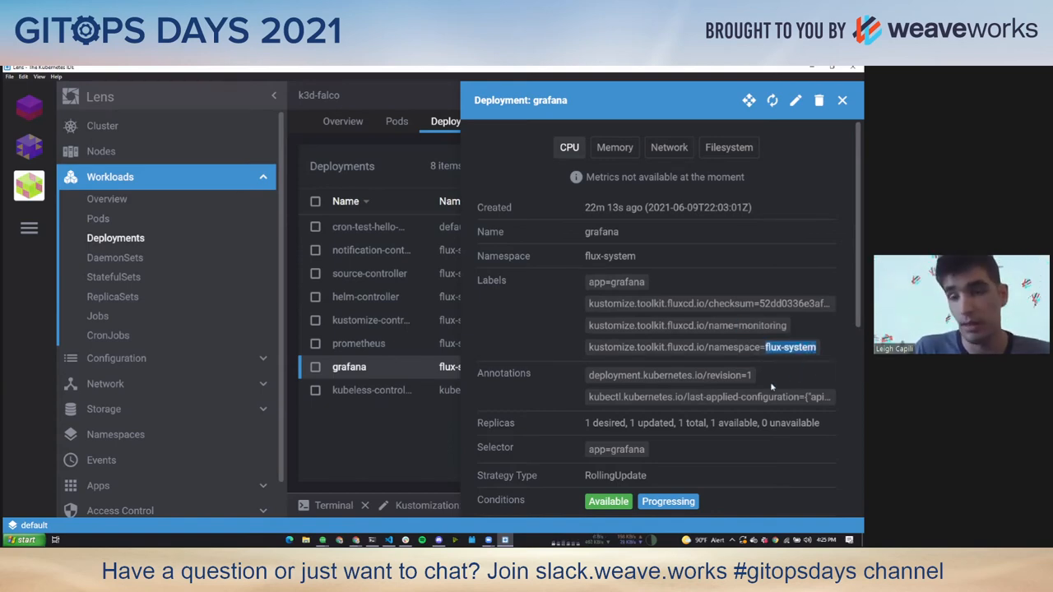
{"action": "left_click", "coordinate": [842, 101]}
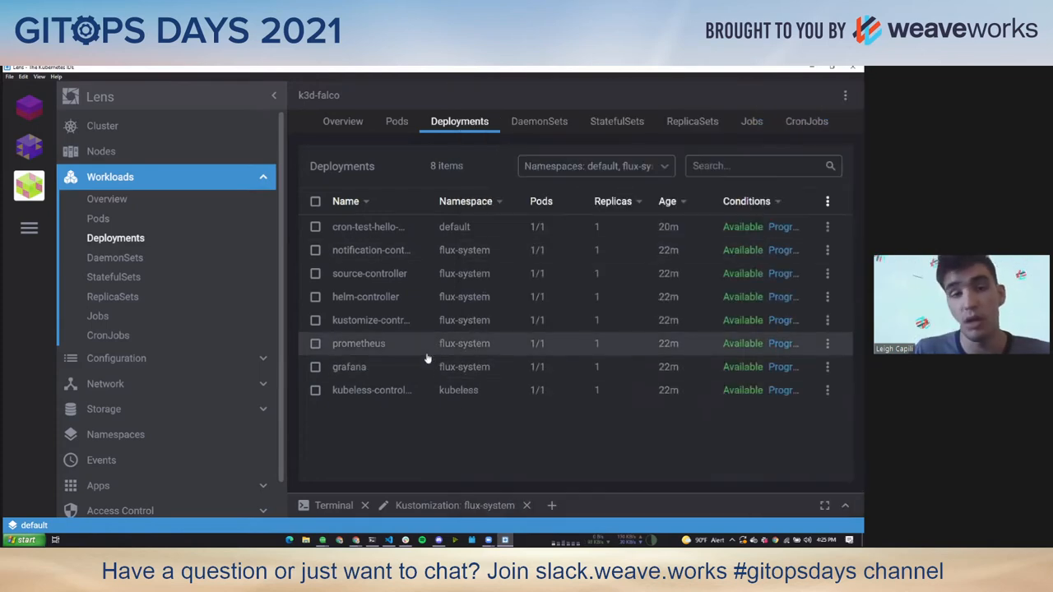
{"action": "mouse_move", "coordinate": [375, 395]}
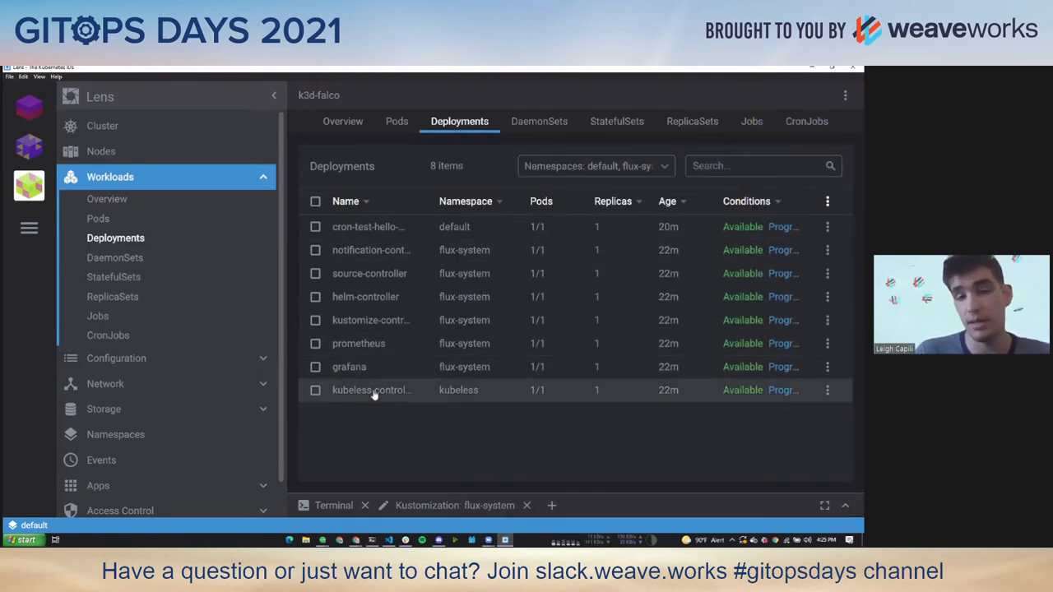
{"action": "left_click", "coordinate": [372, 390]}
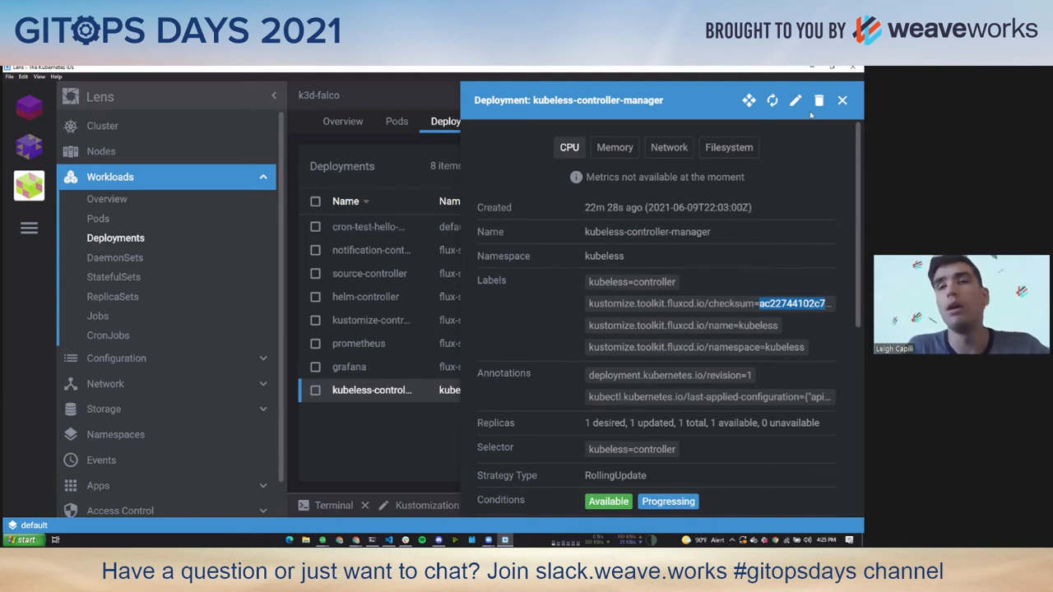
{"action": "mouse_move", "coordinate": [766, 281]}
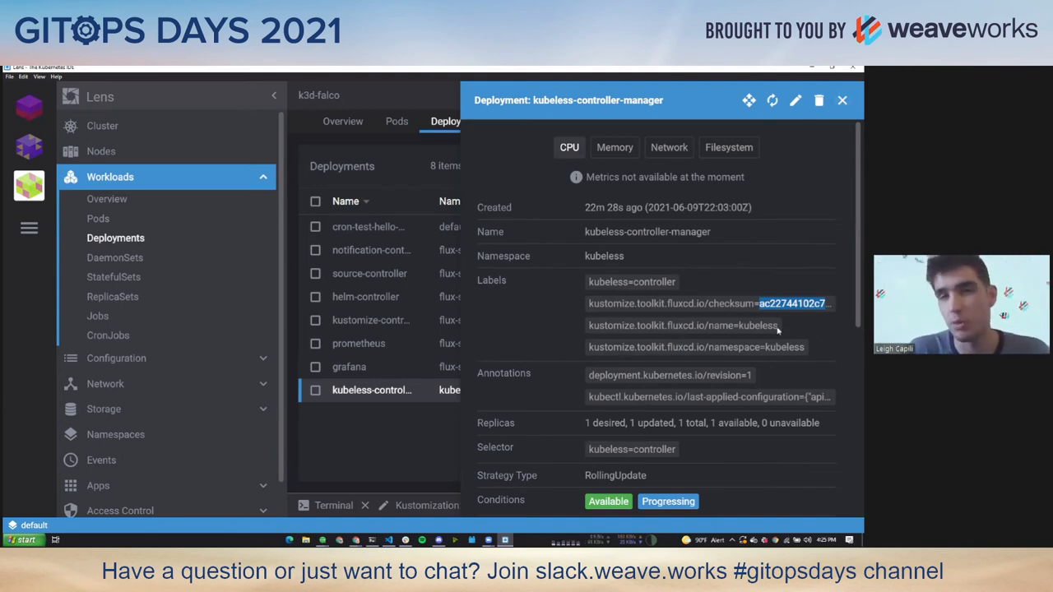
{"action": "mouse_move", "coordinate": [753, 339]}
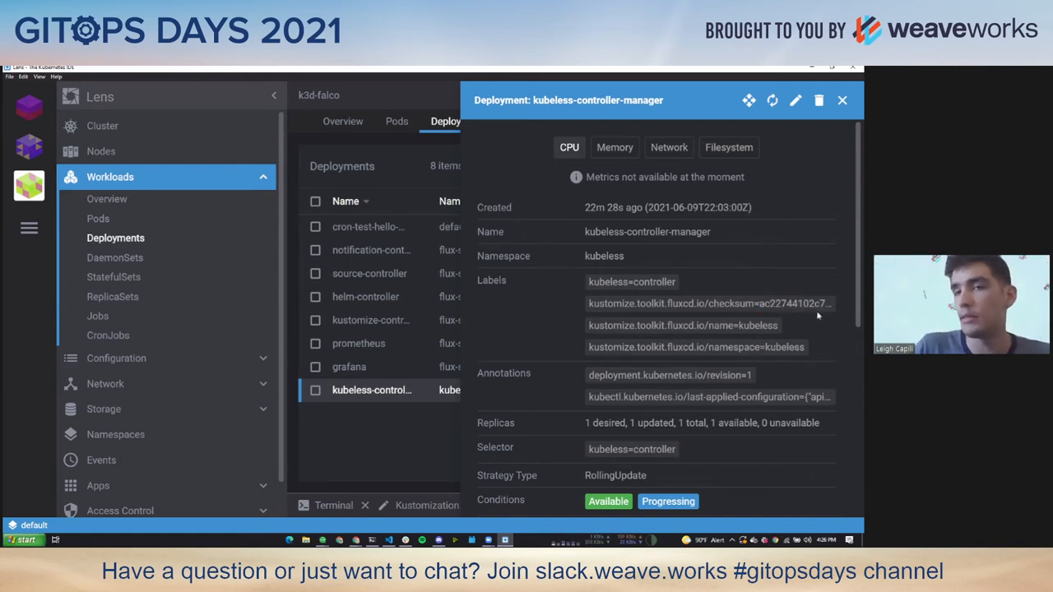
{"action": "left_click_drag", "start_coordinate": [716, 302], "coordinate": [831, 303]}
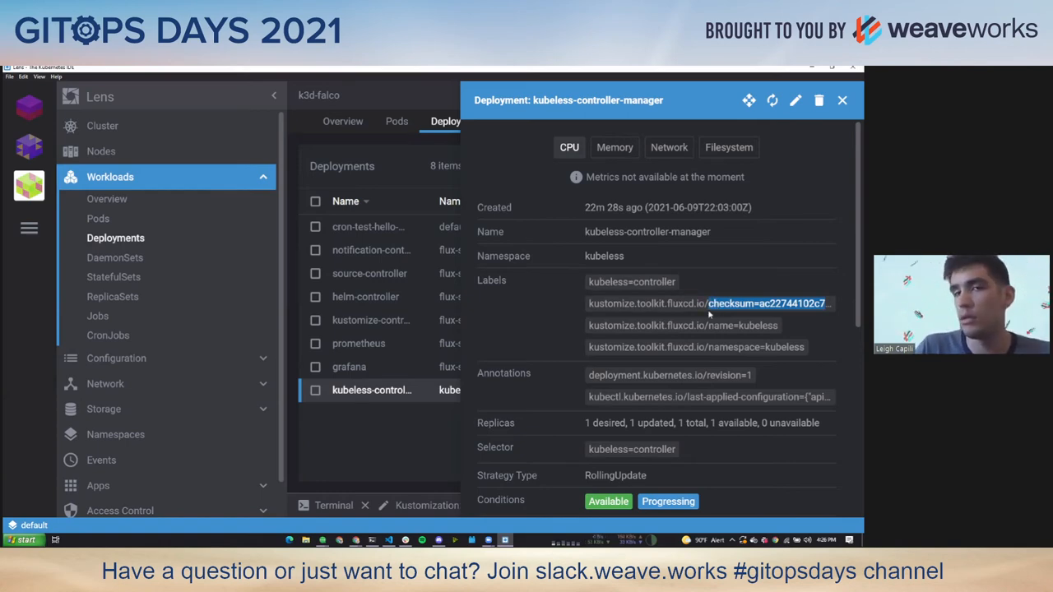
{"action": "mouse_move", "coordinate": [695, 342]}
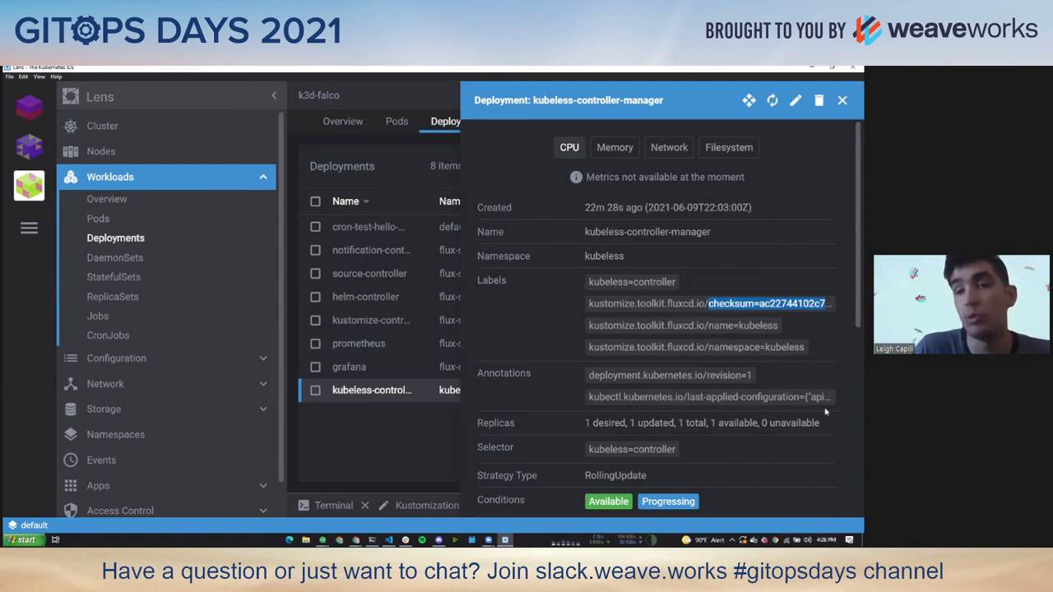
{"action": "mouse_move", "coordinate": [791, 376]}
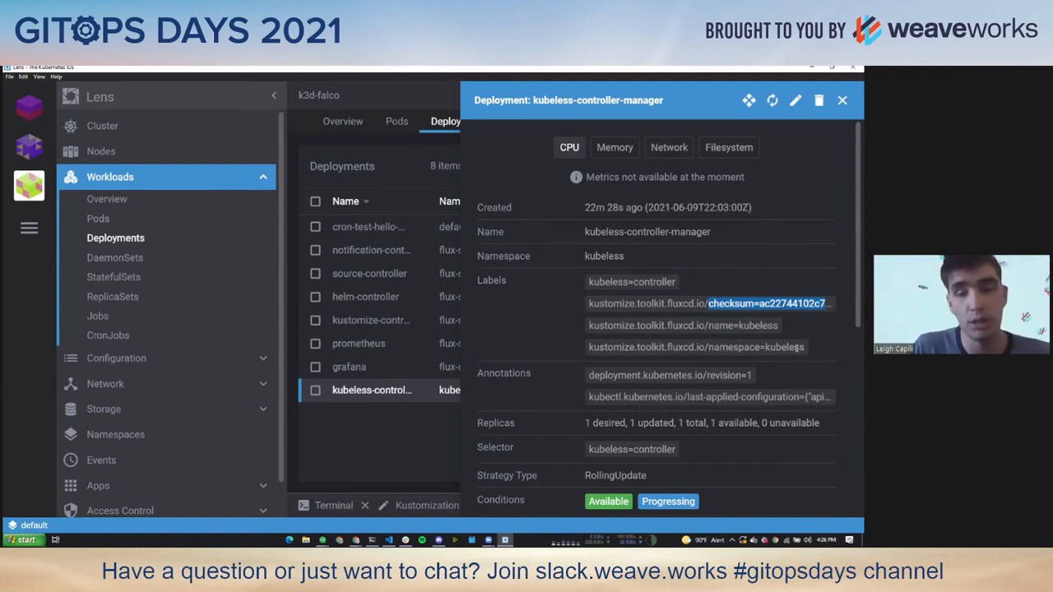
{"action": "mouse_move", "coordinate": [816, 415]}
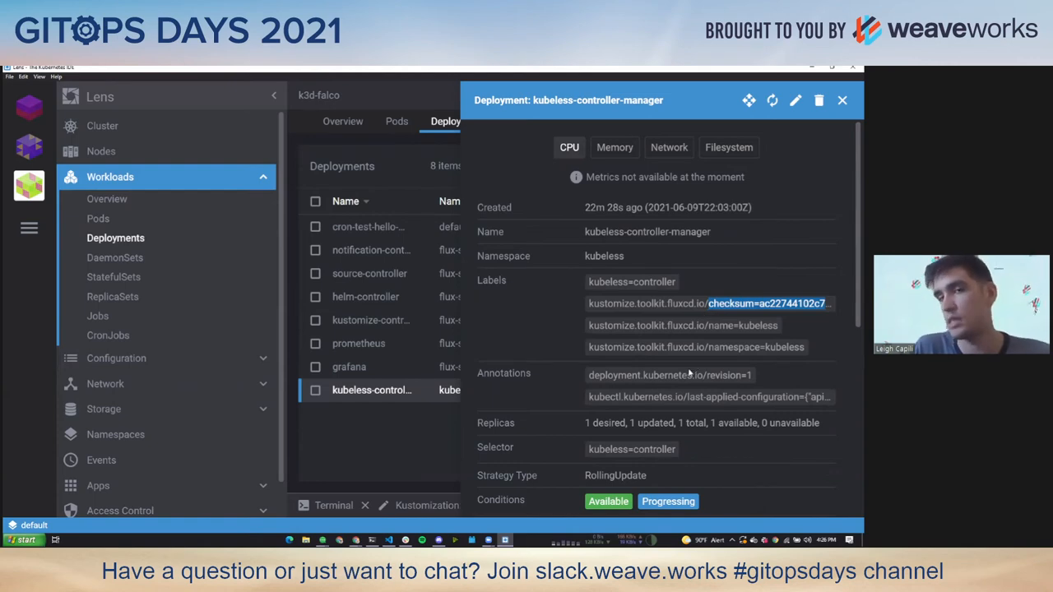
{"action": "mouse_move", "coordinate": [656, 243]}
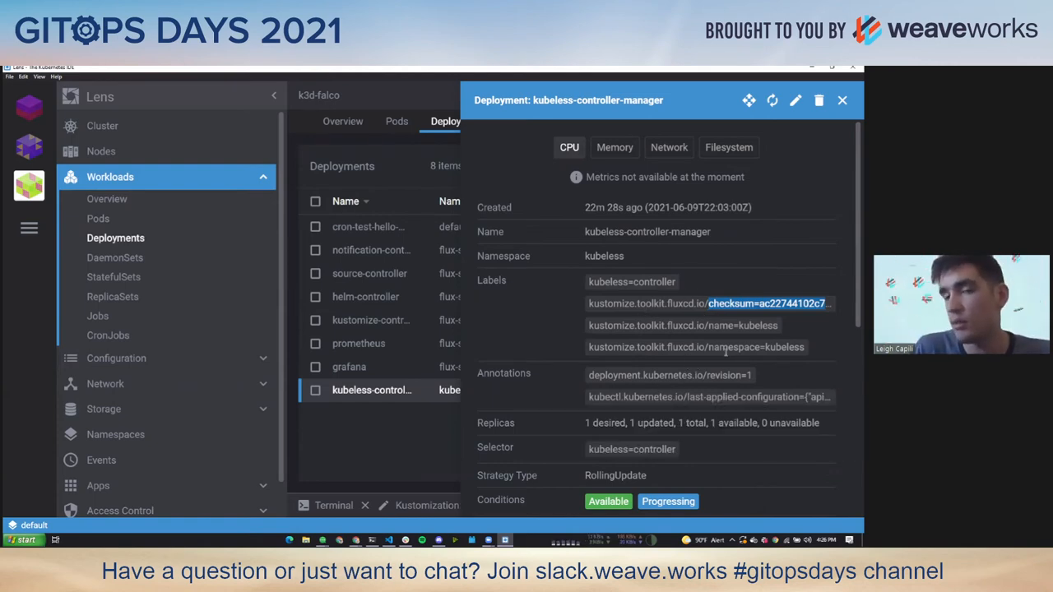
{"action": "mouse_move", "coordinate": [810, 390]}
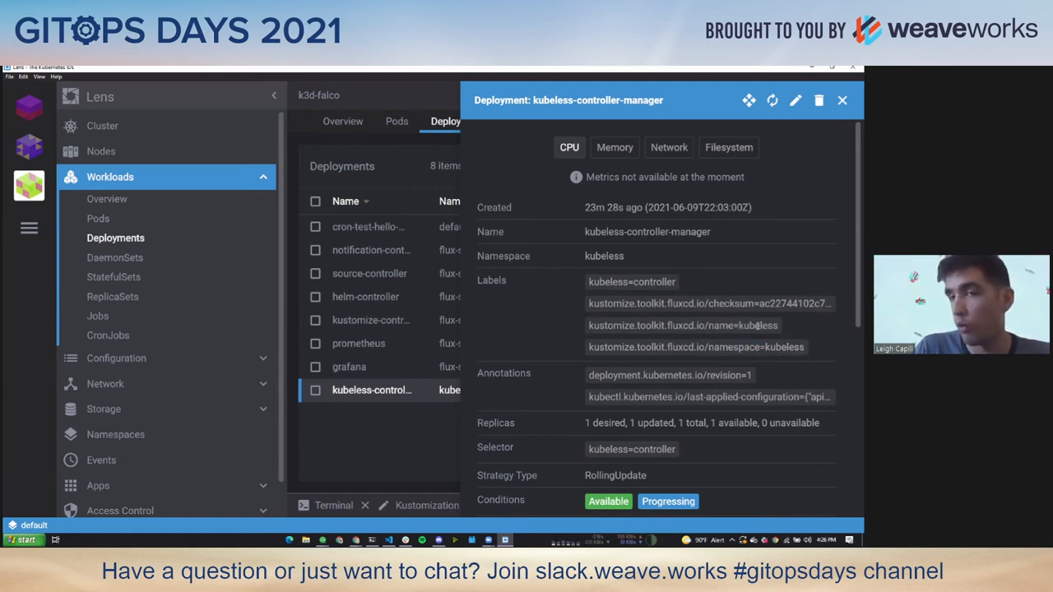
{"action": "double_click", "coordinate": [757, 326]}
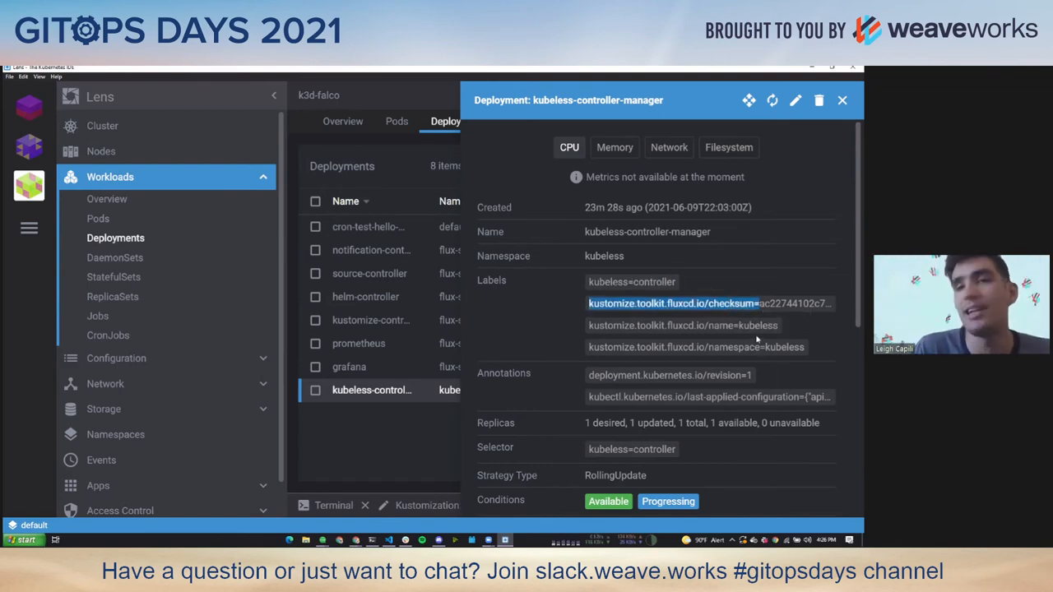
{"action": "mouse_move", "coordinate": [745, 343]}
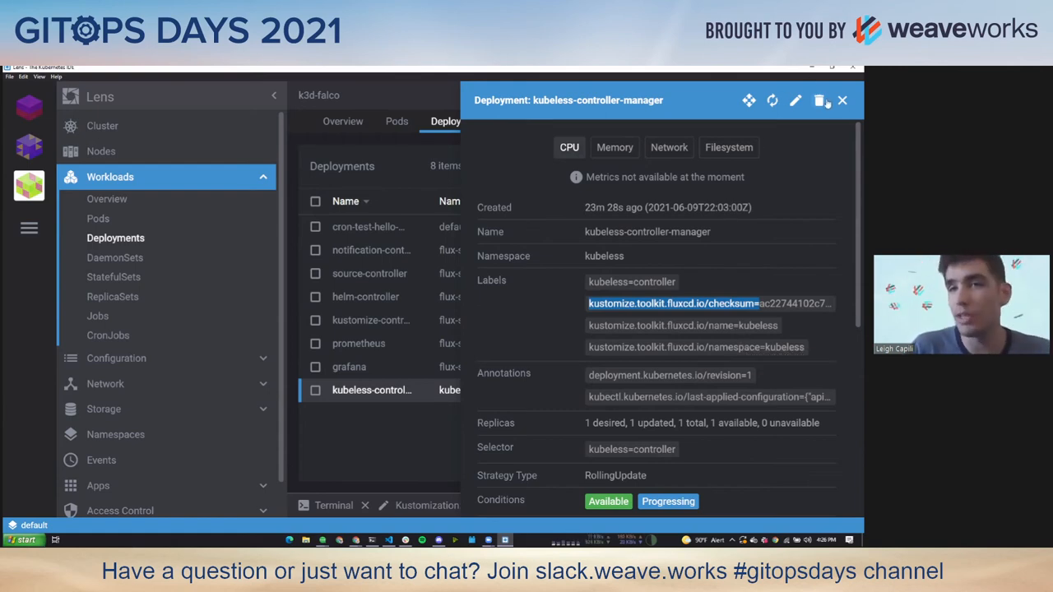
{"action": "left_click", "coordinate": [842, 101]}
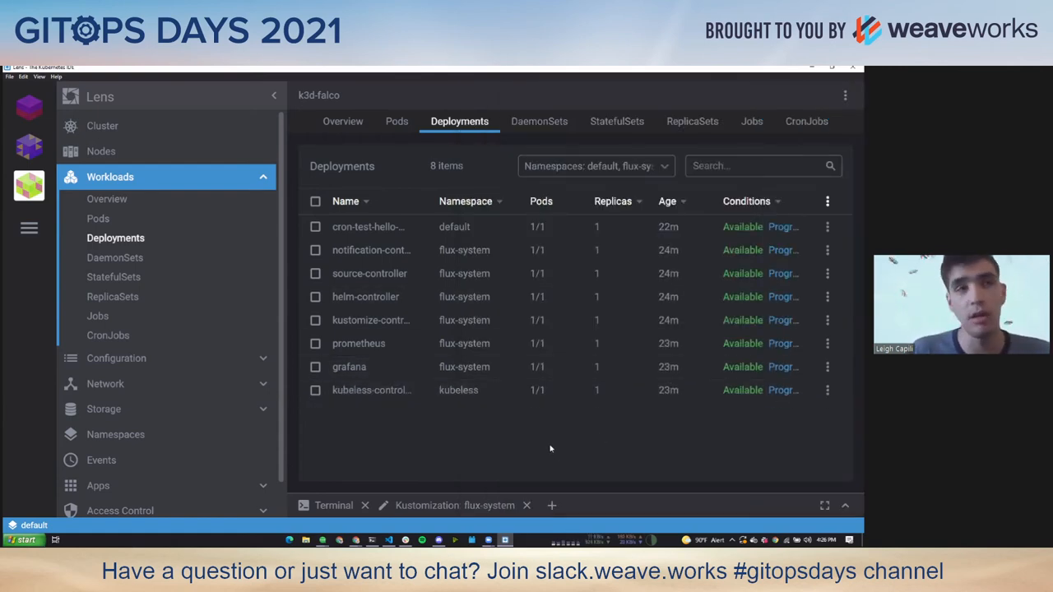
{"action": "mouse_move", "coordinate": [556, 452]}
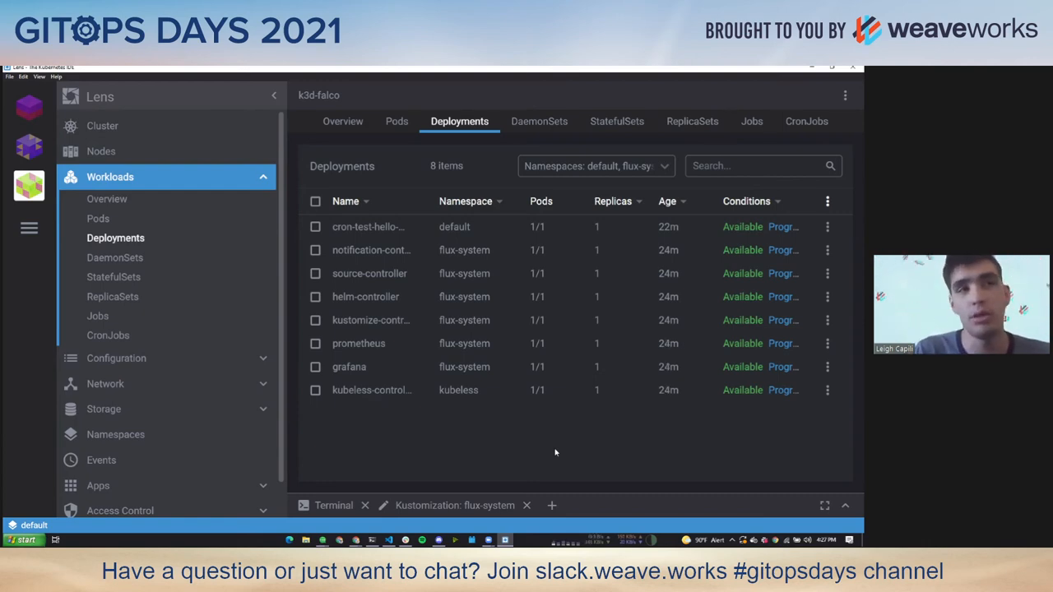
{"action": "mouse_move", "coordinate": [691, 243]}
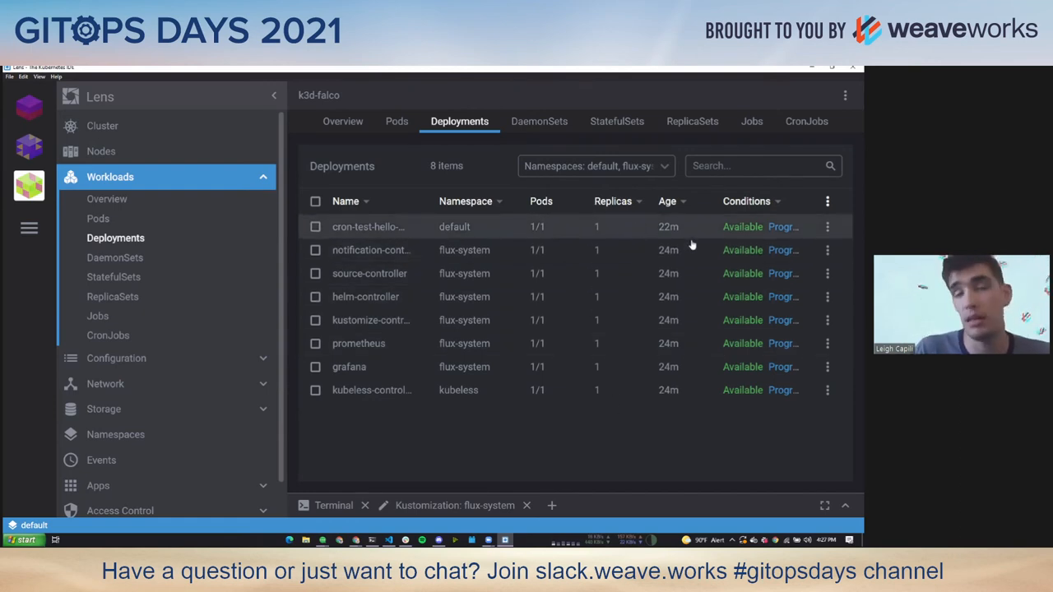
{"action": "mouse_move", "coordinate": [553, 471]}
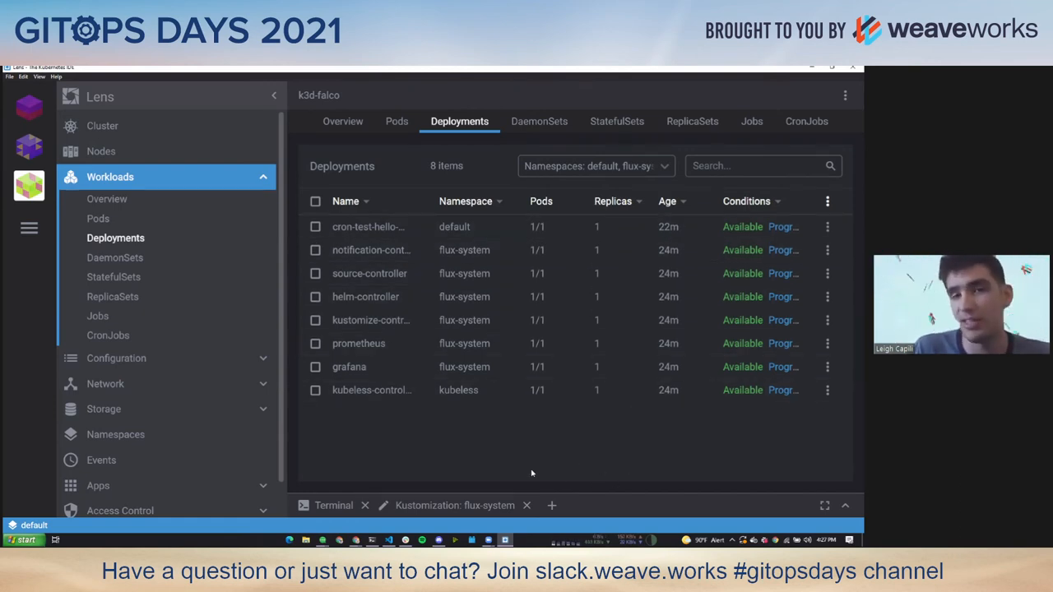
{"action": "mouse_move", "coordinate": [518, 474]}
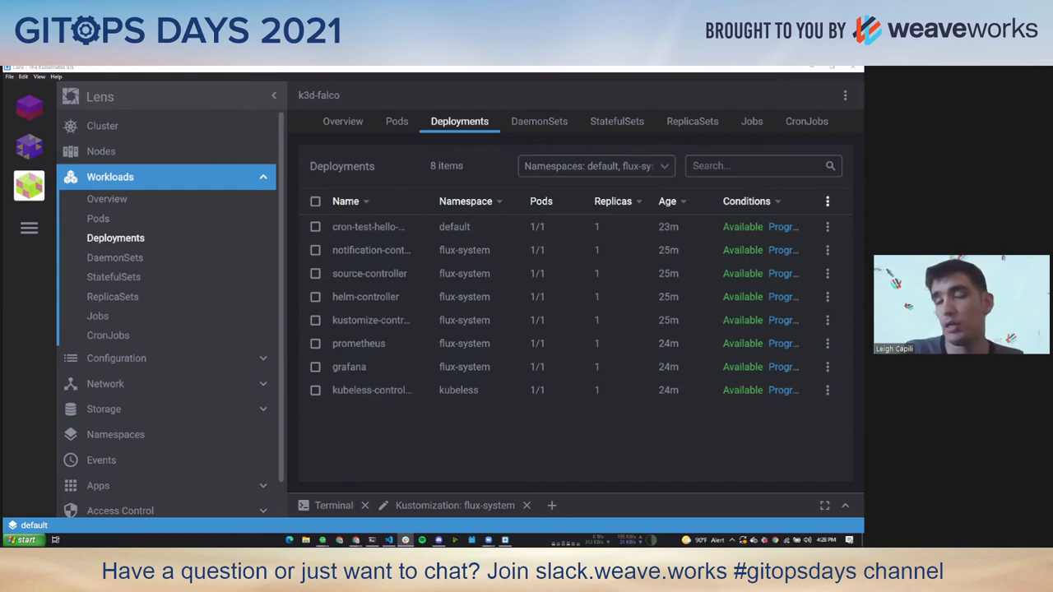
{"action": "mouse_move", "coordinate": [428, 485]}
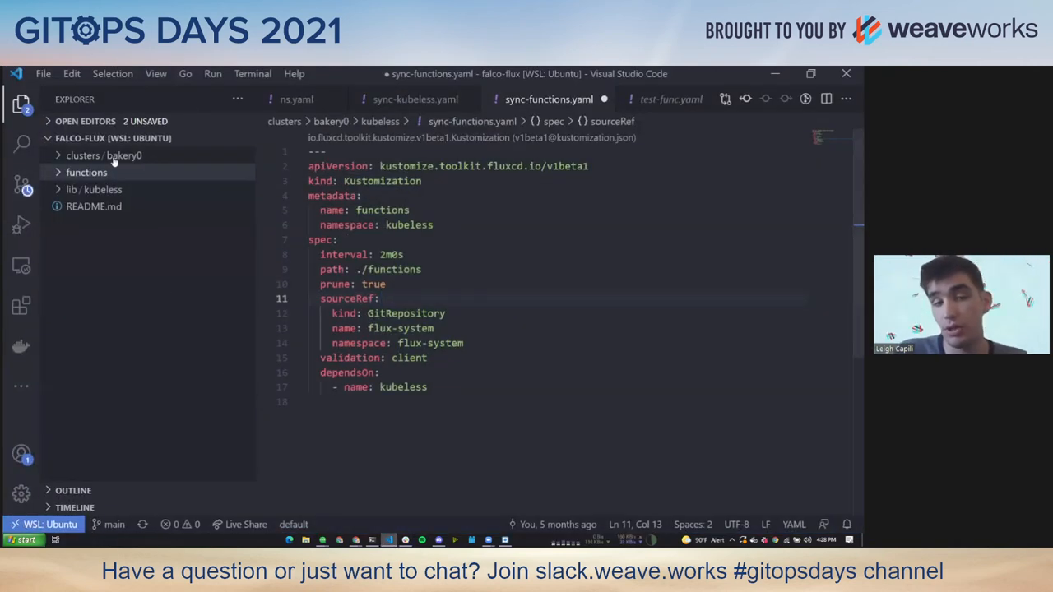
Step: Expand the functions and clusters/bakery0 folders and review the functions Kustomization's dependsOn block
{"action": "left_click", "coordinate": [85, 173]}
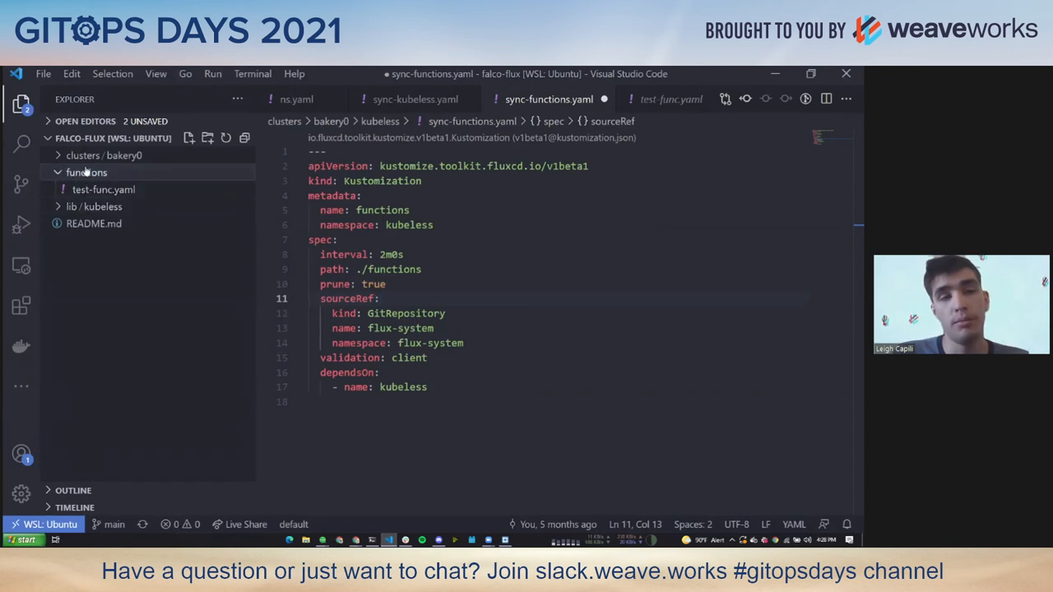
{"action": "left_click", "coordinate": [99, 155]}
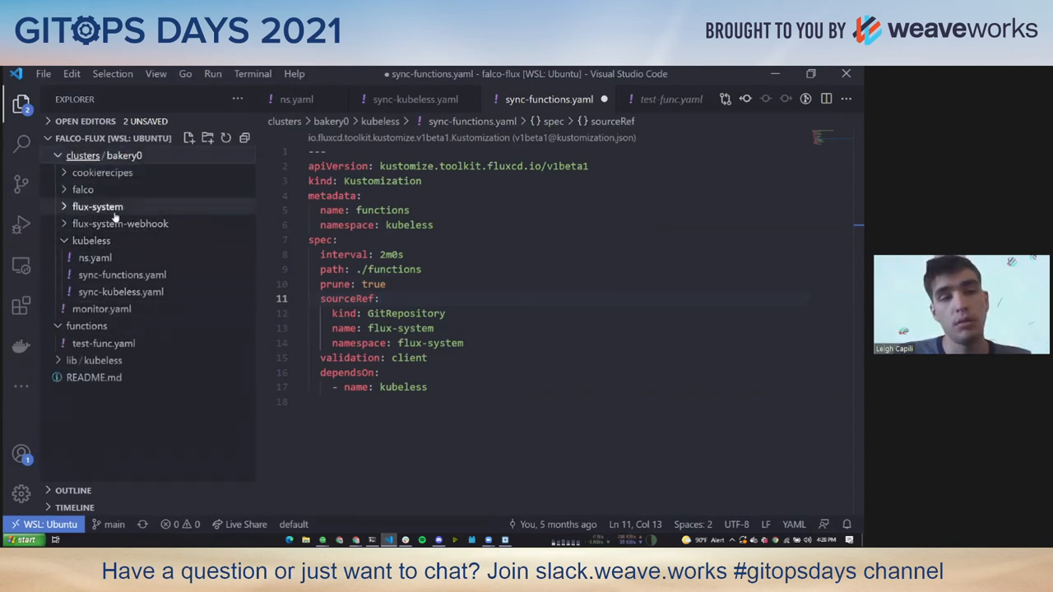
{"action": "left_click", "coordinate": [90, 240]}
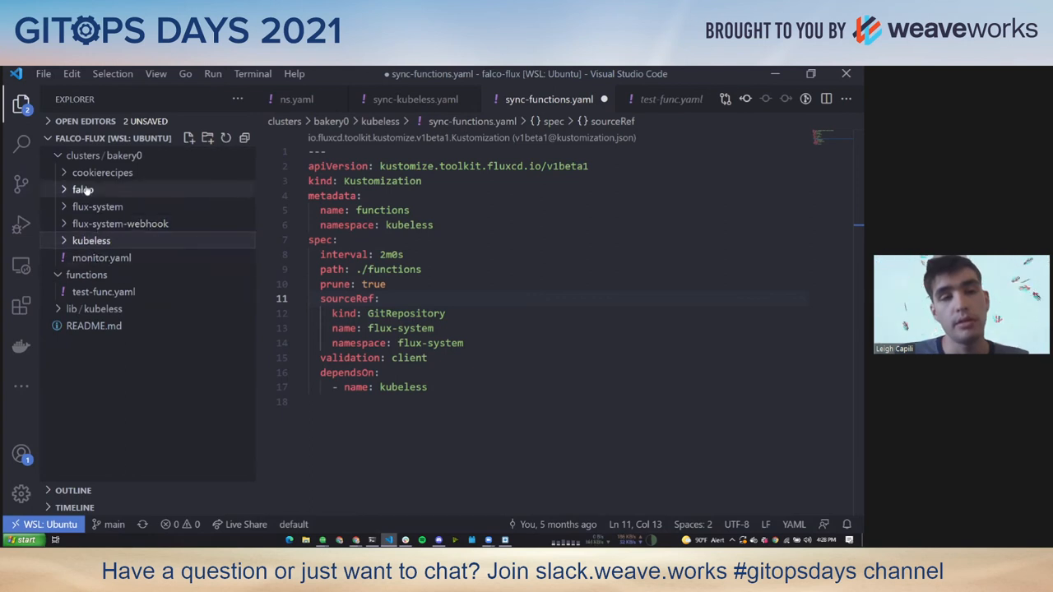
{"action": "left_click", "coordinate": [92, 240]}
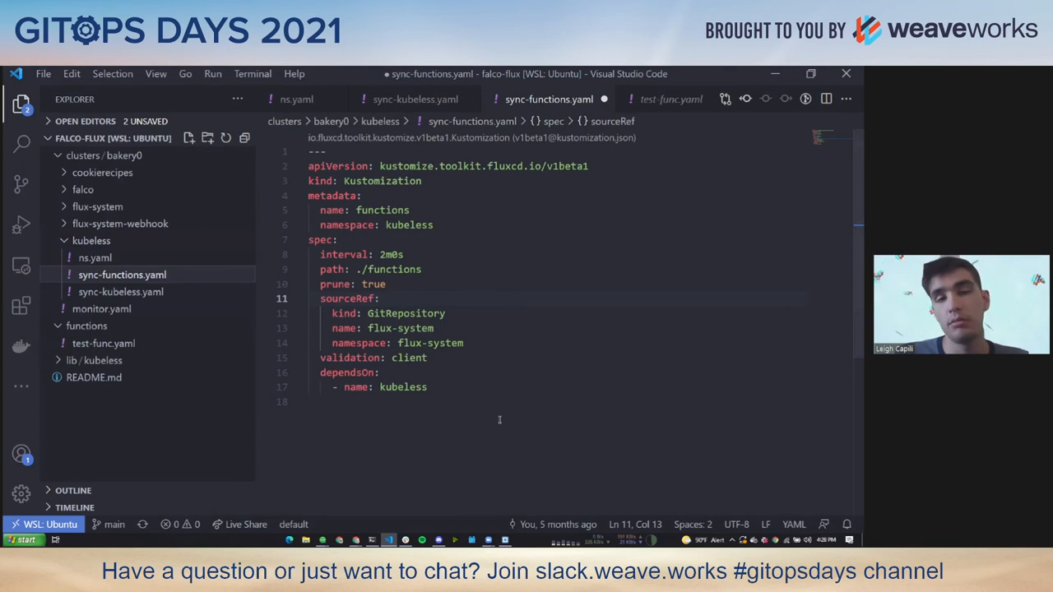
{"action": "double_click", "coordinate": [382, 181]}
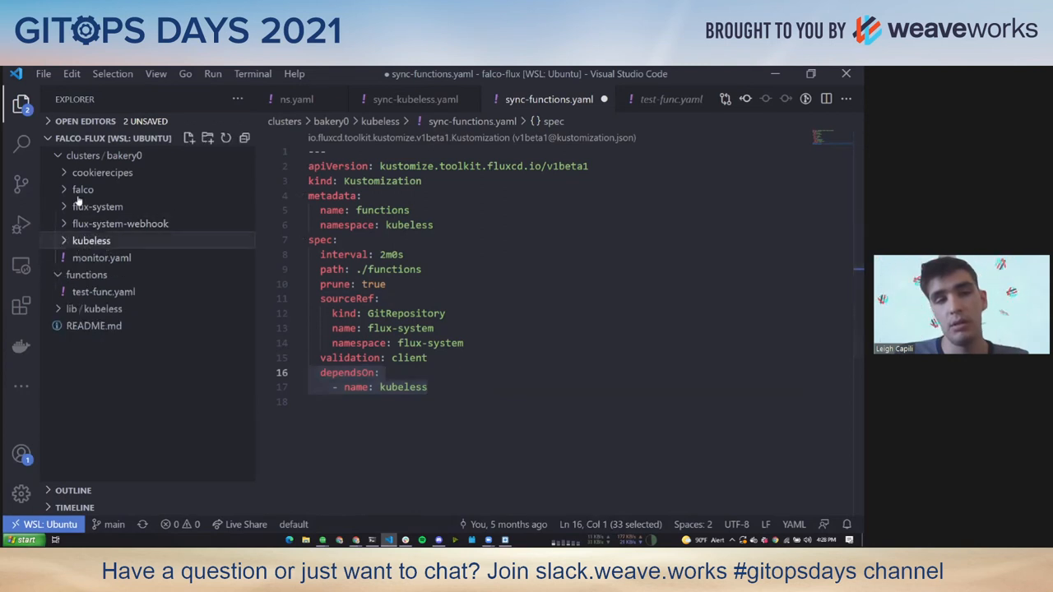
Step: Open kubeless/sync-kubeless.yaml, the kubeless Kustomization with its kubeless-controller-manager health check
{"action": "left_click", "coordinate": [96, 207]}
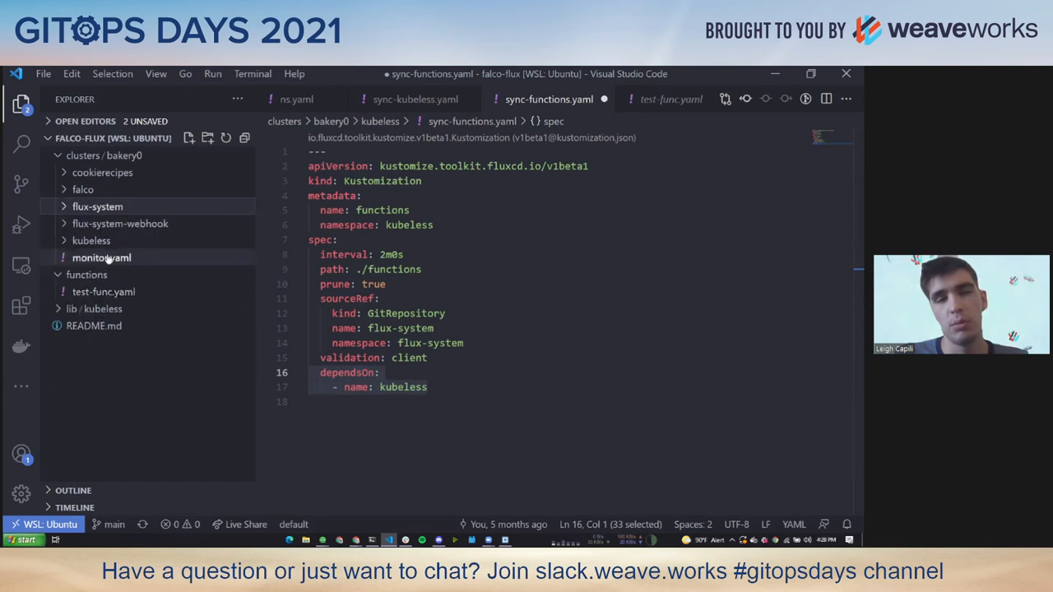
{"action": "left_click", "coordinate": [91, 240]}
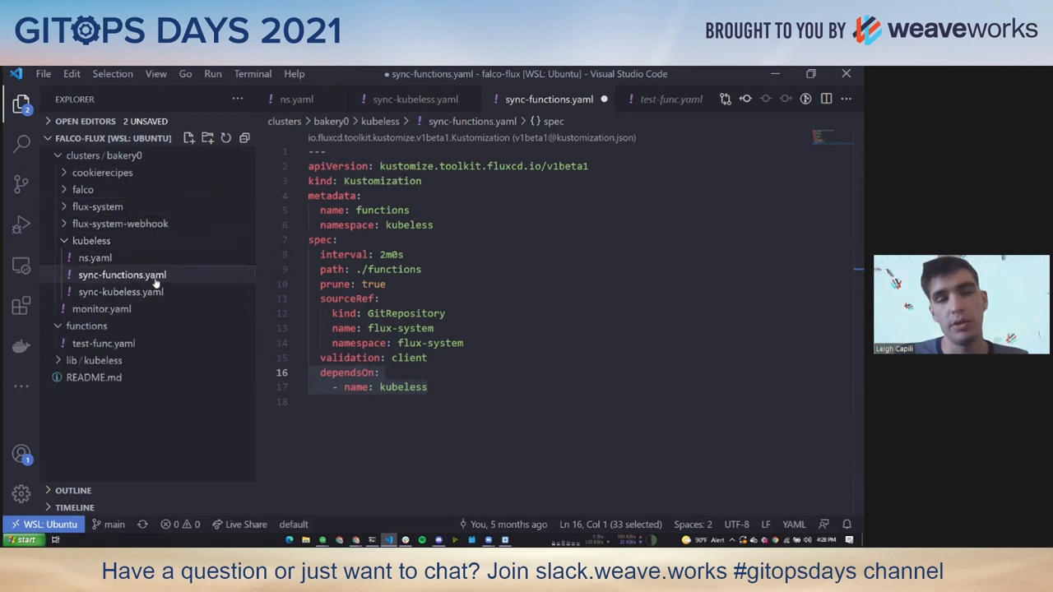
{"action": "left_click", "coordinate": [120, 291]}
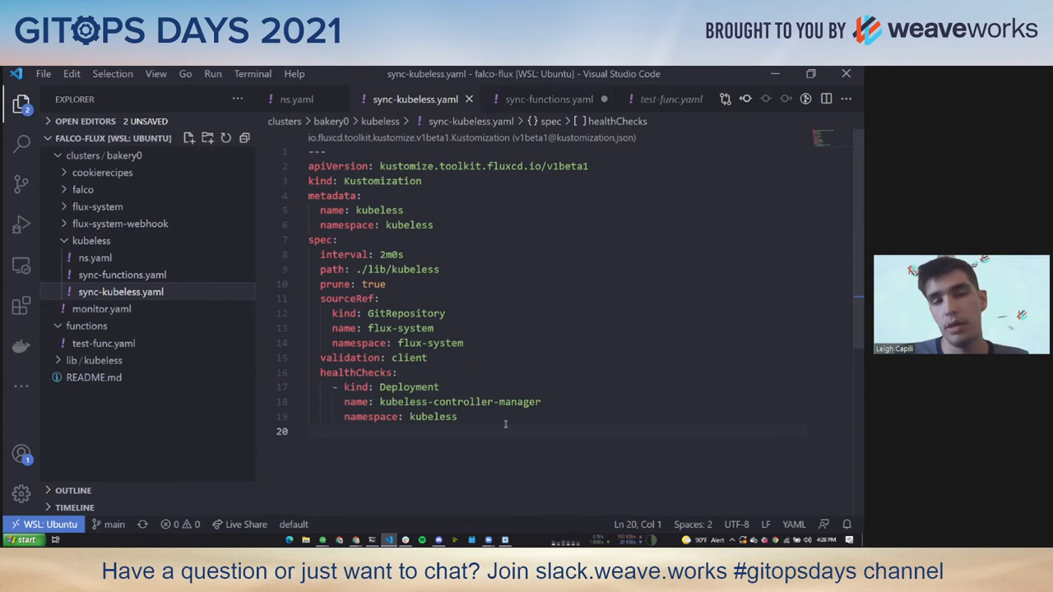
{"action": "mouse_move", "coordinate": [349, 358]}
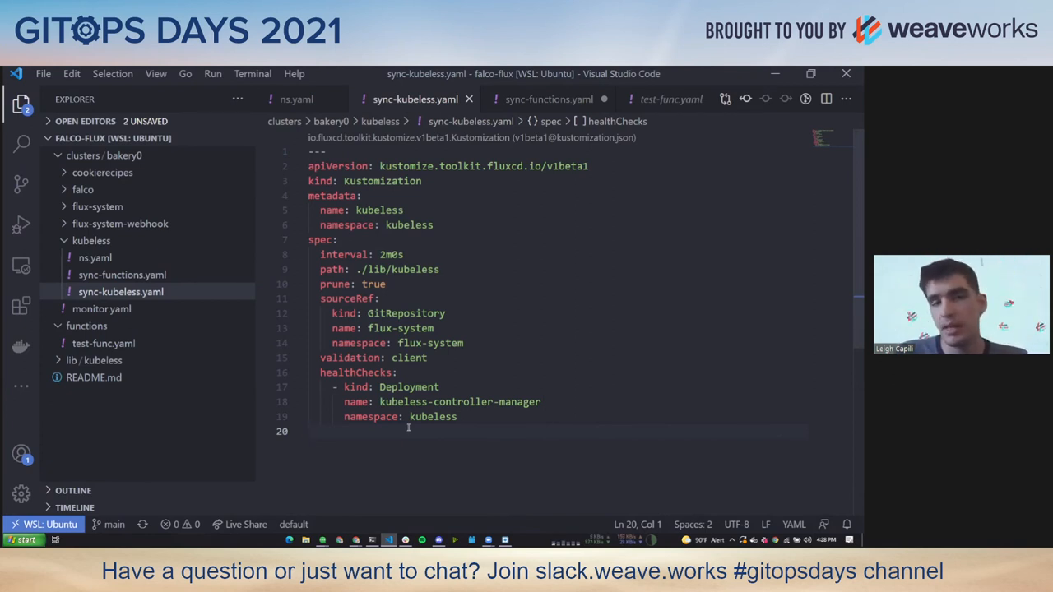
{"action": "mouse_move", "coordinate": [444, 480]}
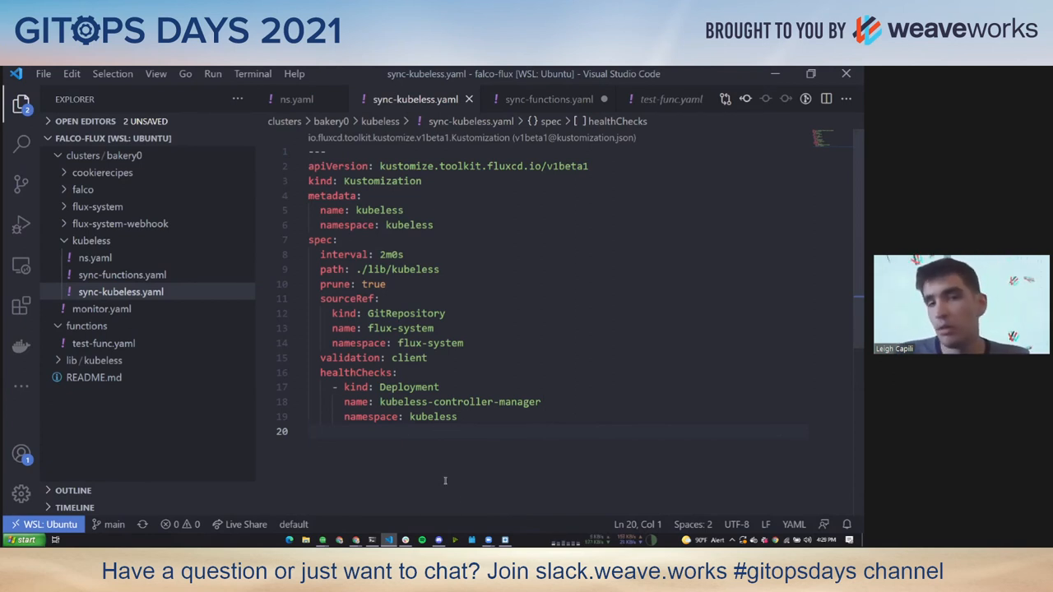
{"action": "mouse_move", "coordinate": [355, 387]}
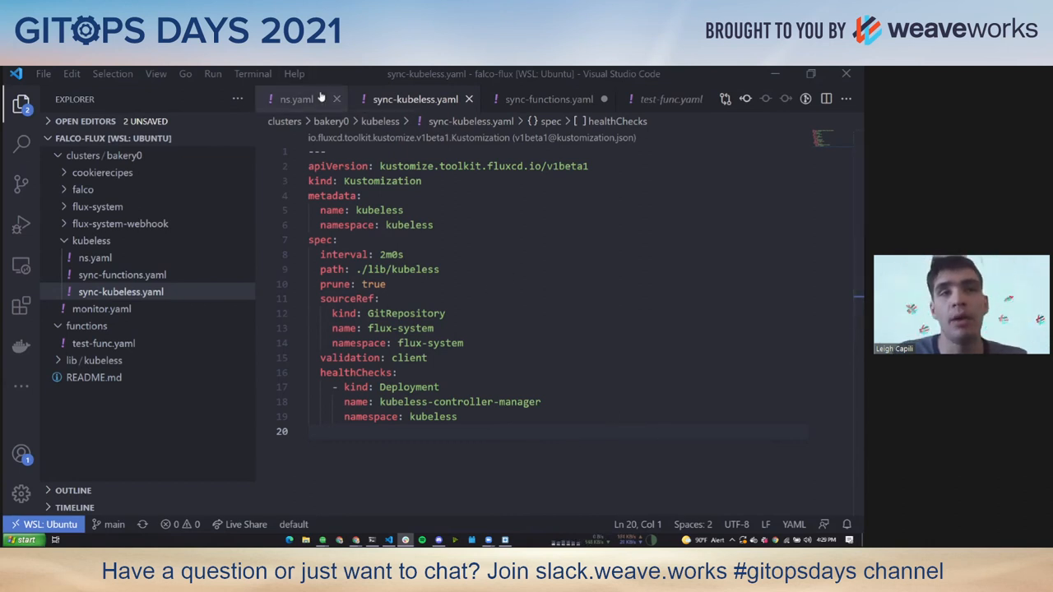
{"action": "left_click", "coordinate": [336, 99]}
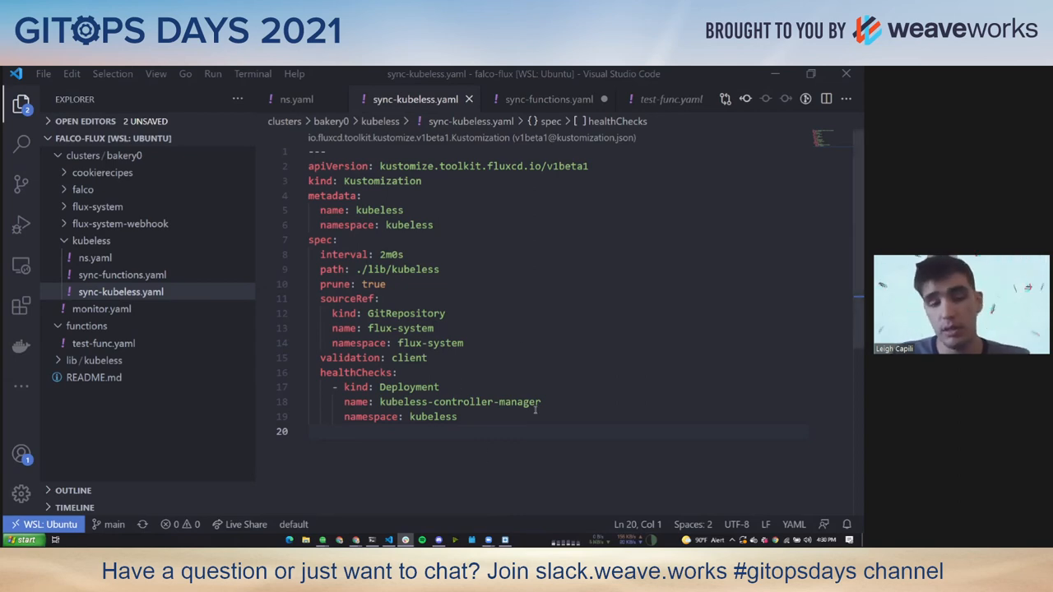
{"action": "key", "text": "alt+tab"}
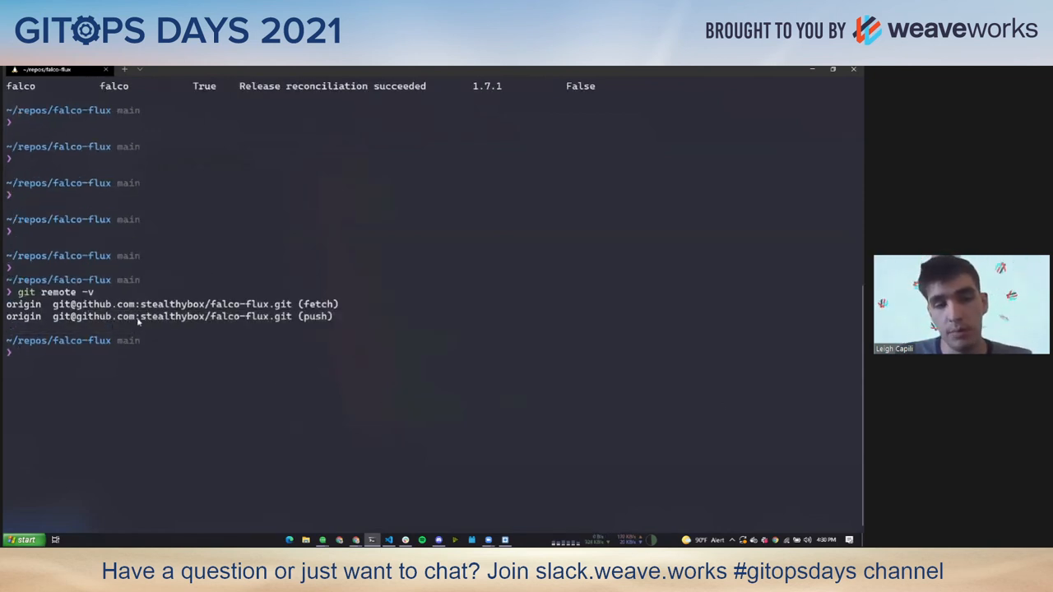
Step: Select the falco-flux repository name in the git remote -v origin output
{"action": "left_click_drag", "start_coordinate": [141, 316], "coordinate": [269, 316]}
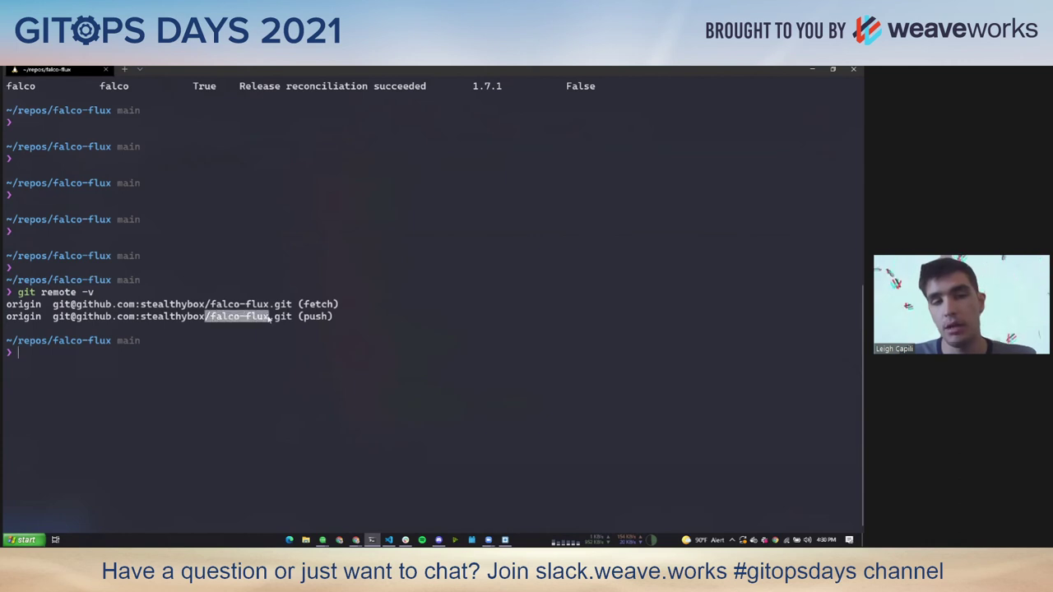
{"action": "mouse_move", "coordinate": [335, 388]}
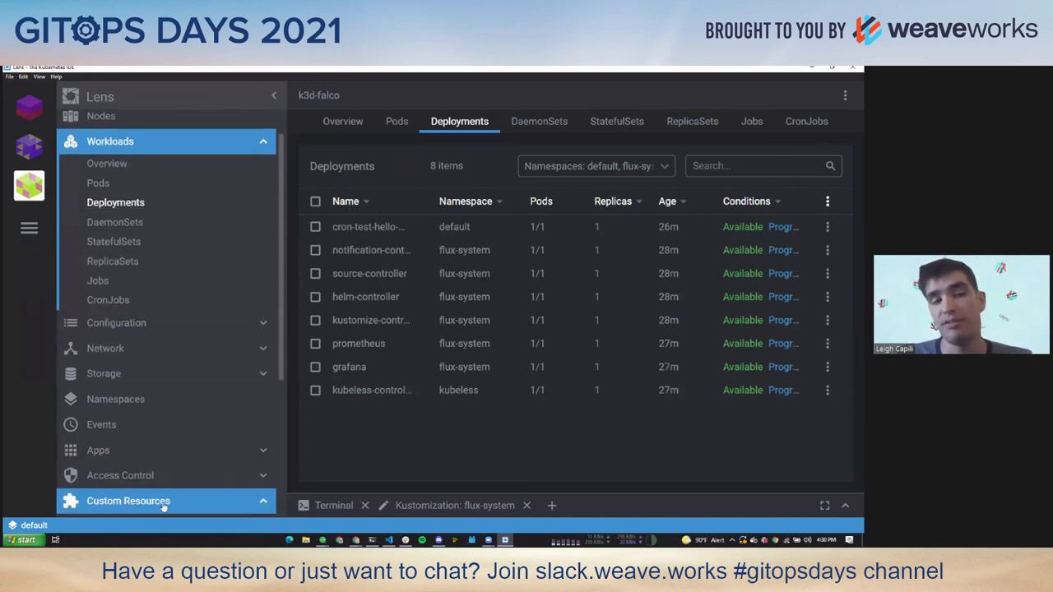
Step: Expand Custom Resources and show the kustomize.toolkit.fluxcd.io Kustomizations list with flux-system
{"action": "left_click", "coordinate": [129, 500]}
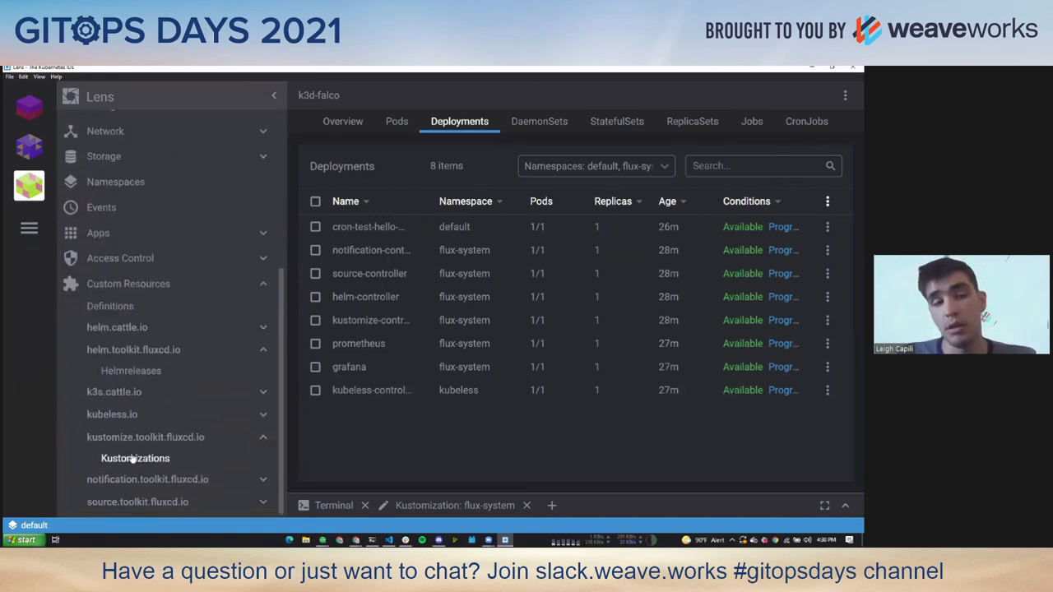
{"action": "left_click", "coordinate": [135, 457]}
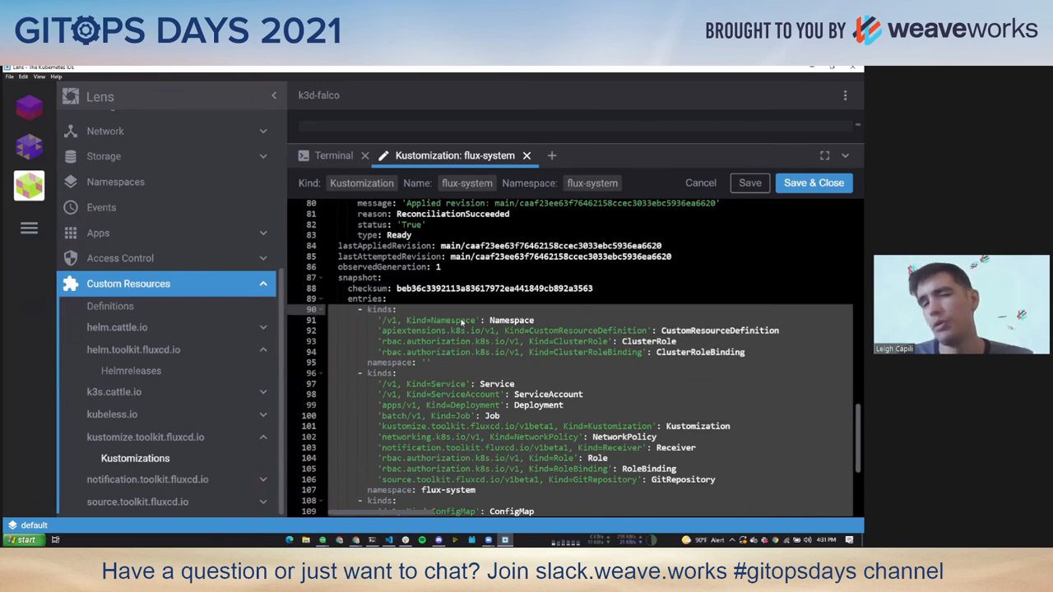
Step: Scroll the flux-system snapshot entries past cookierecipes and falco HelmRelease down to the kubeless Kustomization
{"action": "scroll", "scroll_direction": "down", "scroll_amount": 3}
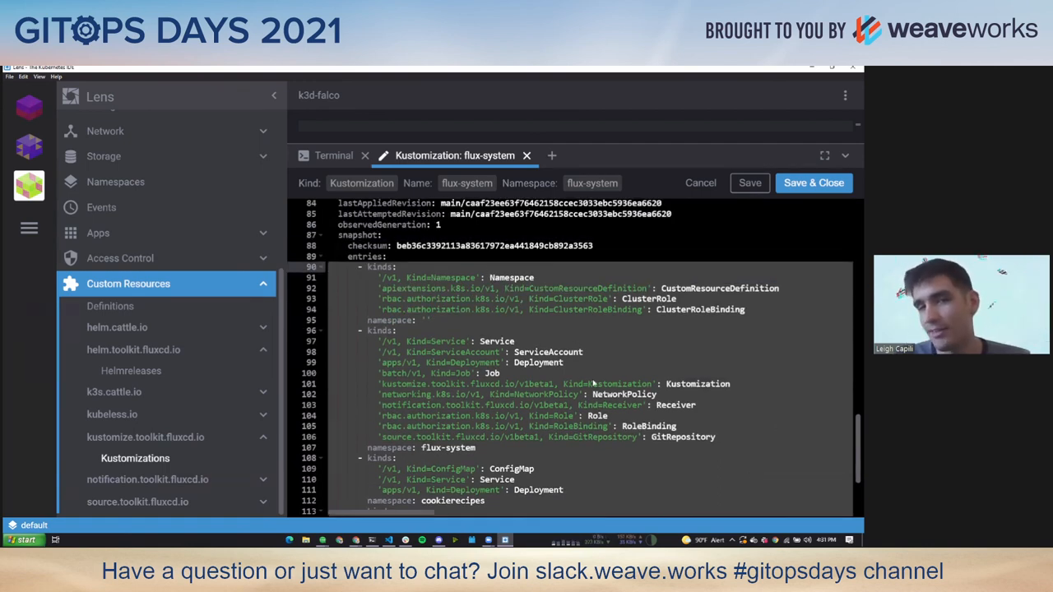
{"action": "mouse_move", "coordinate": [690, 370]}
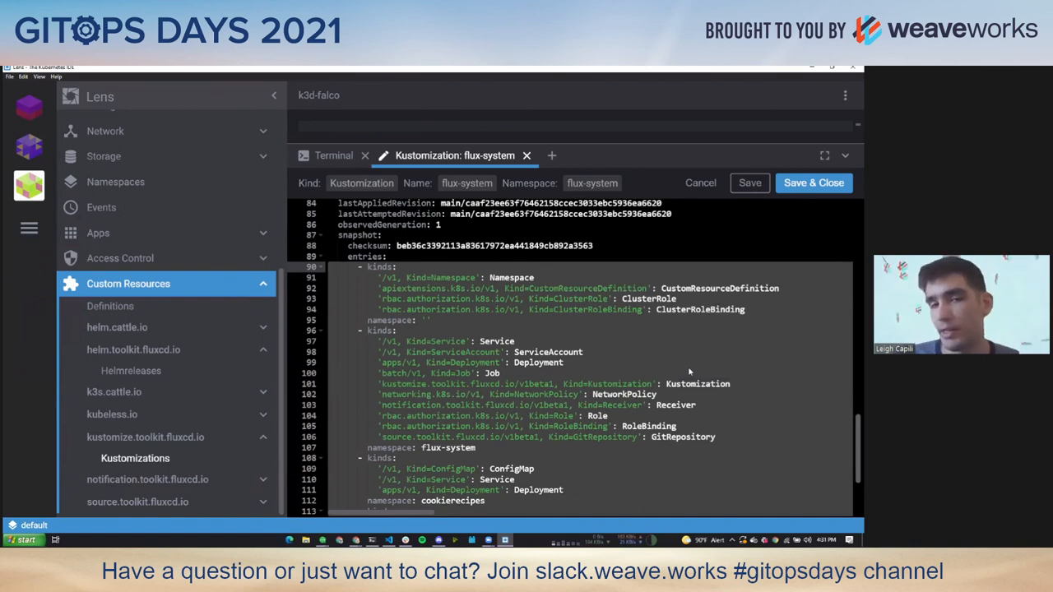
{"action": "scroll", "scroll_direction": "down", "scroll_amount": 3}
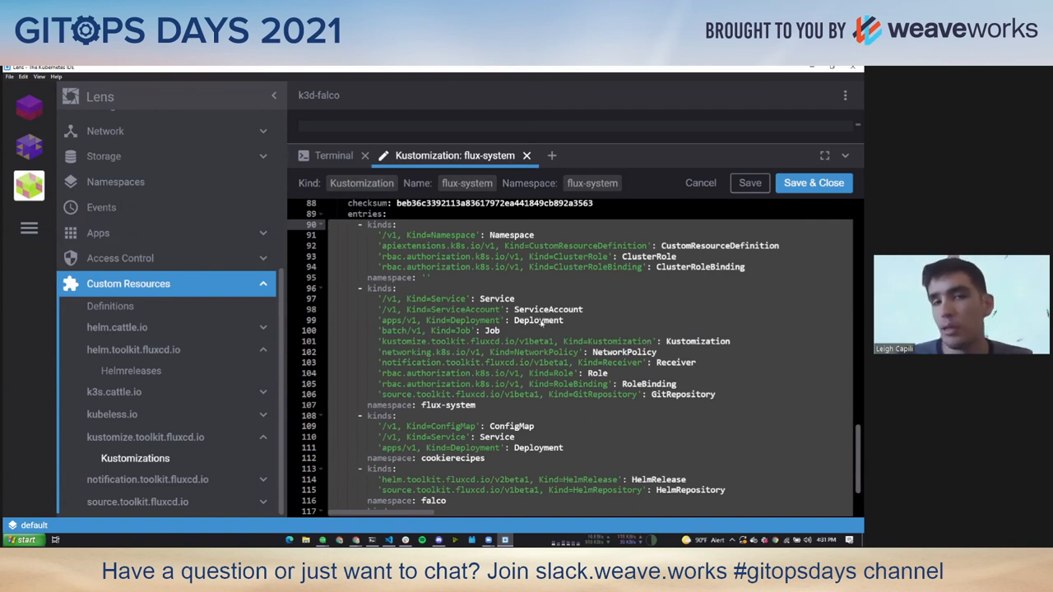
{"action": "scroll", "scroll_direction": "down", "scroll_amount": 3}
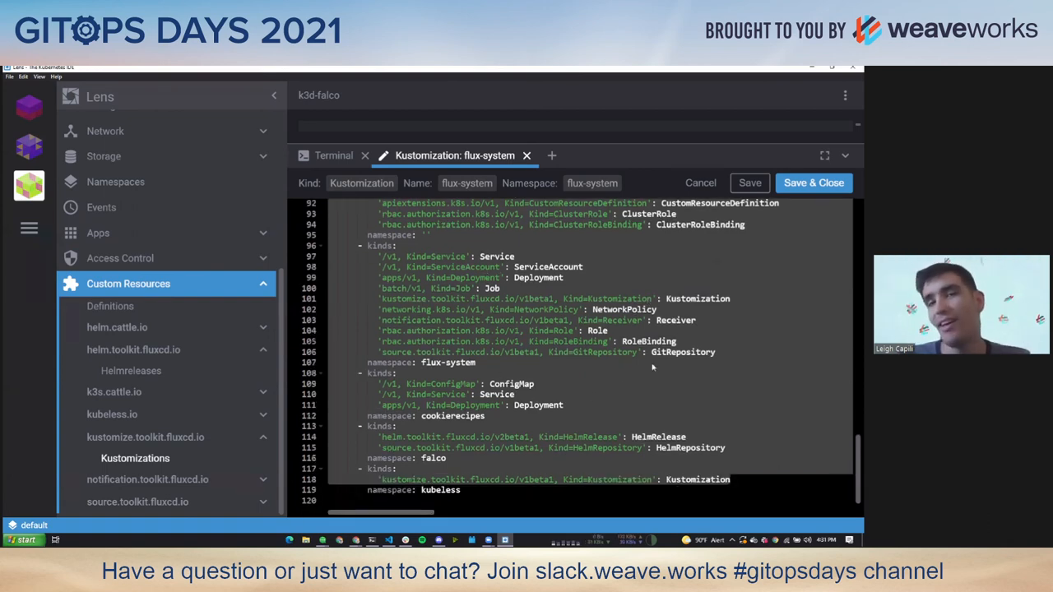